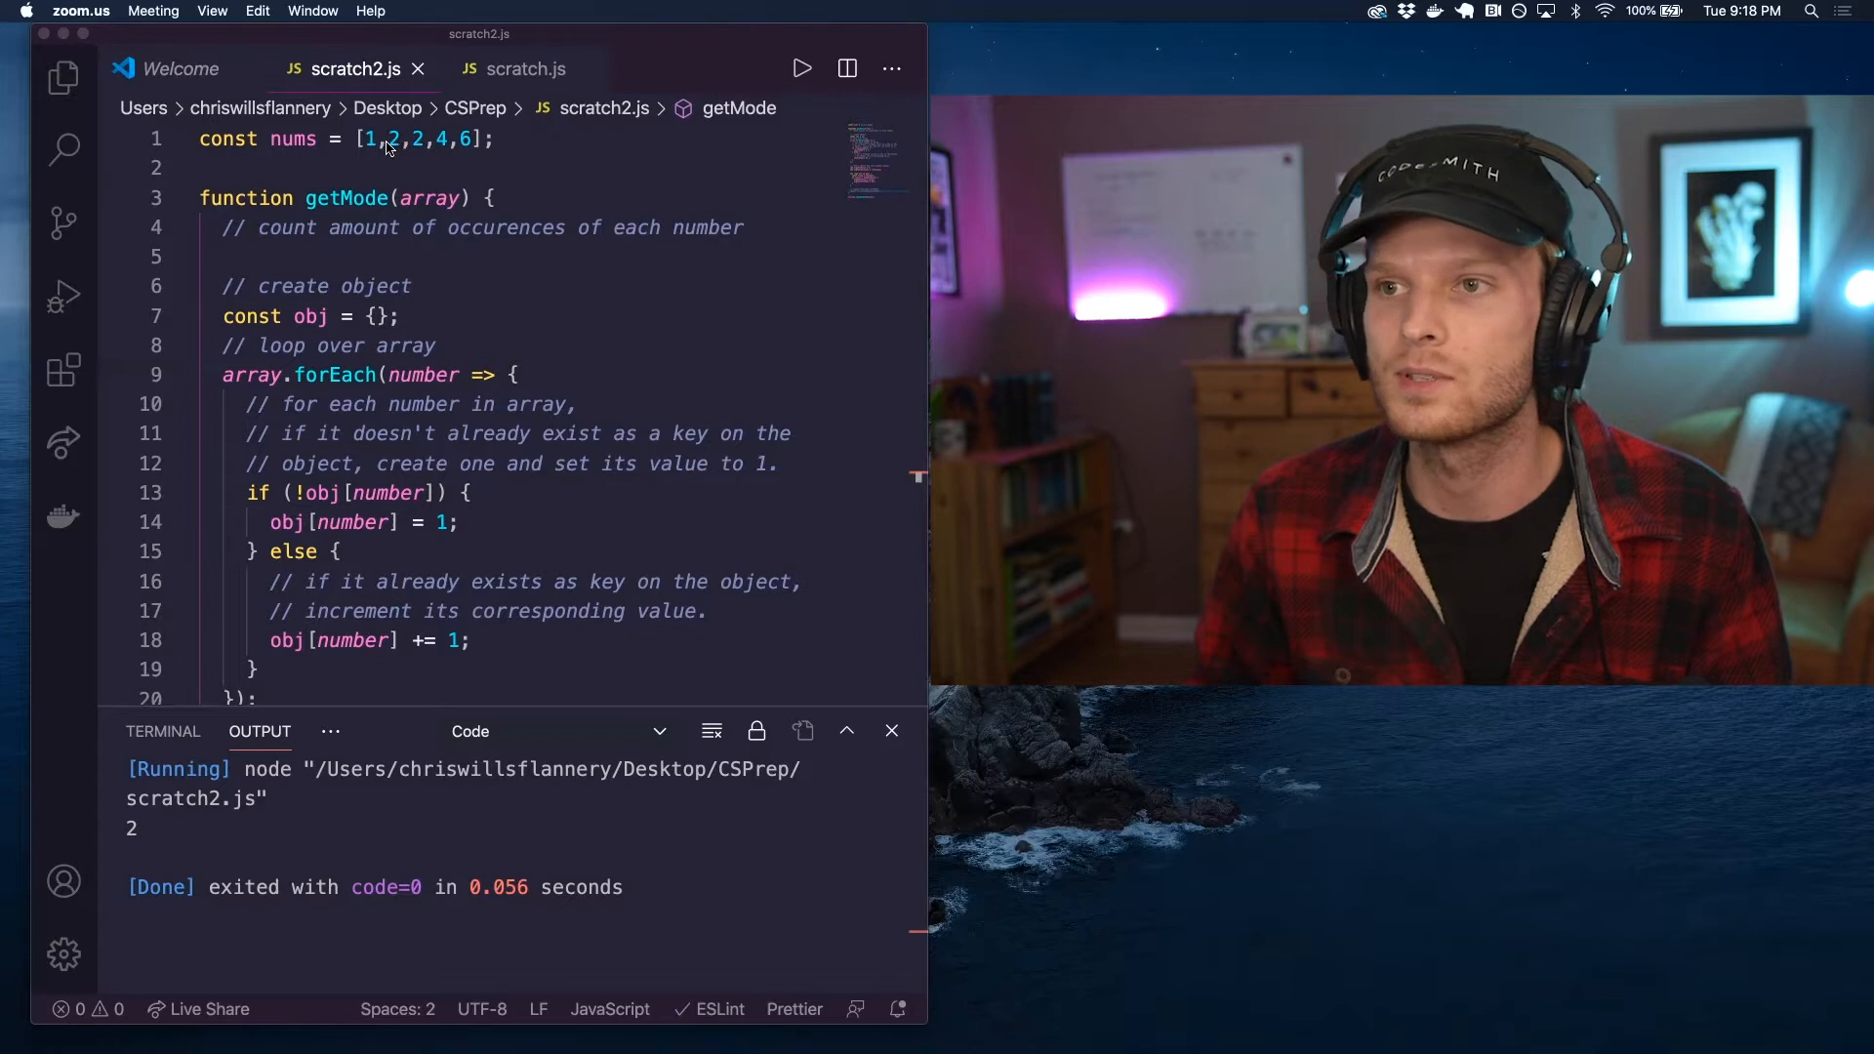
- Review getMode's tally code and add blank lines below the 'count amount of occurences' comment
{"action": "left_click", "coordinate": [358, 138]}
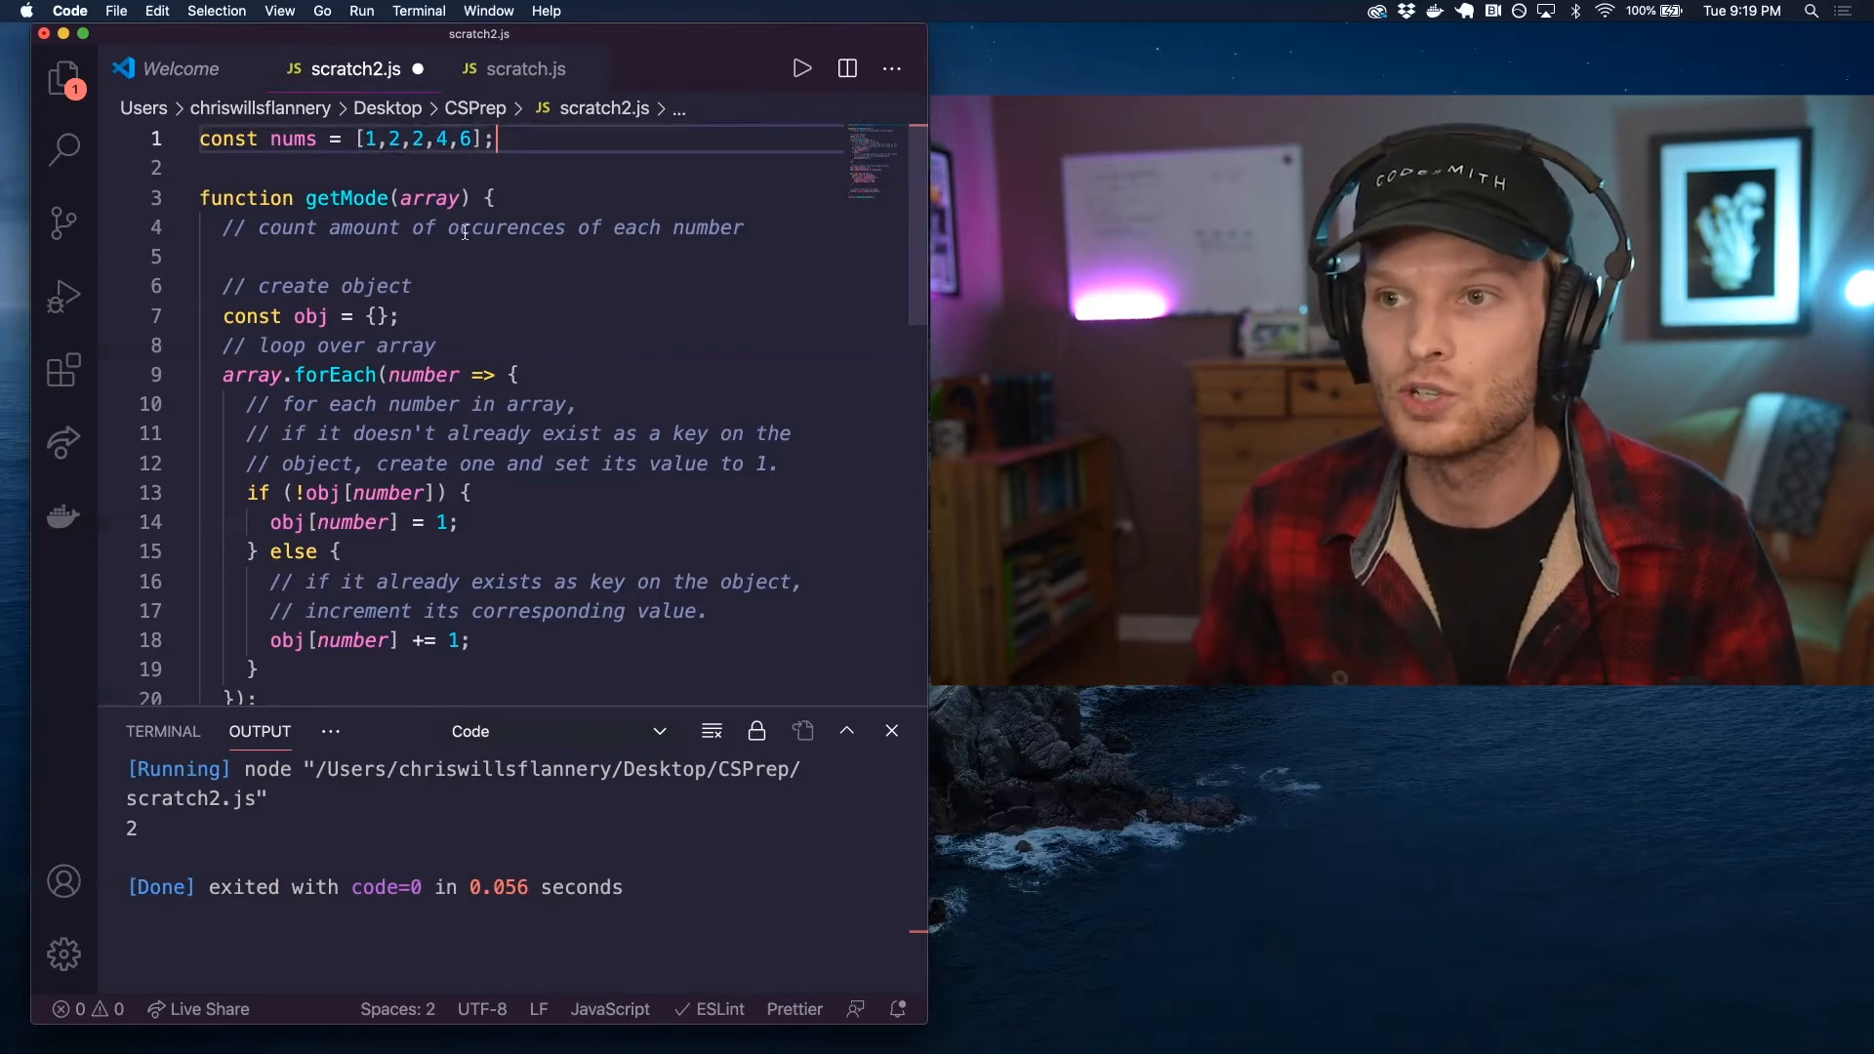
{"action": "left_click", "coordinate": [421, 197]}
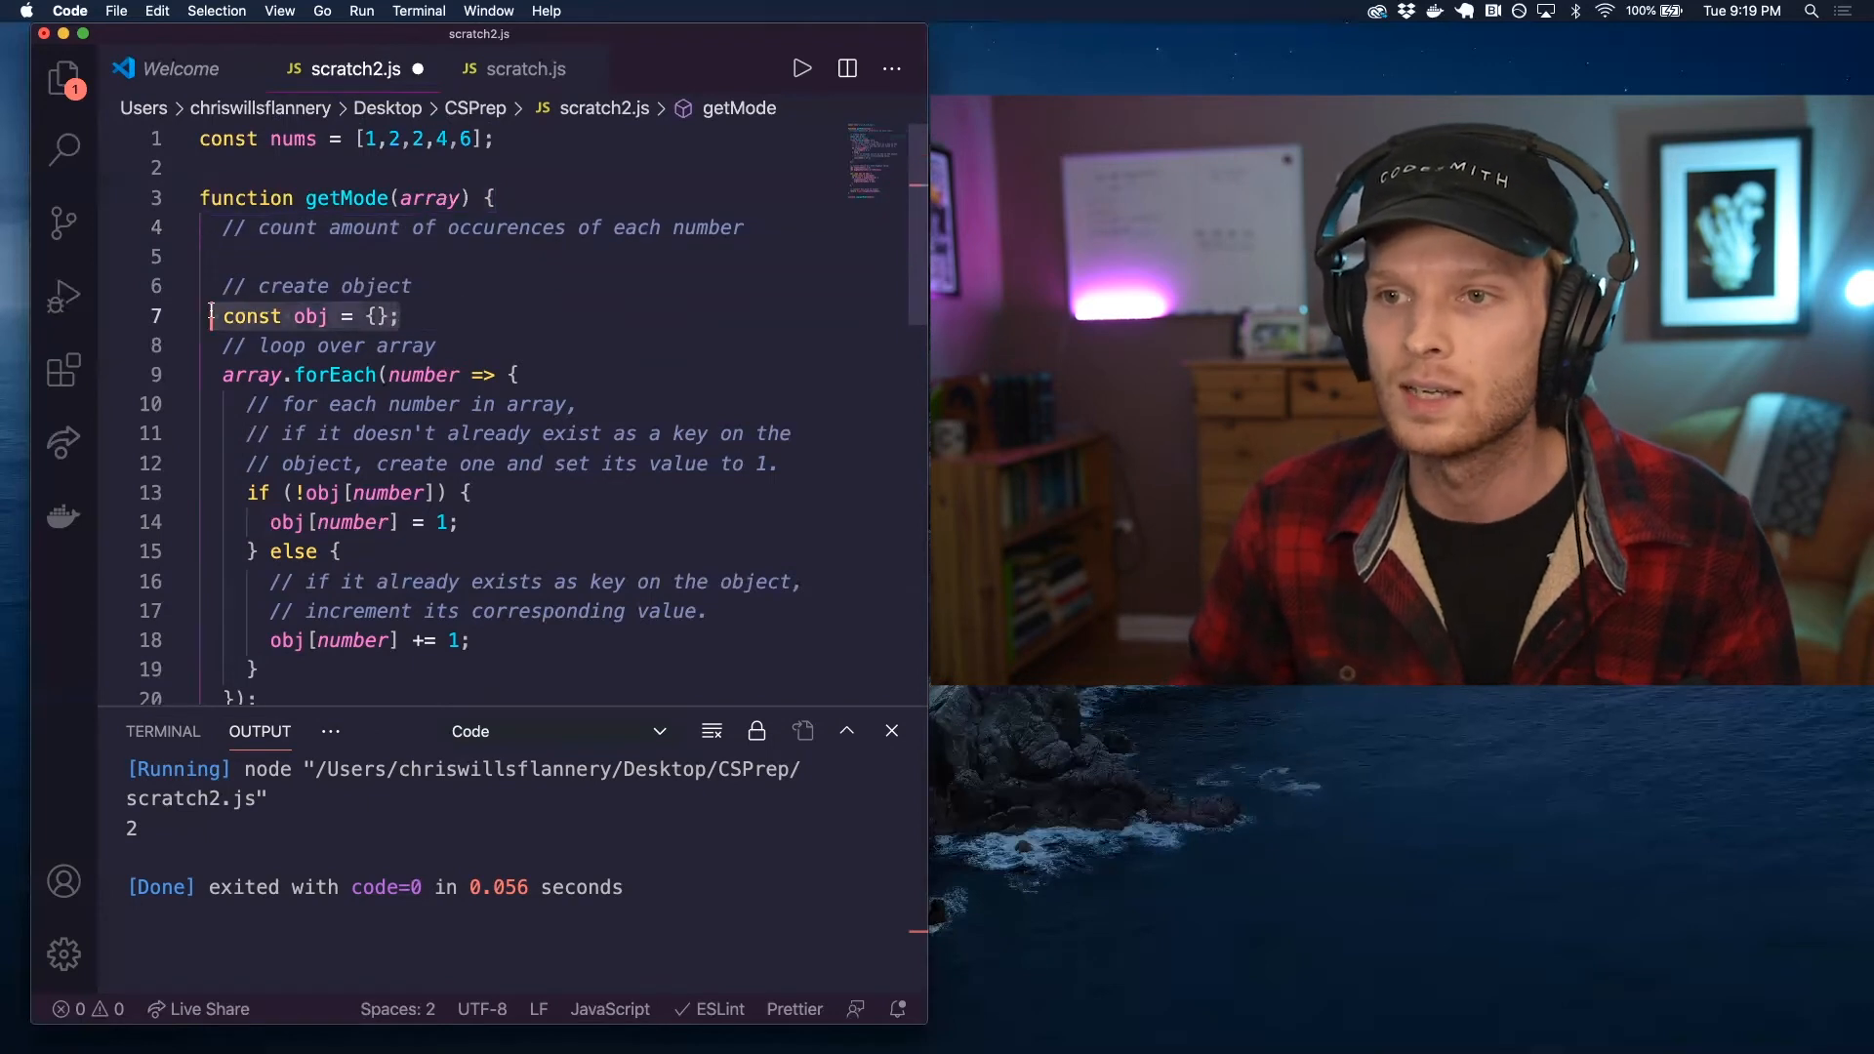
{"action": "scroll", "scroll_direction": "down", "scroll_amount": 3}
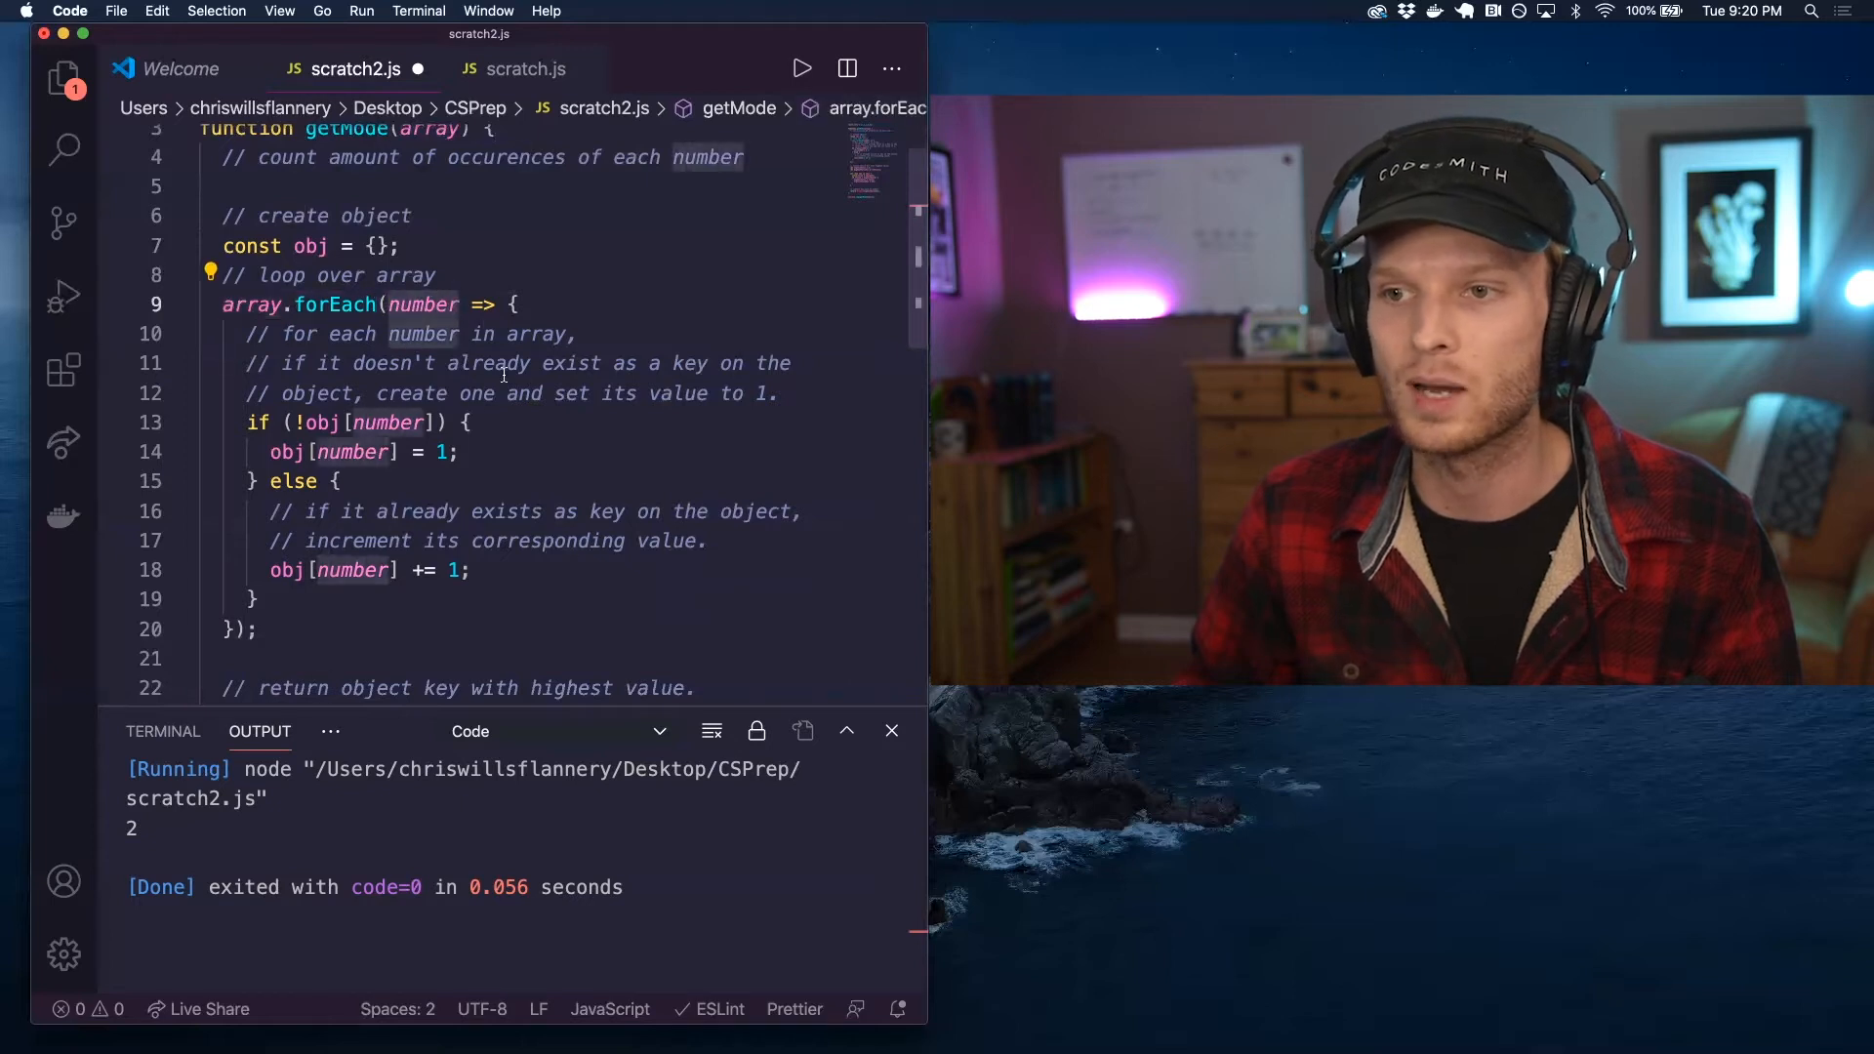
{"action": "left_click", "coordinate": [476, 422]}
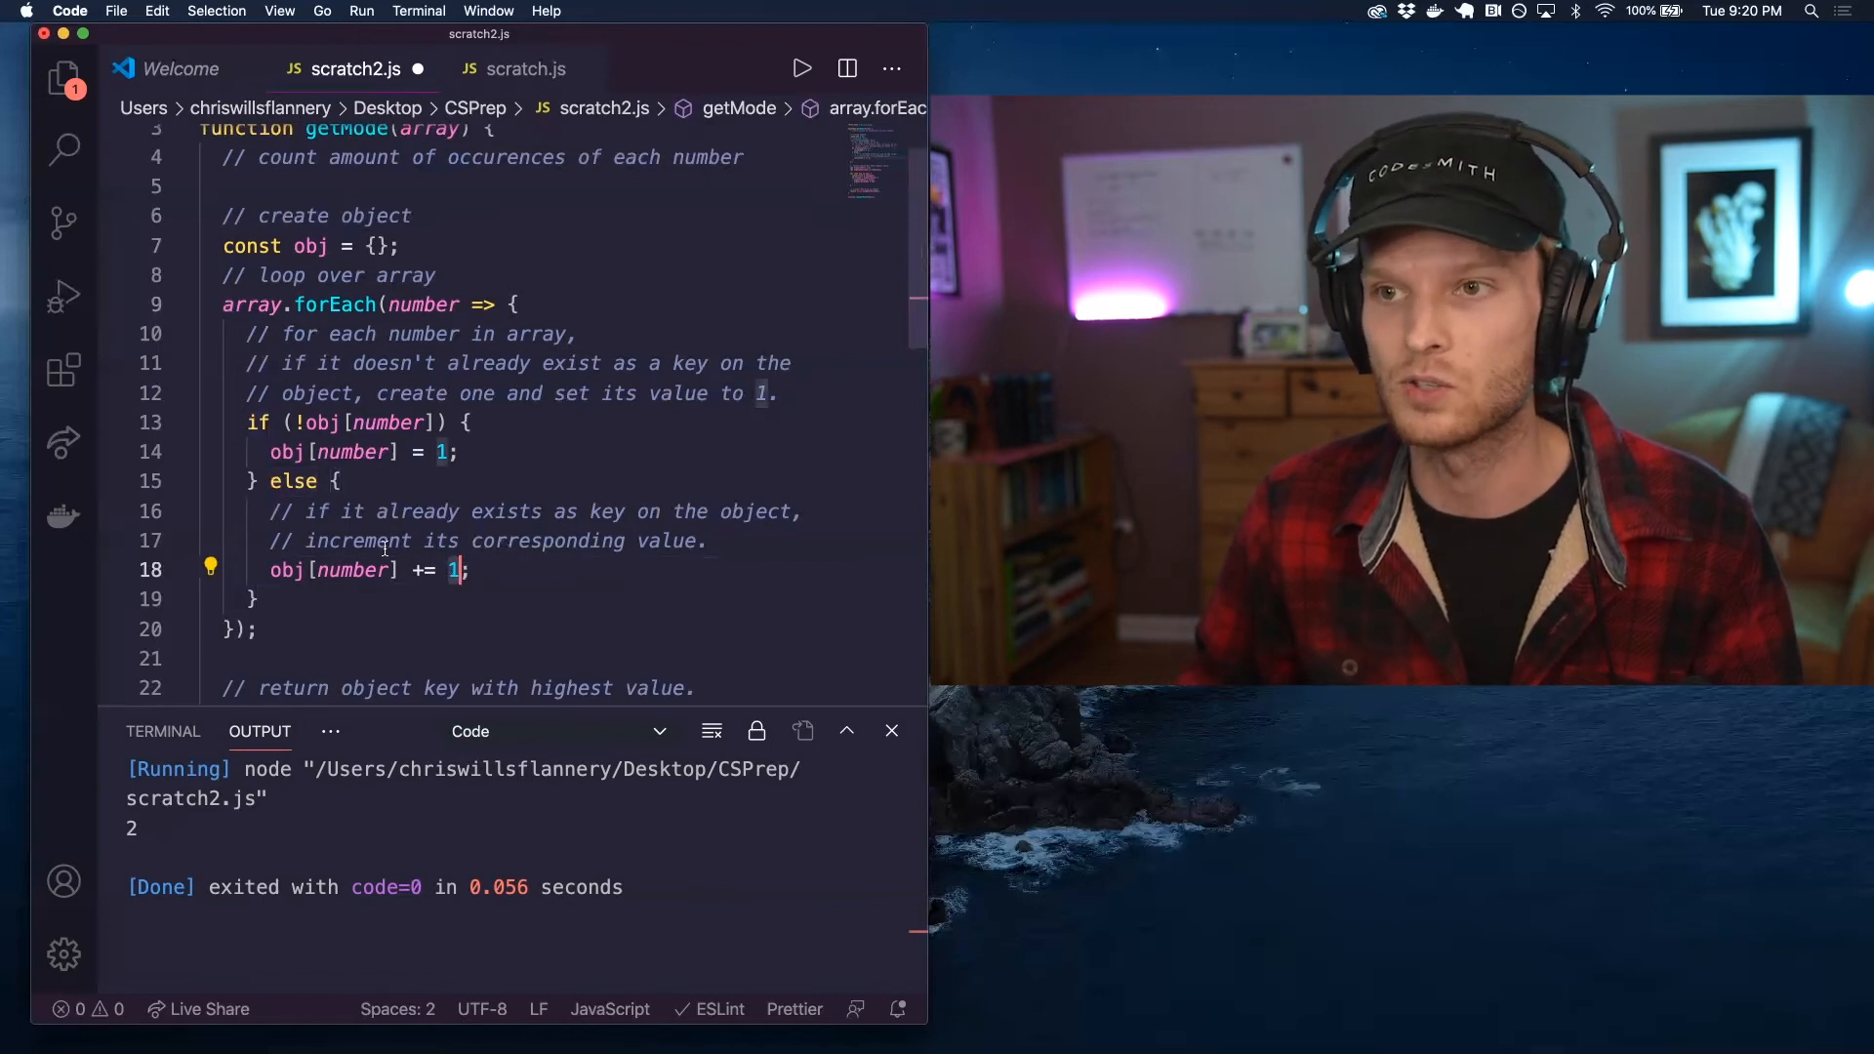
{"action": "scroll", "scroll_direction": "up", "scroll_amount": 3}
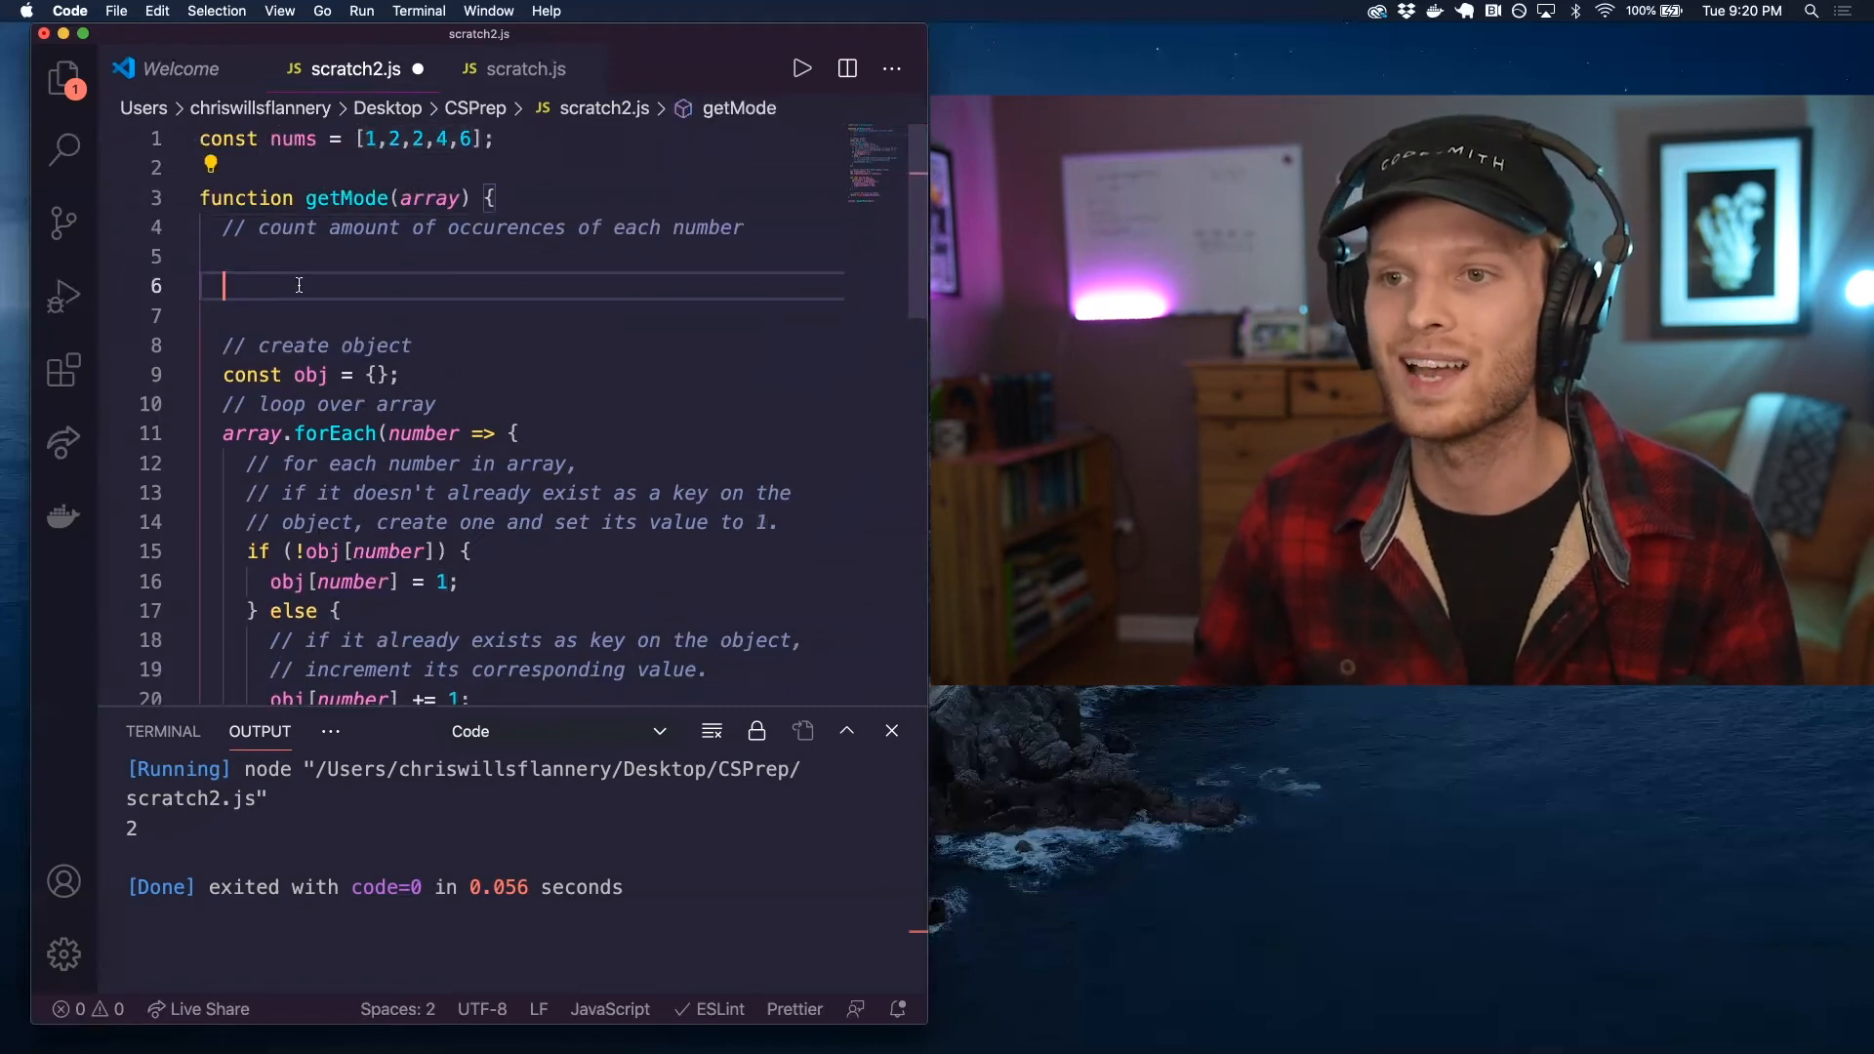
- Sketch a draft tally object {1:1, 2:...} on the new lines, then undo it and delete the blank lines
{"action": "type", "text": "[]"}
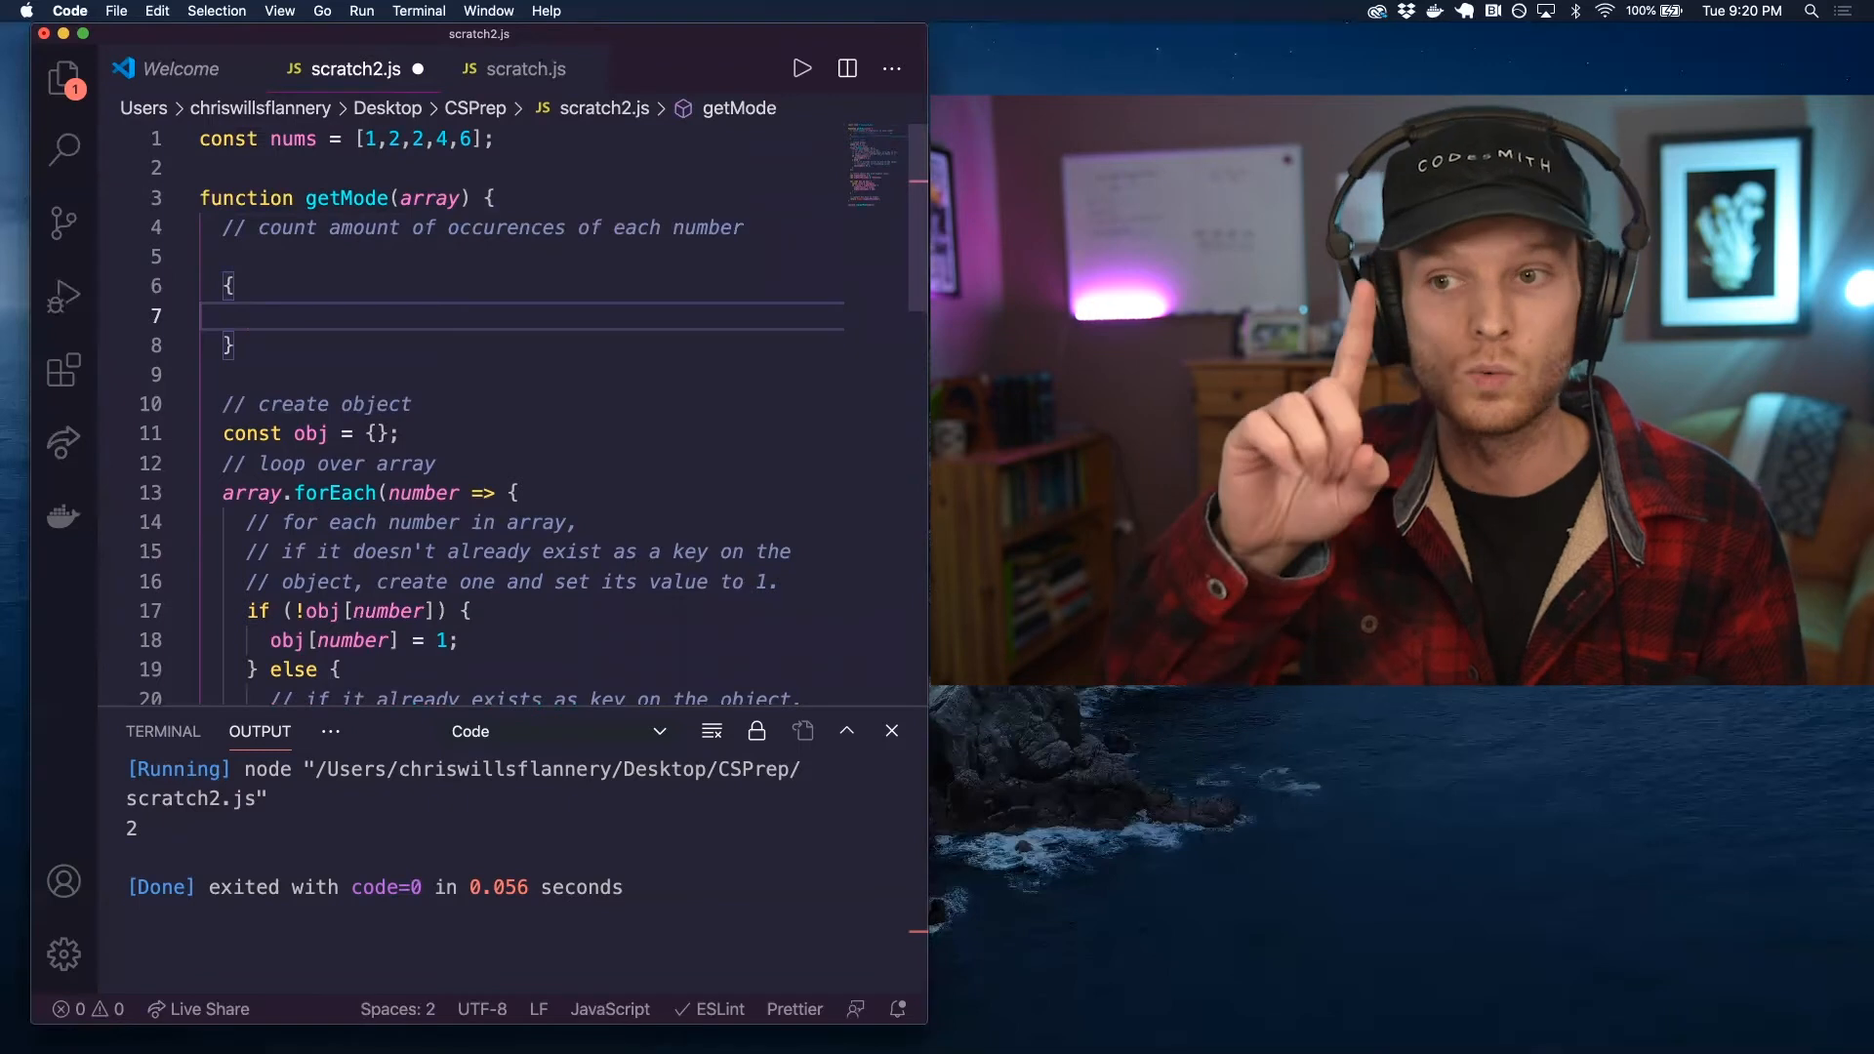
{"action": "type", "text": "1:"}
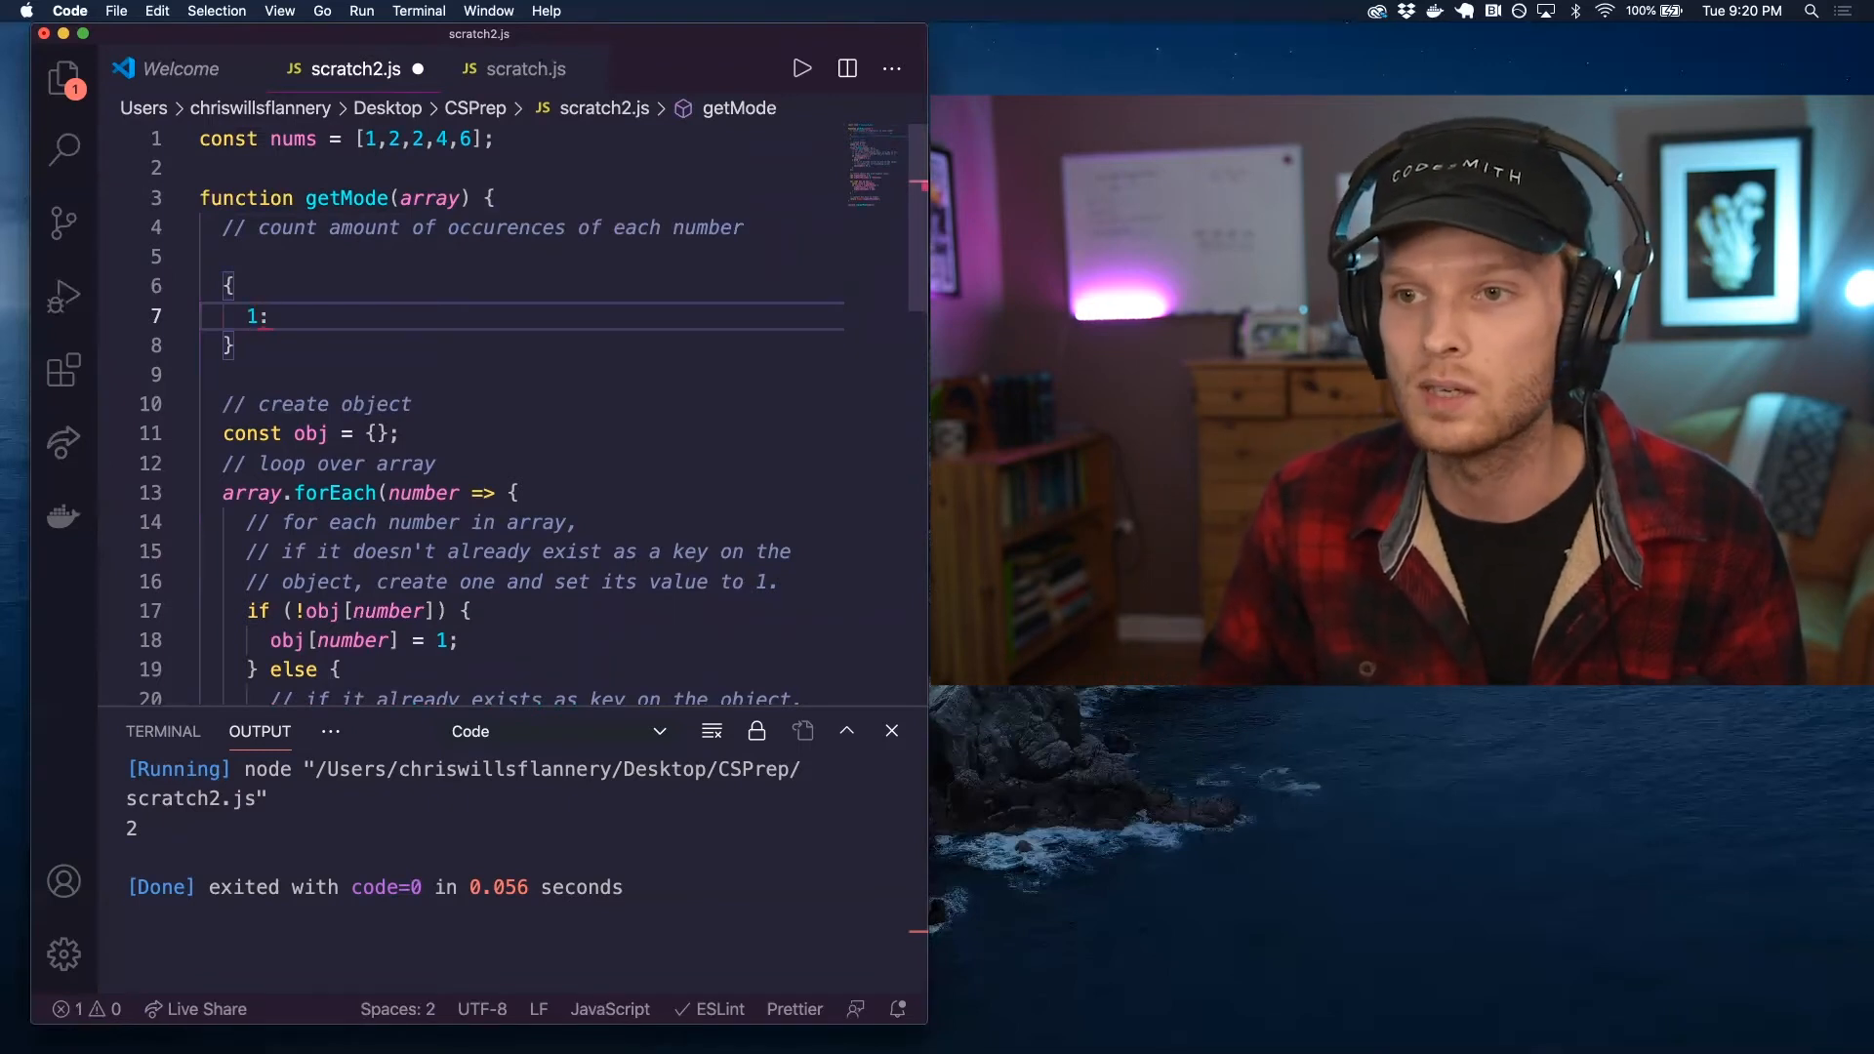
{"action": "type", "text": "1"}
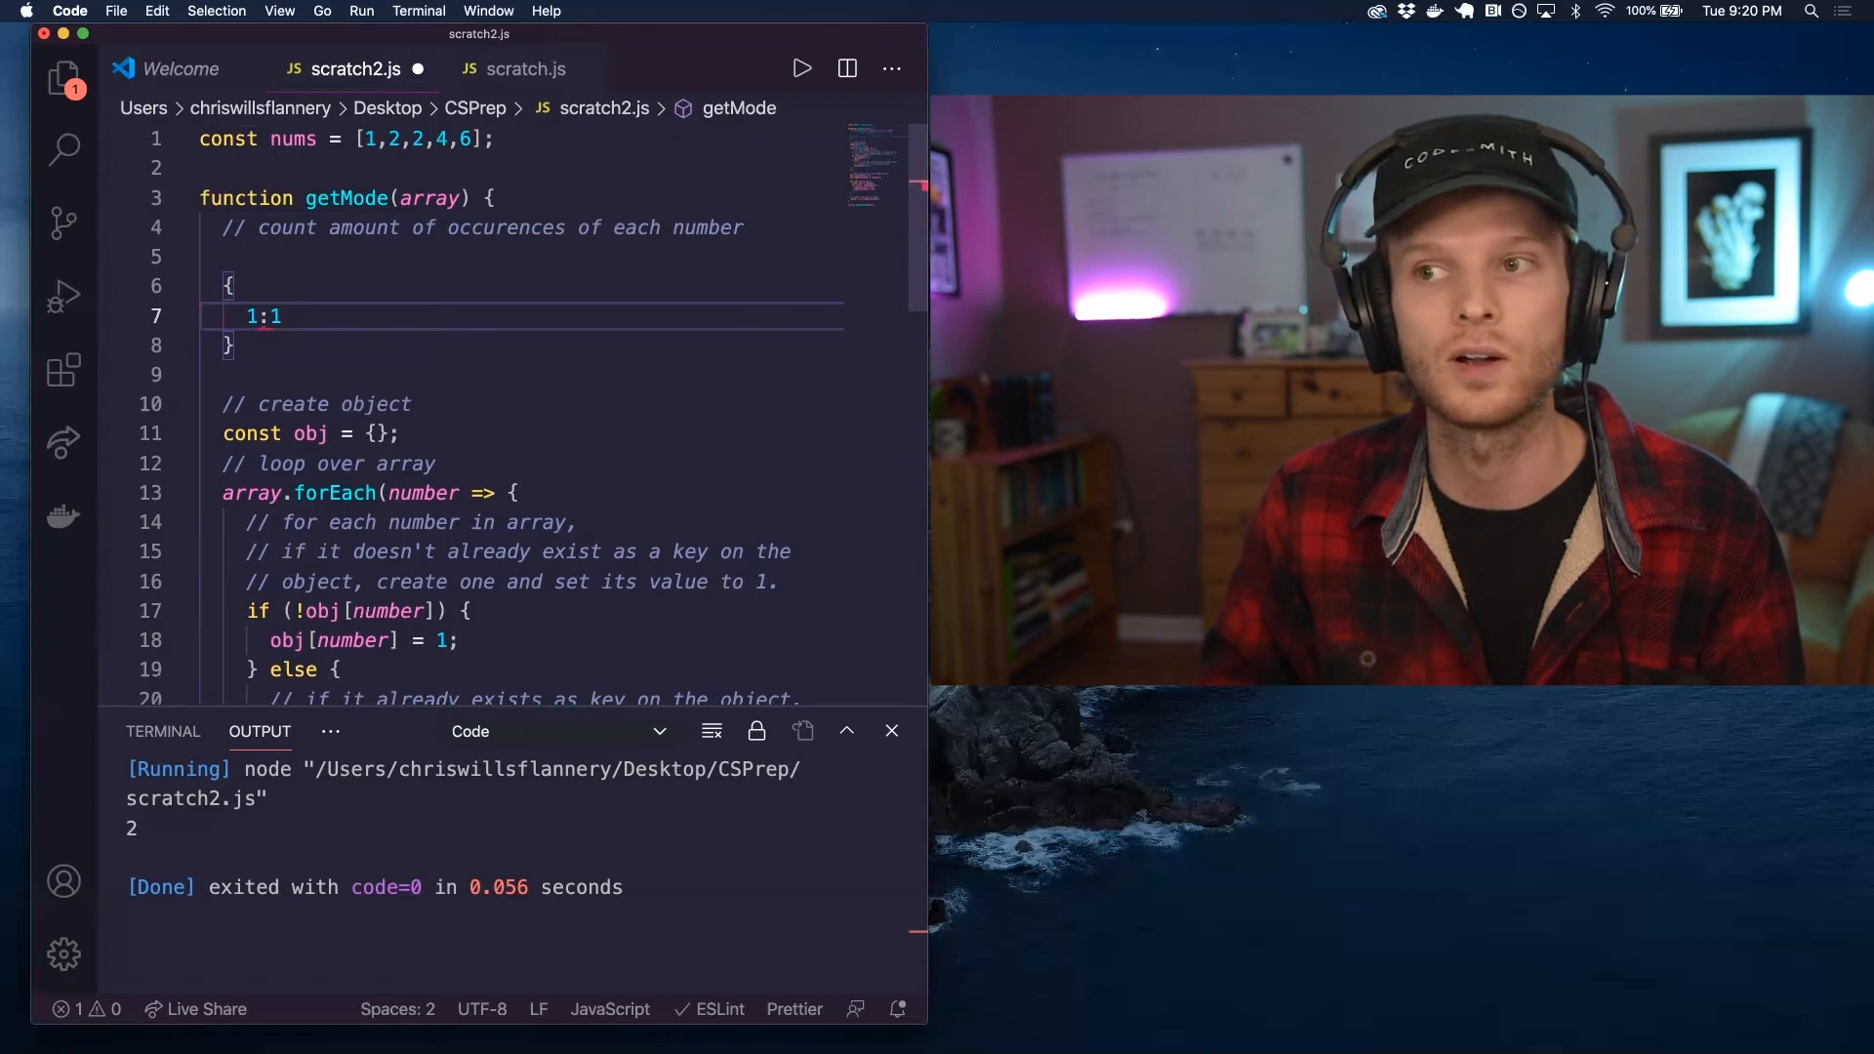
{"action": "type", "text": ","}
{"action": "type", "text": "2:"}
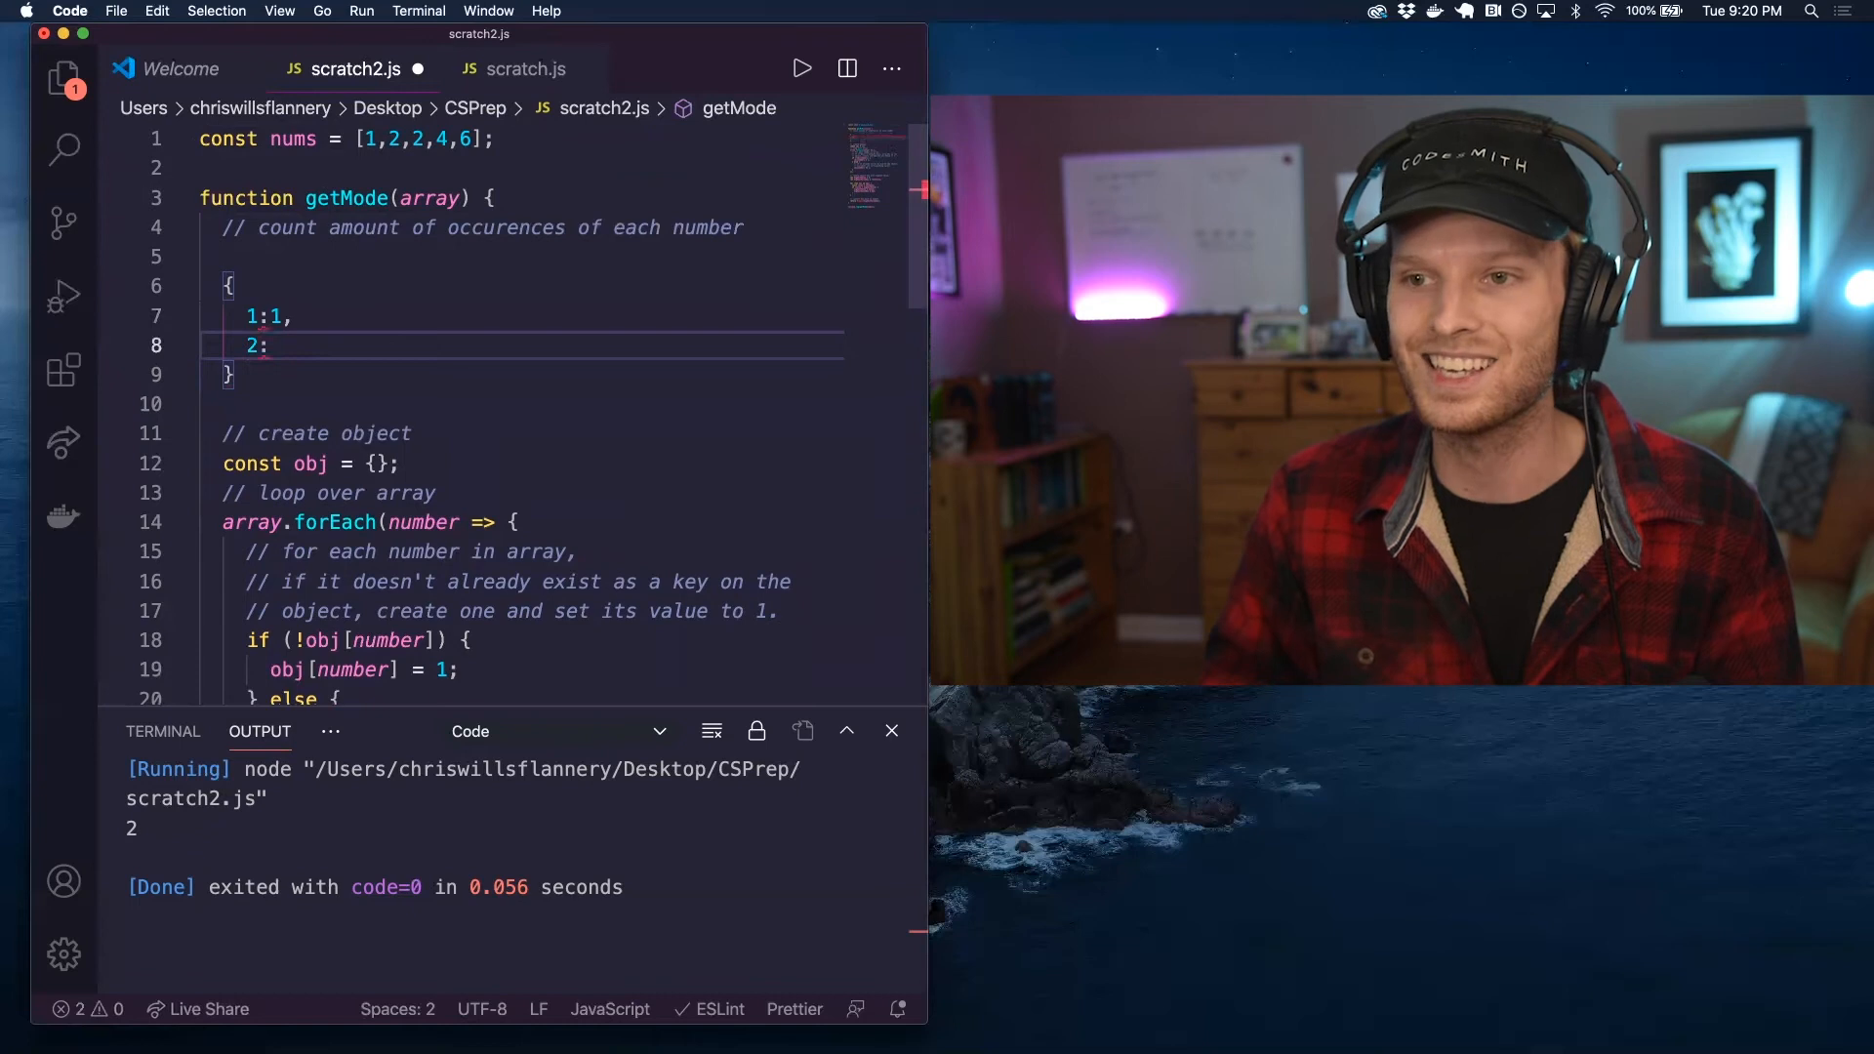
{"action": "type", "text": "1"}
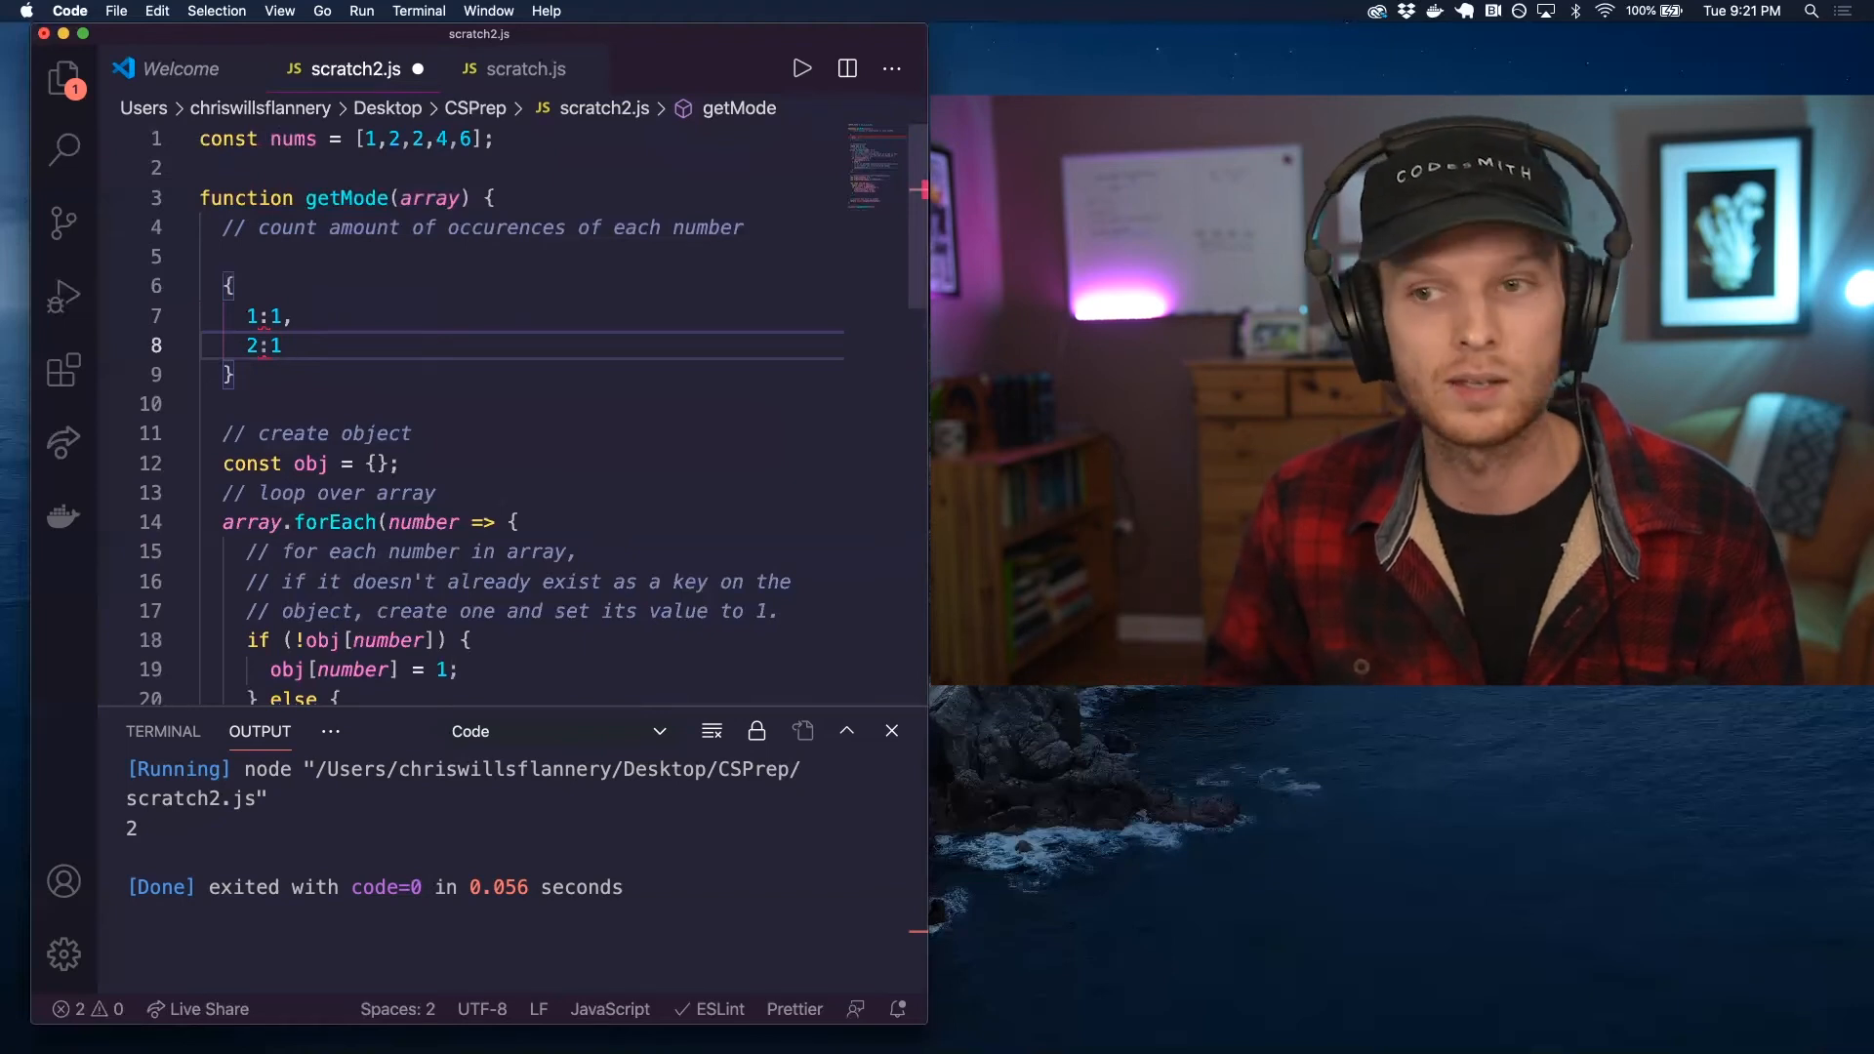
{"action": "type", "text": "2"}
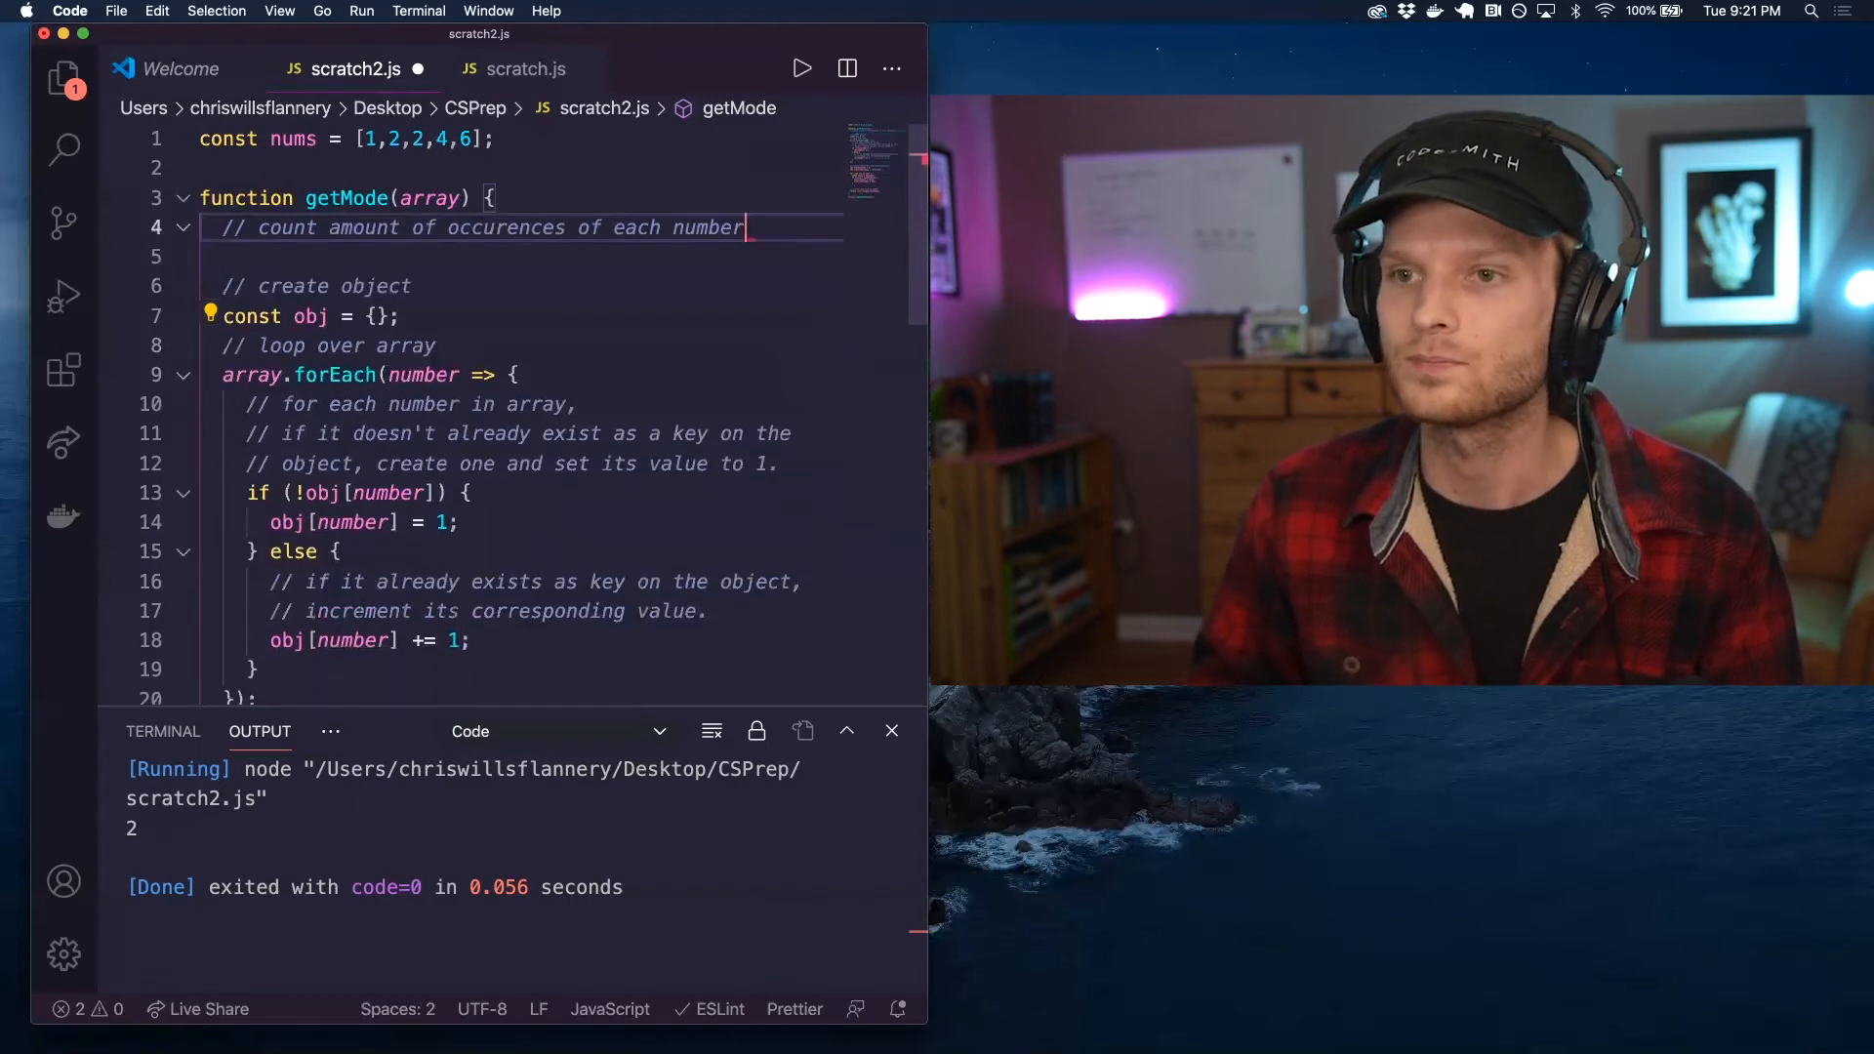
- Below the forEach loop, write a commented example object: 1:1, 2:2, 4:1, 6:1
{"action": "scroll", "scroll_direction": "down", "scroll_amount": 3}
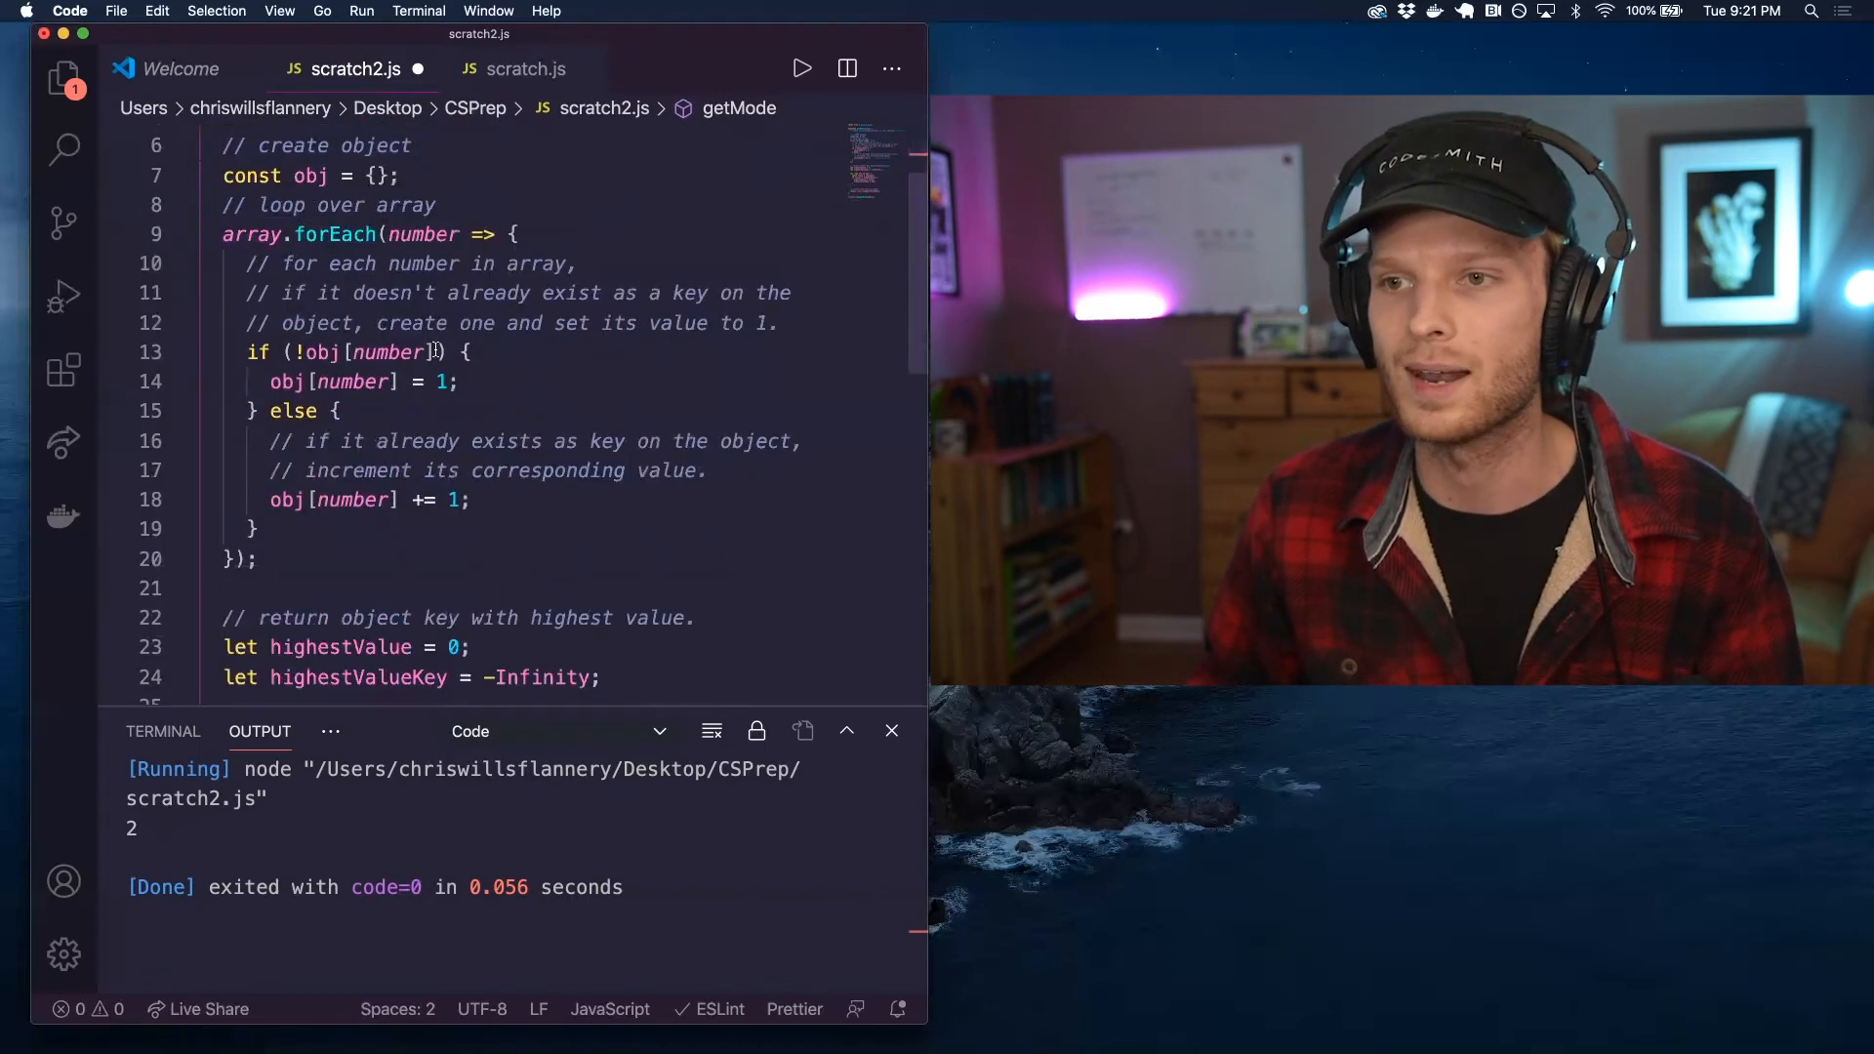
{"action": "scroll", "scroll_direction": "down", "scroll_amount": 3}
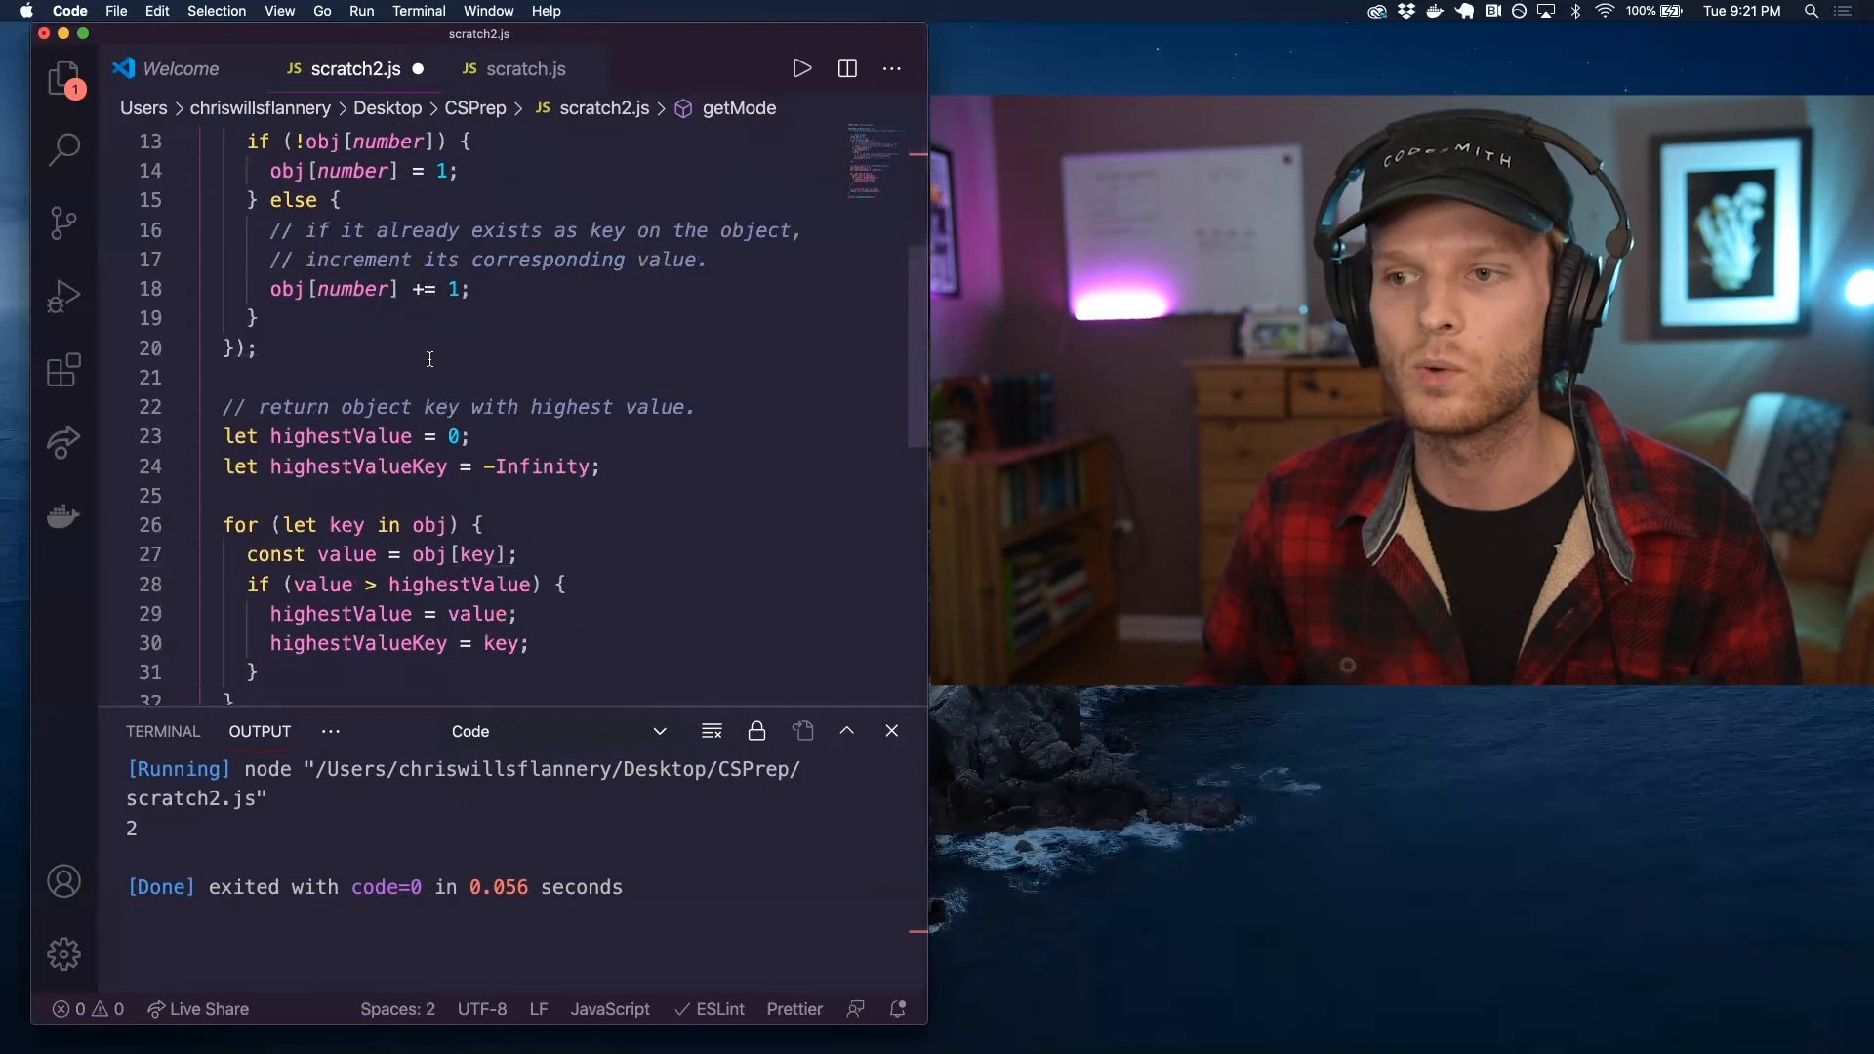
{"action": "scroll", "scroll_direction": "down", "scroll_amount": 3}
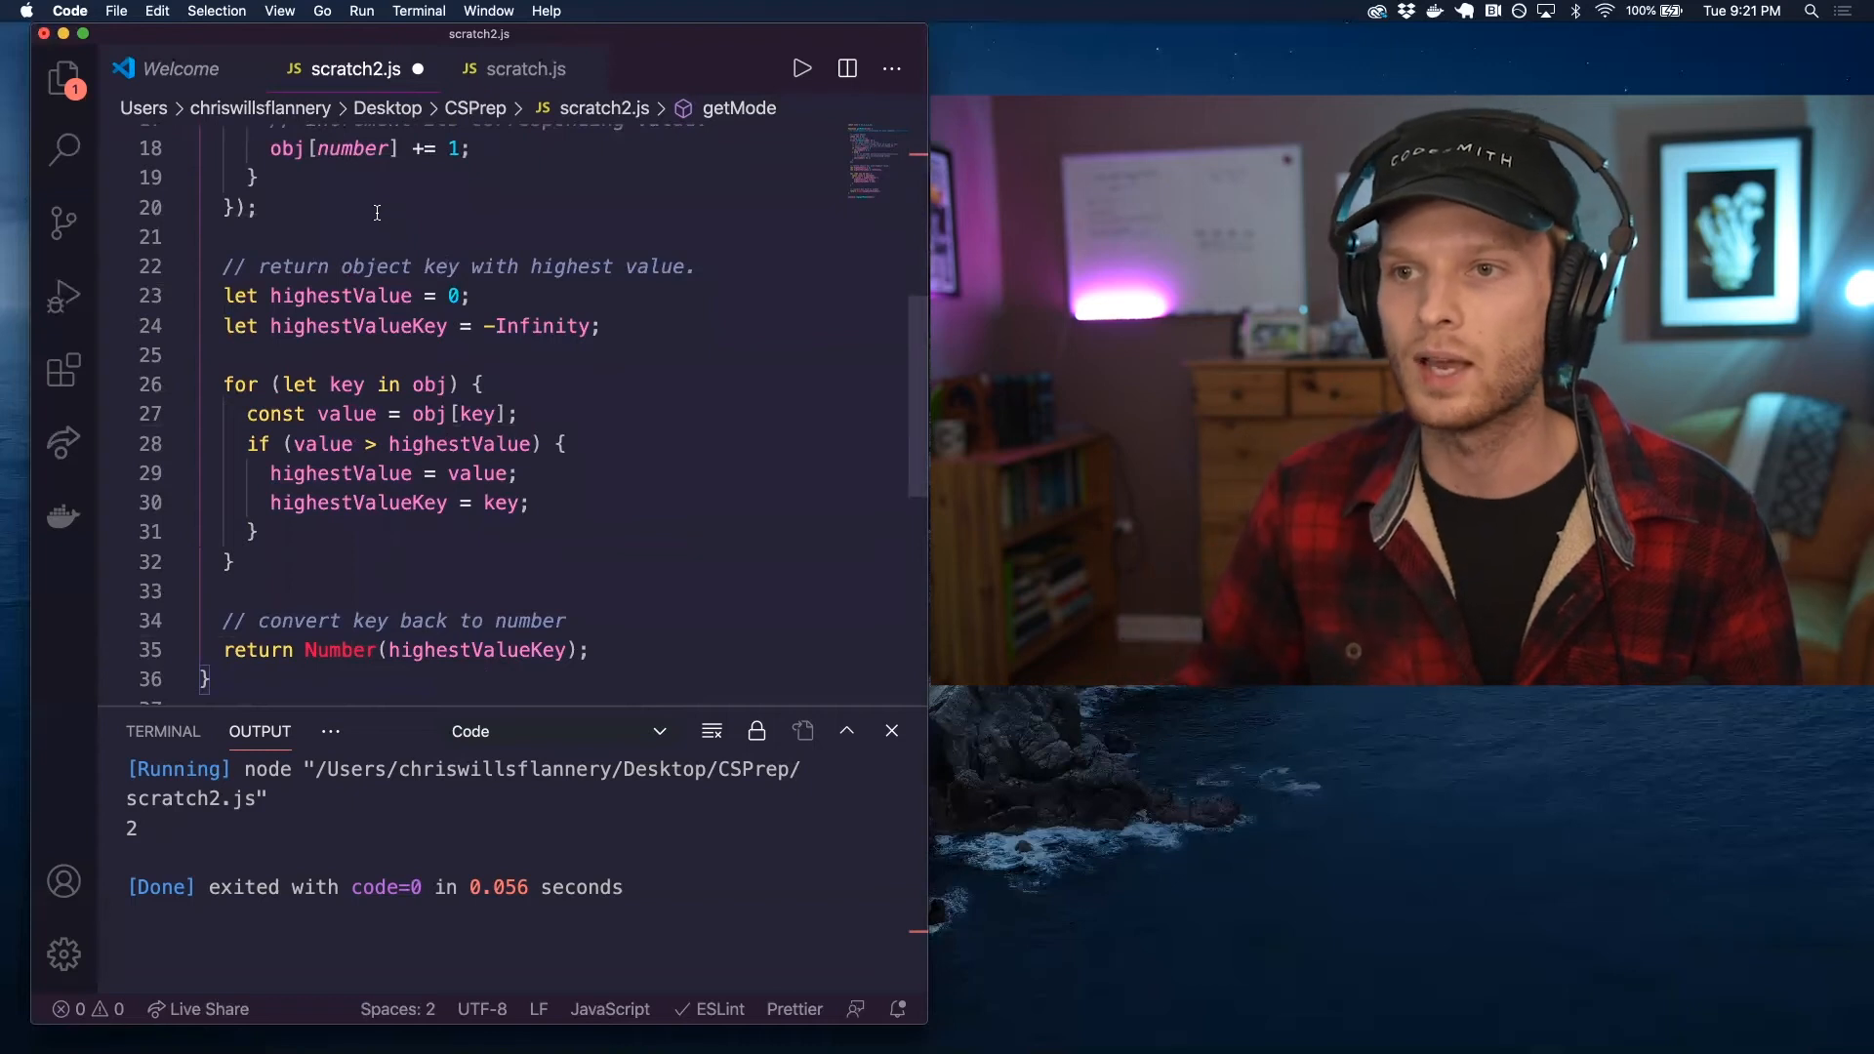
{"action": "scroll", "scroll_direction": "up", "scroll_amount": 3}
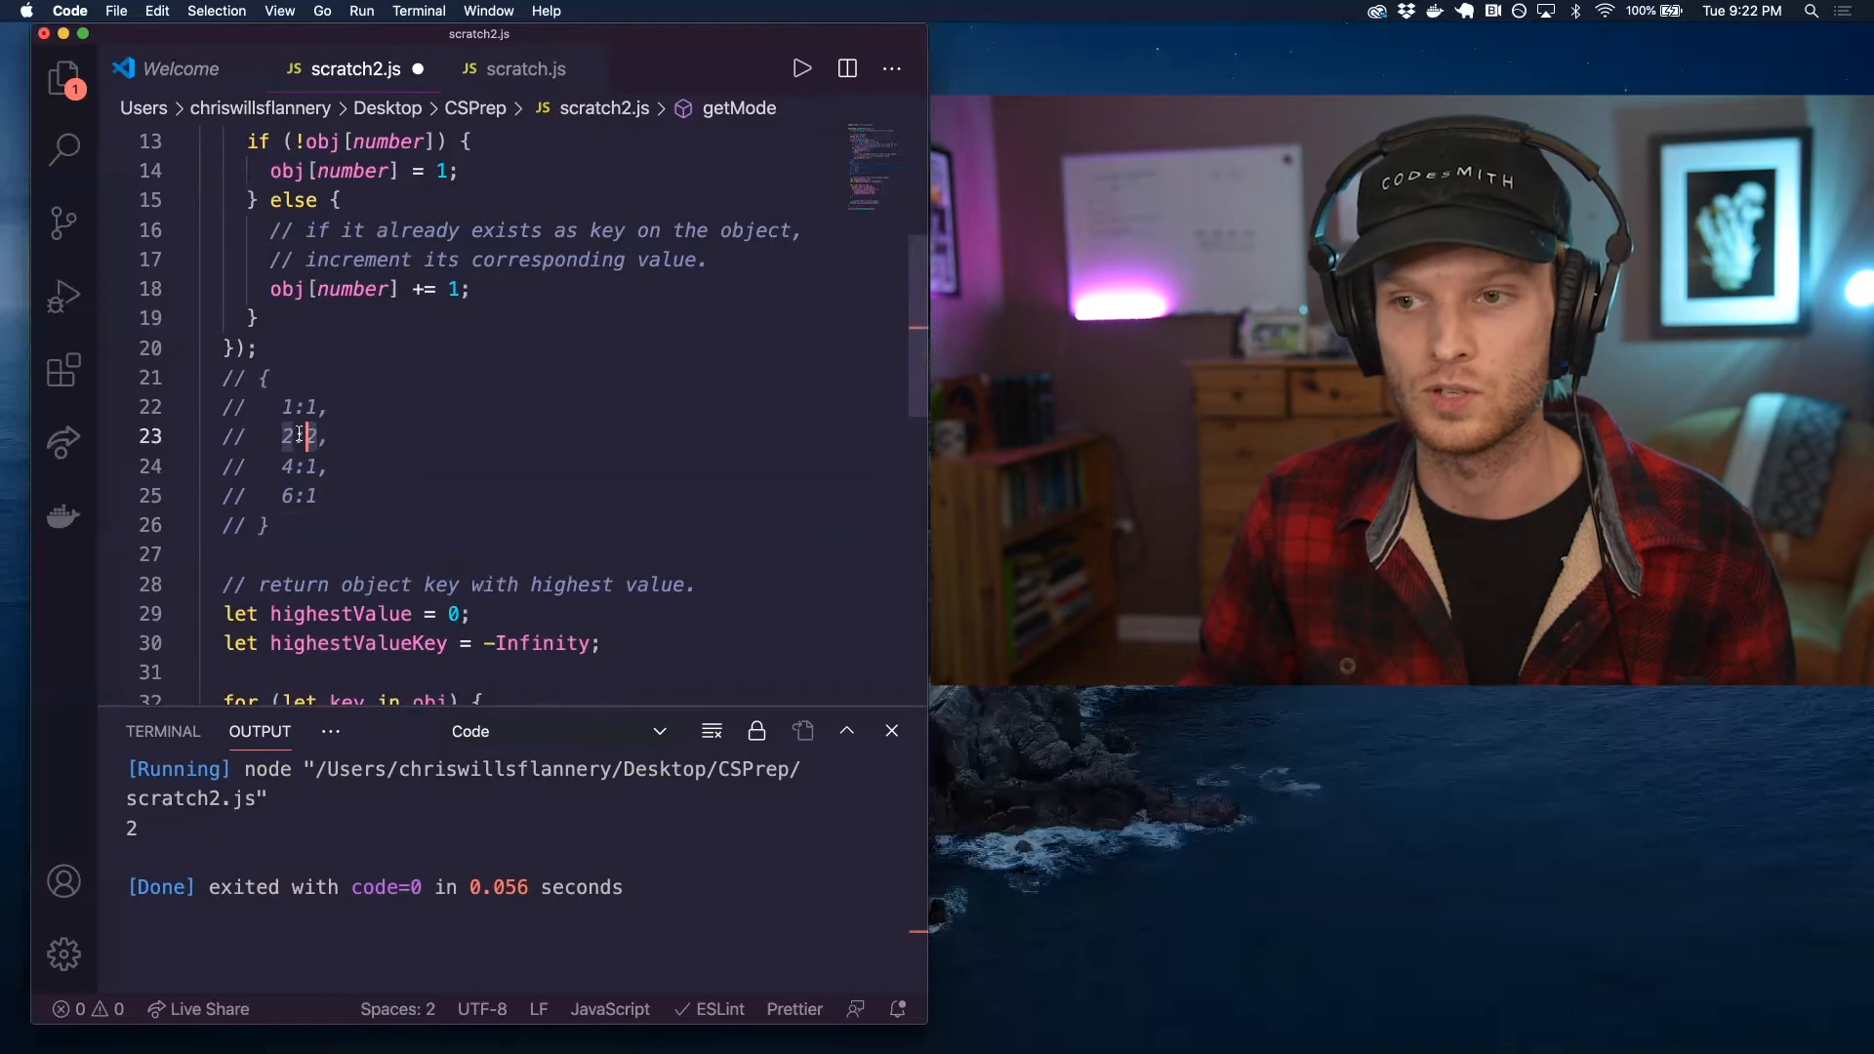
{"action": "scroll", "scroll_direction": "down", "scroll_amount": 3}
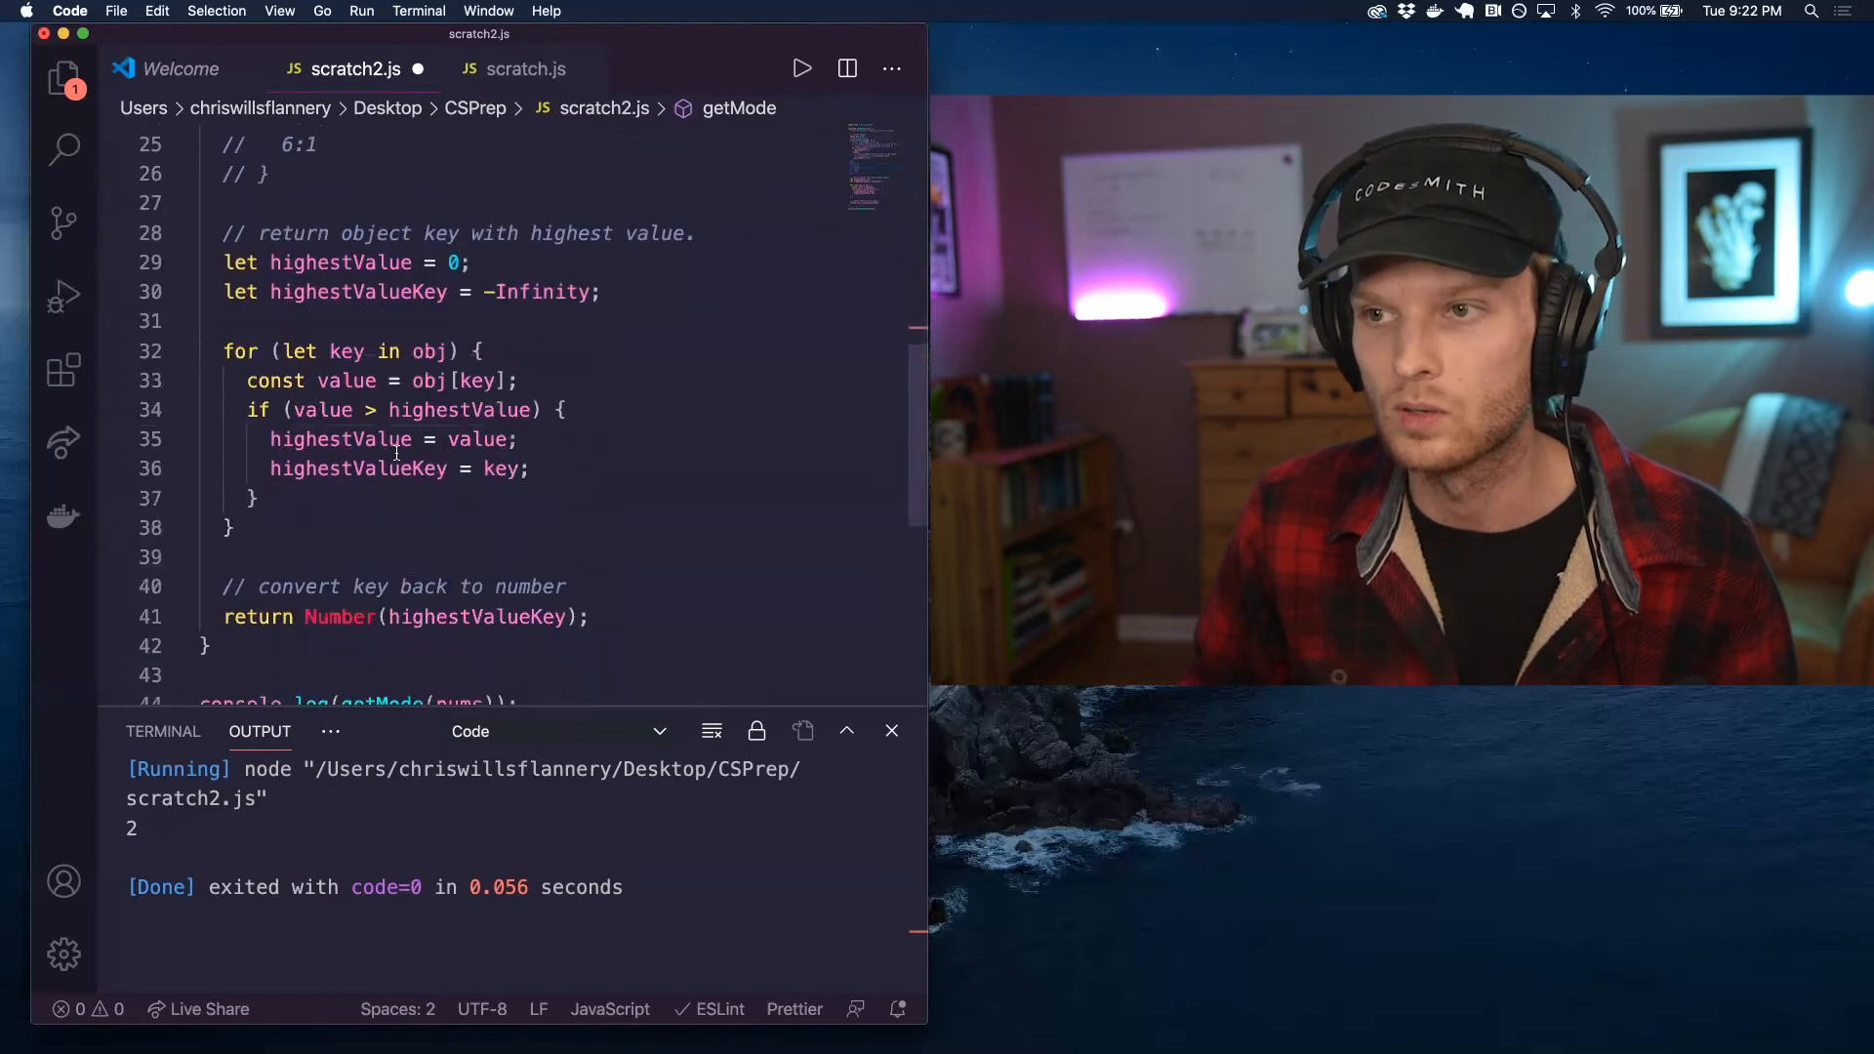
{"action": "scroll", "scroll_direction": "up", "scroll_amount": 3}
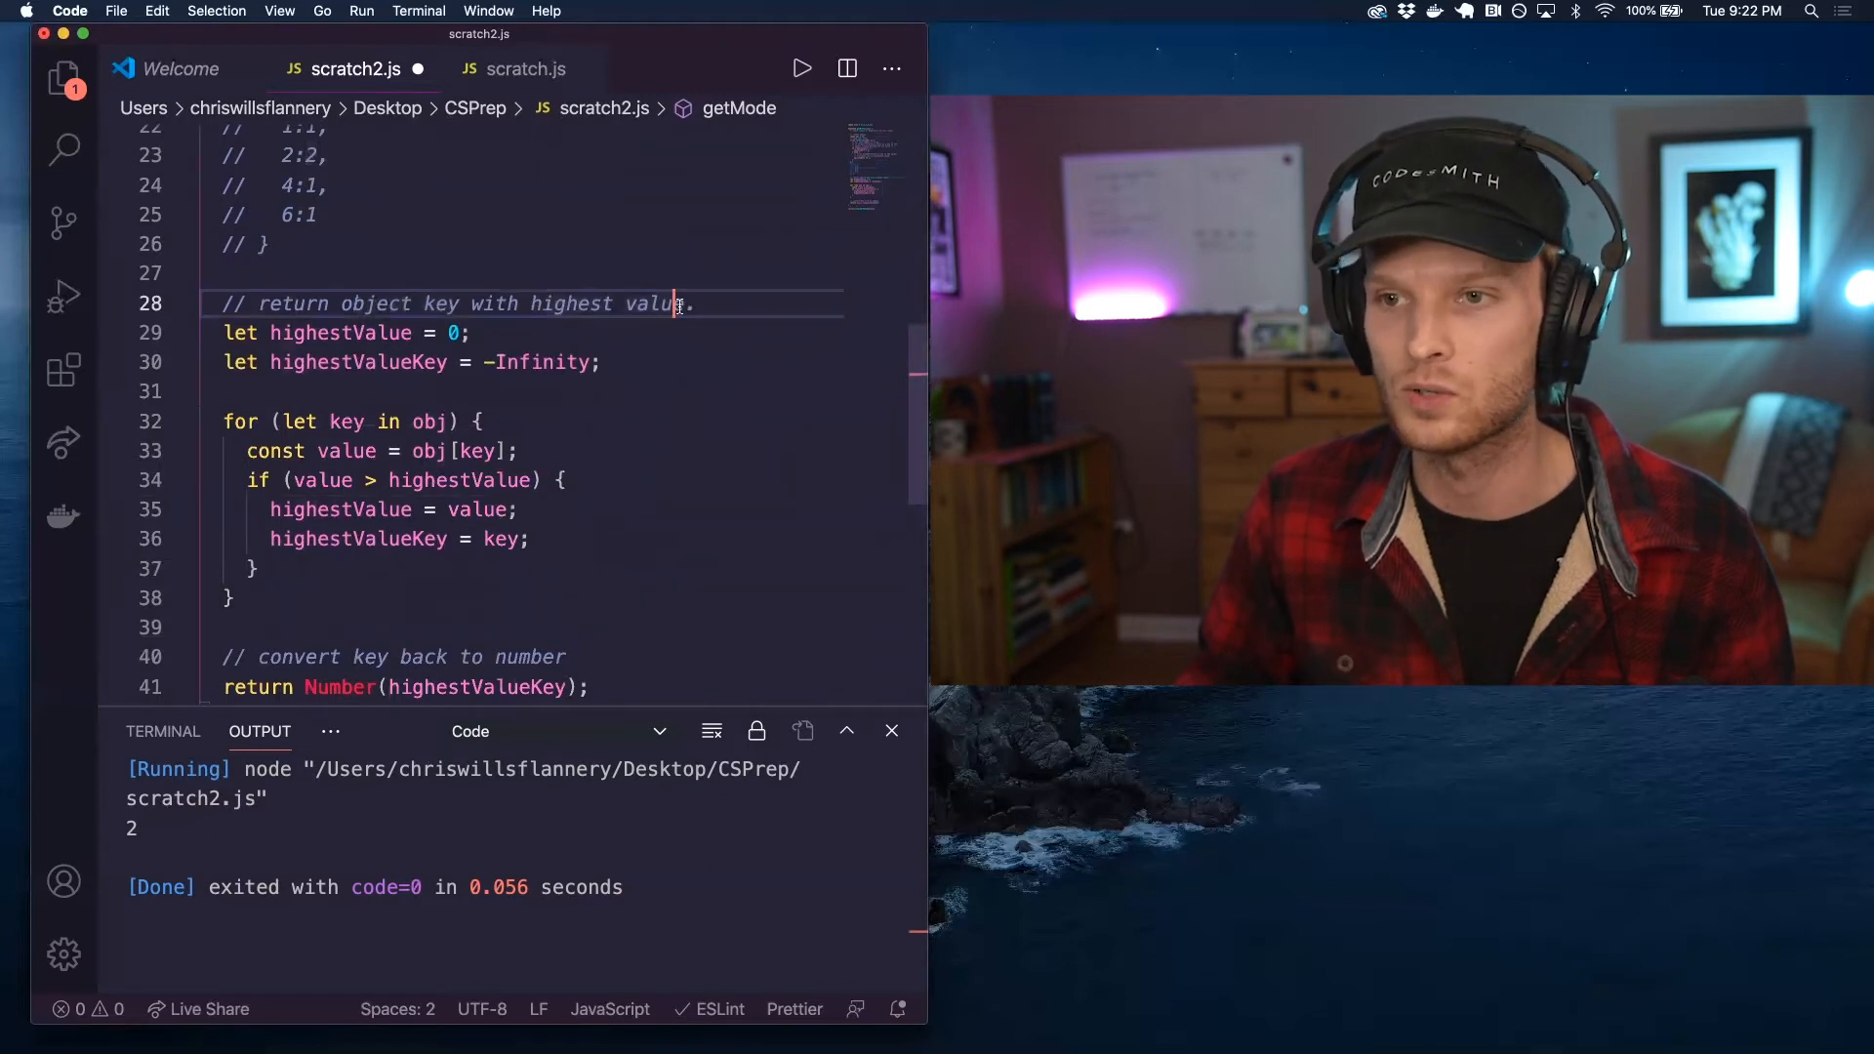
{"action": "scroll", "scroll_direction": "up", "scroll_amount": 3}
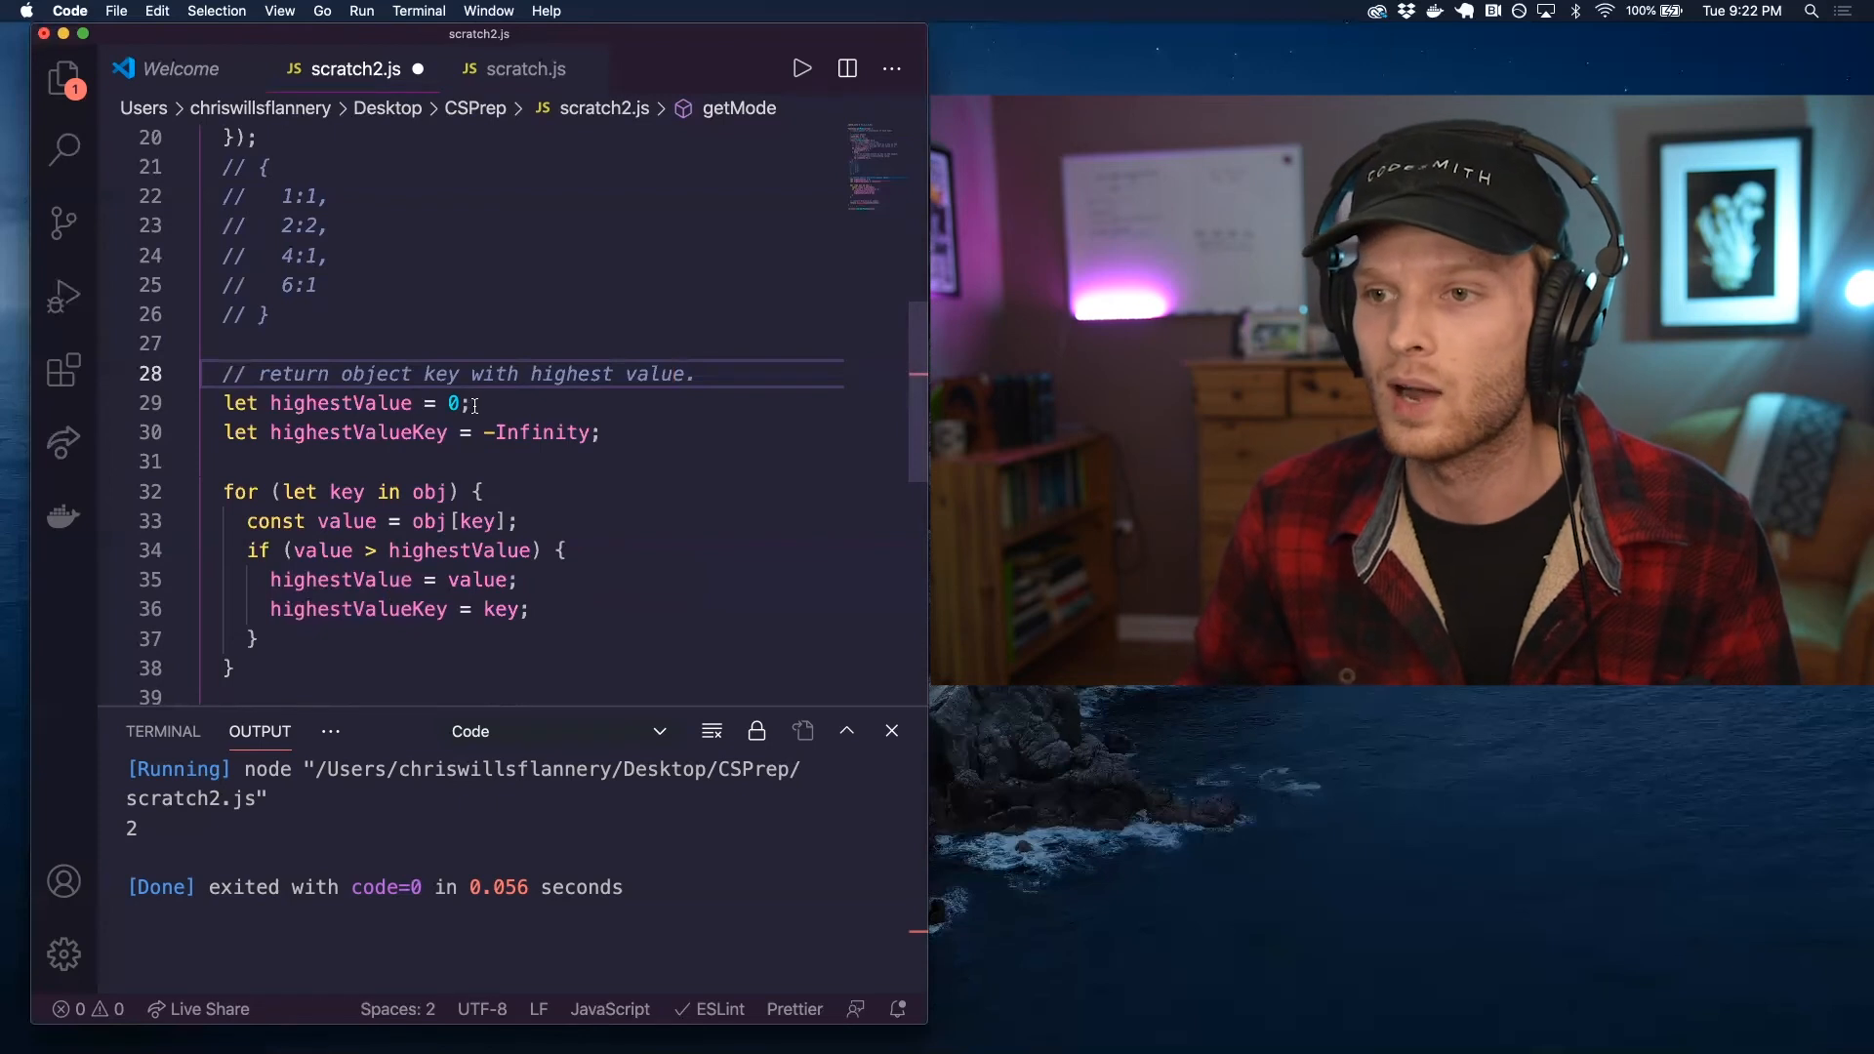
{"action": "left_click", "coordinate": [452, 403]}
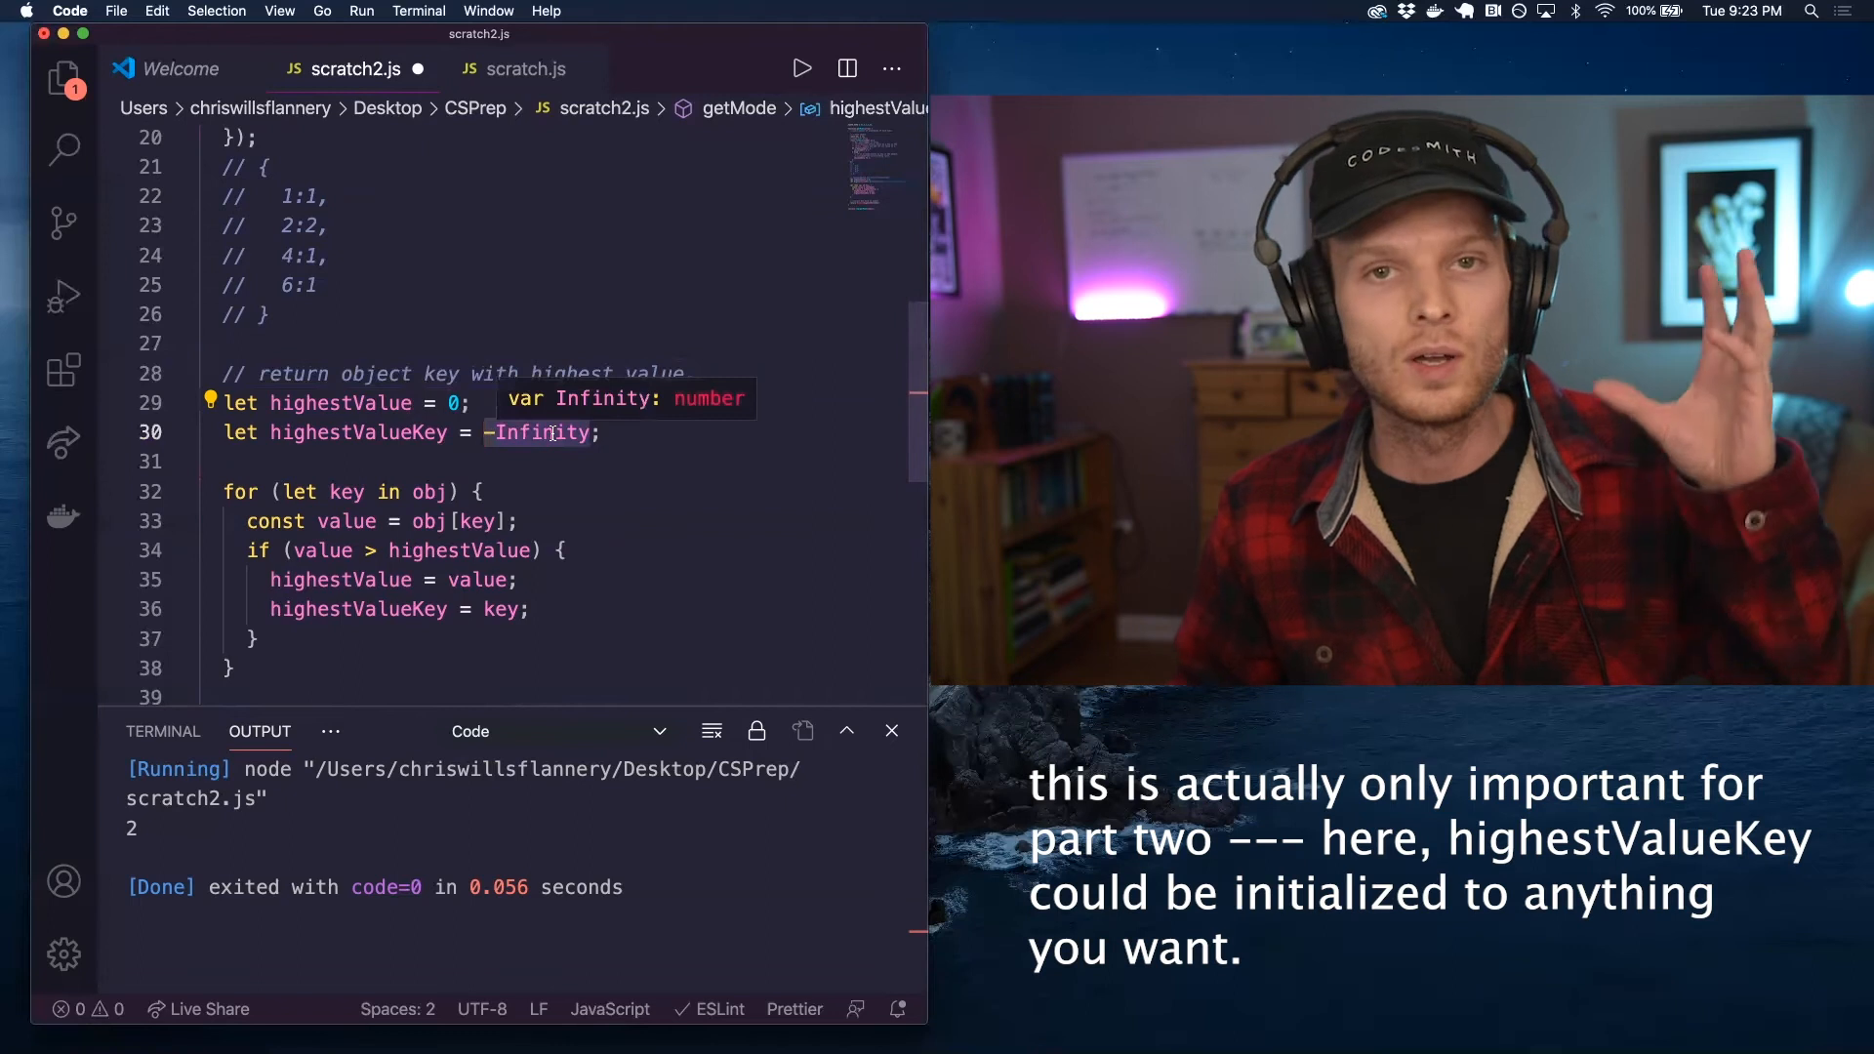
{"action": "scroll", "scroll_direction": "down", "scroll_amount": 3}
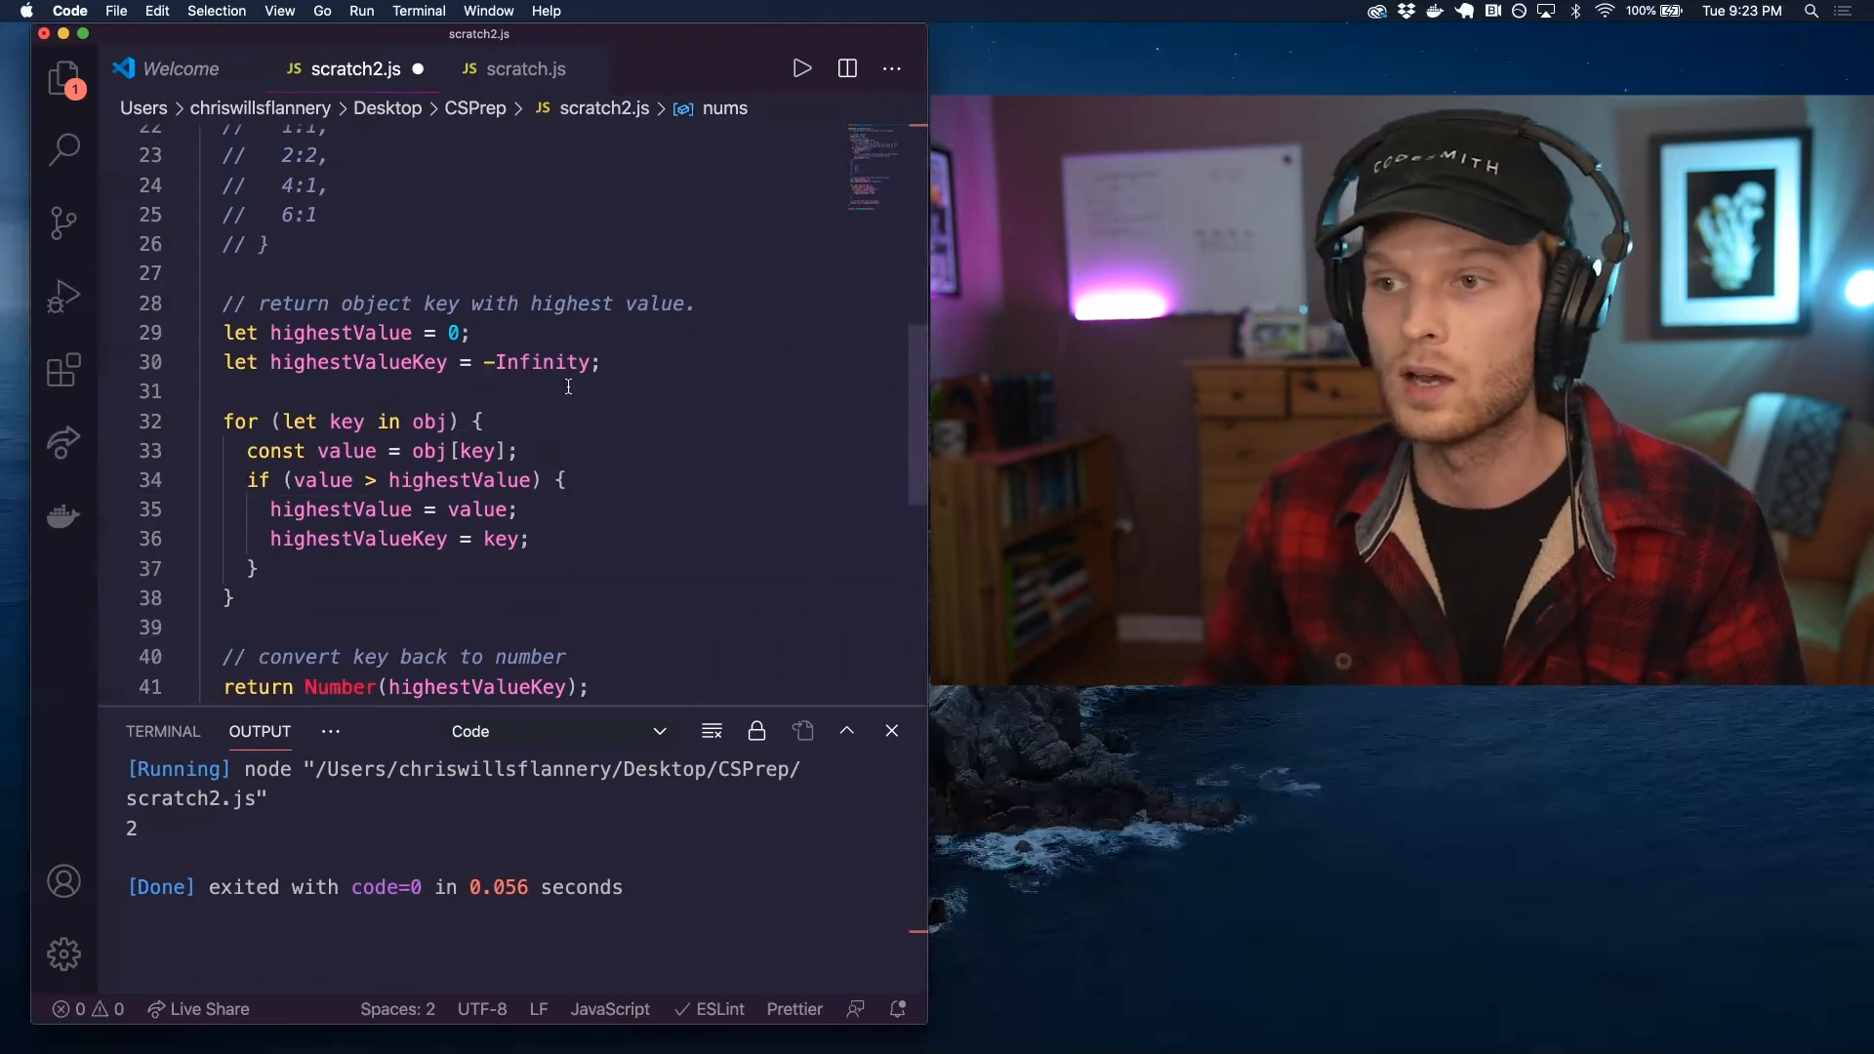
{"action": "left_click", "coordinate": [585, 362]}
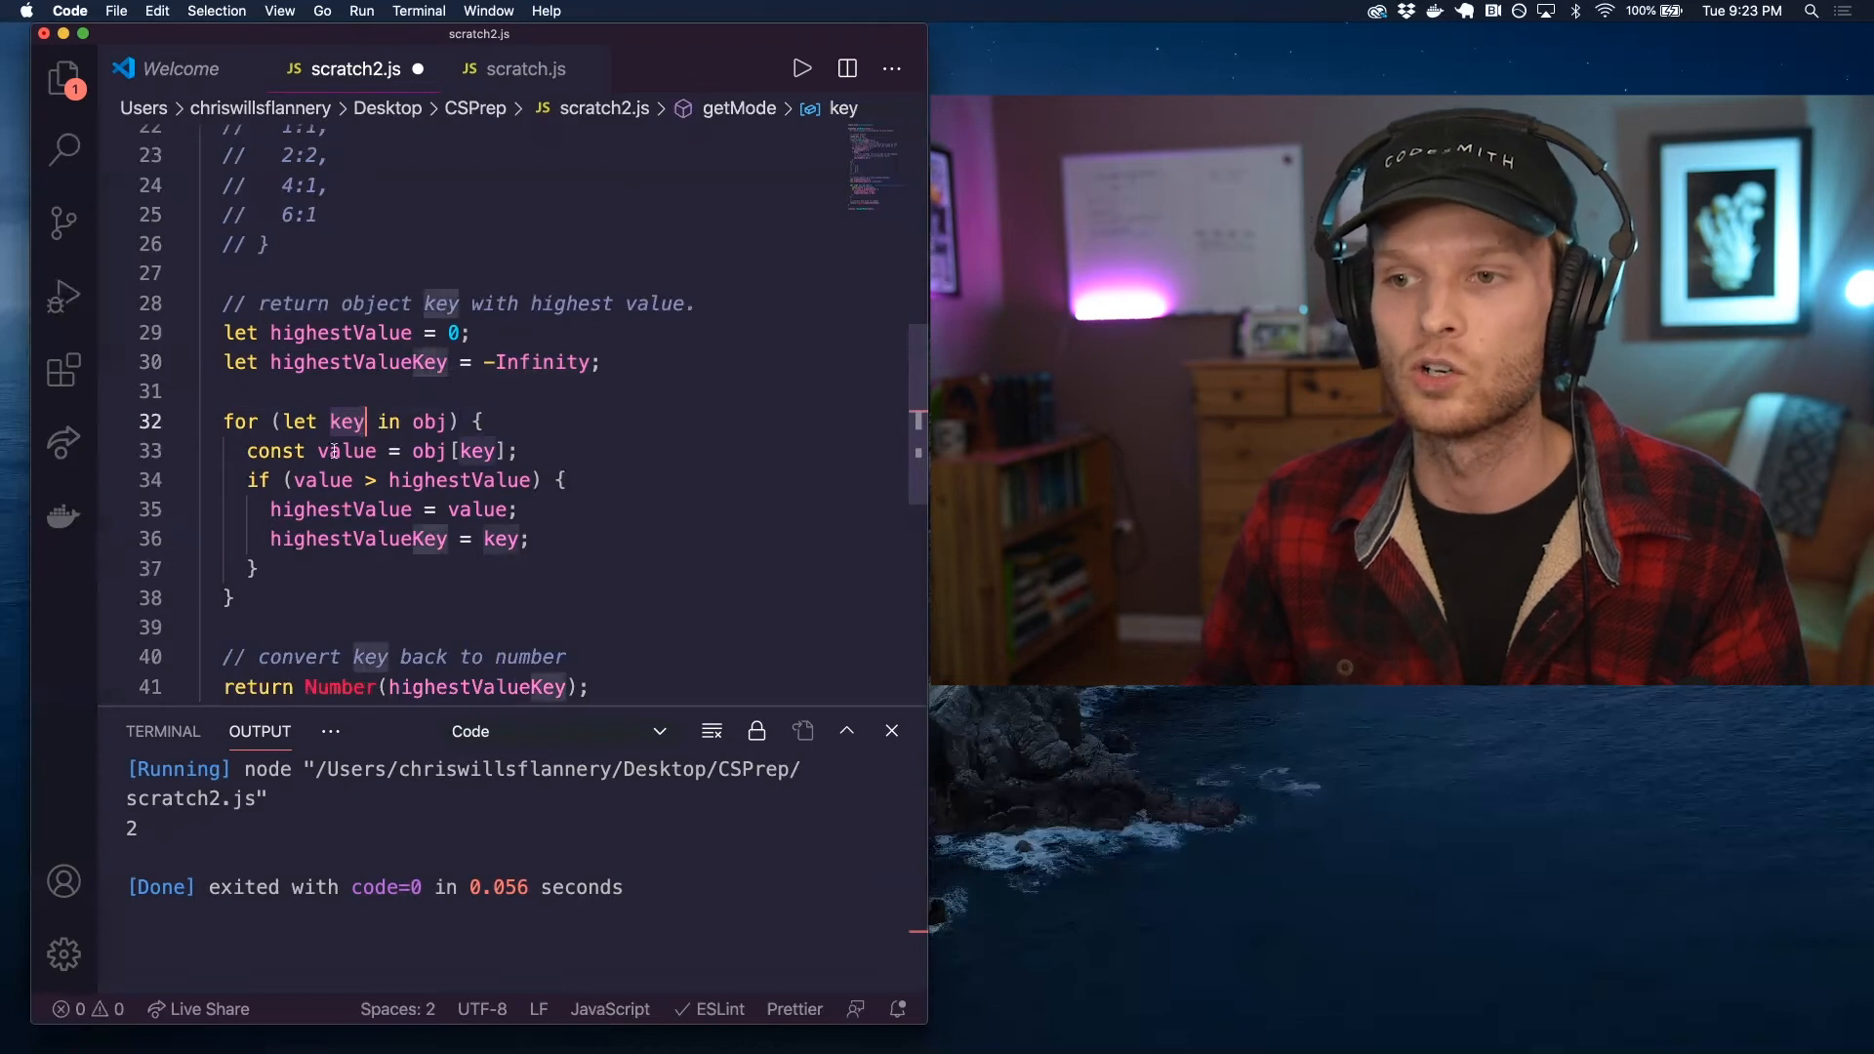
{"action": "left_click", "coordinate": [346, 450]}
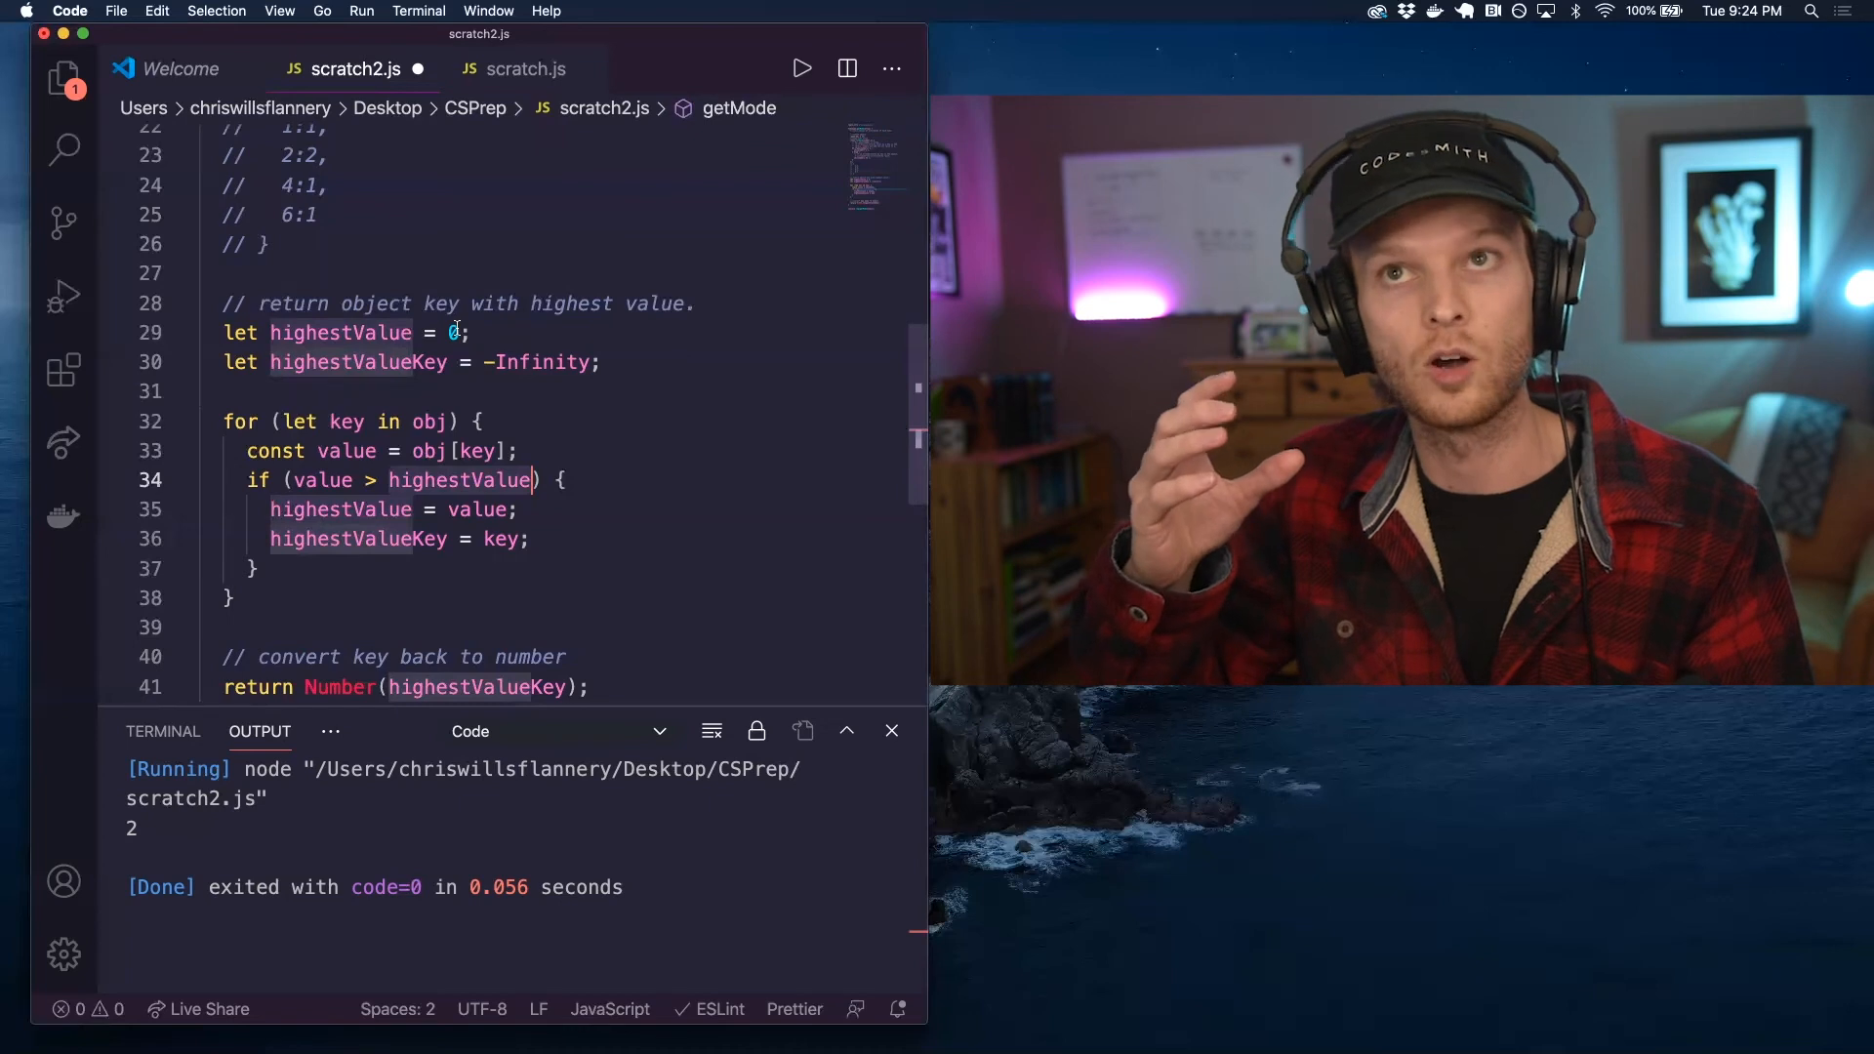
{"action": "scroll", "scroll_direction": "up", "scroll_amount": 3}
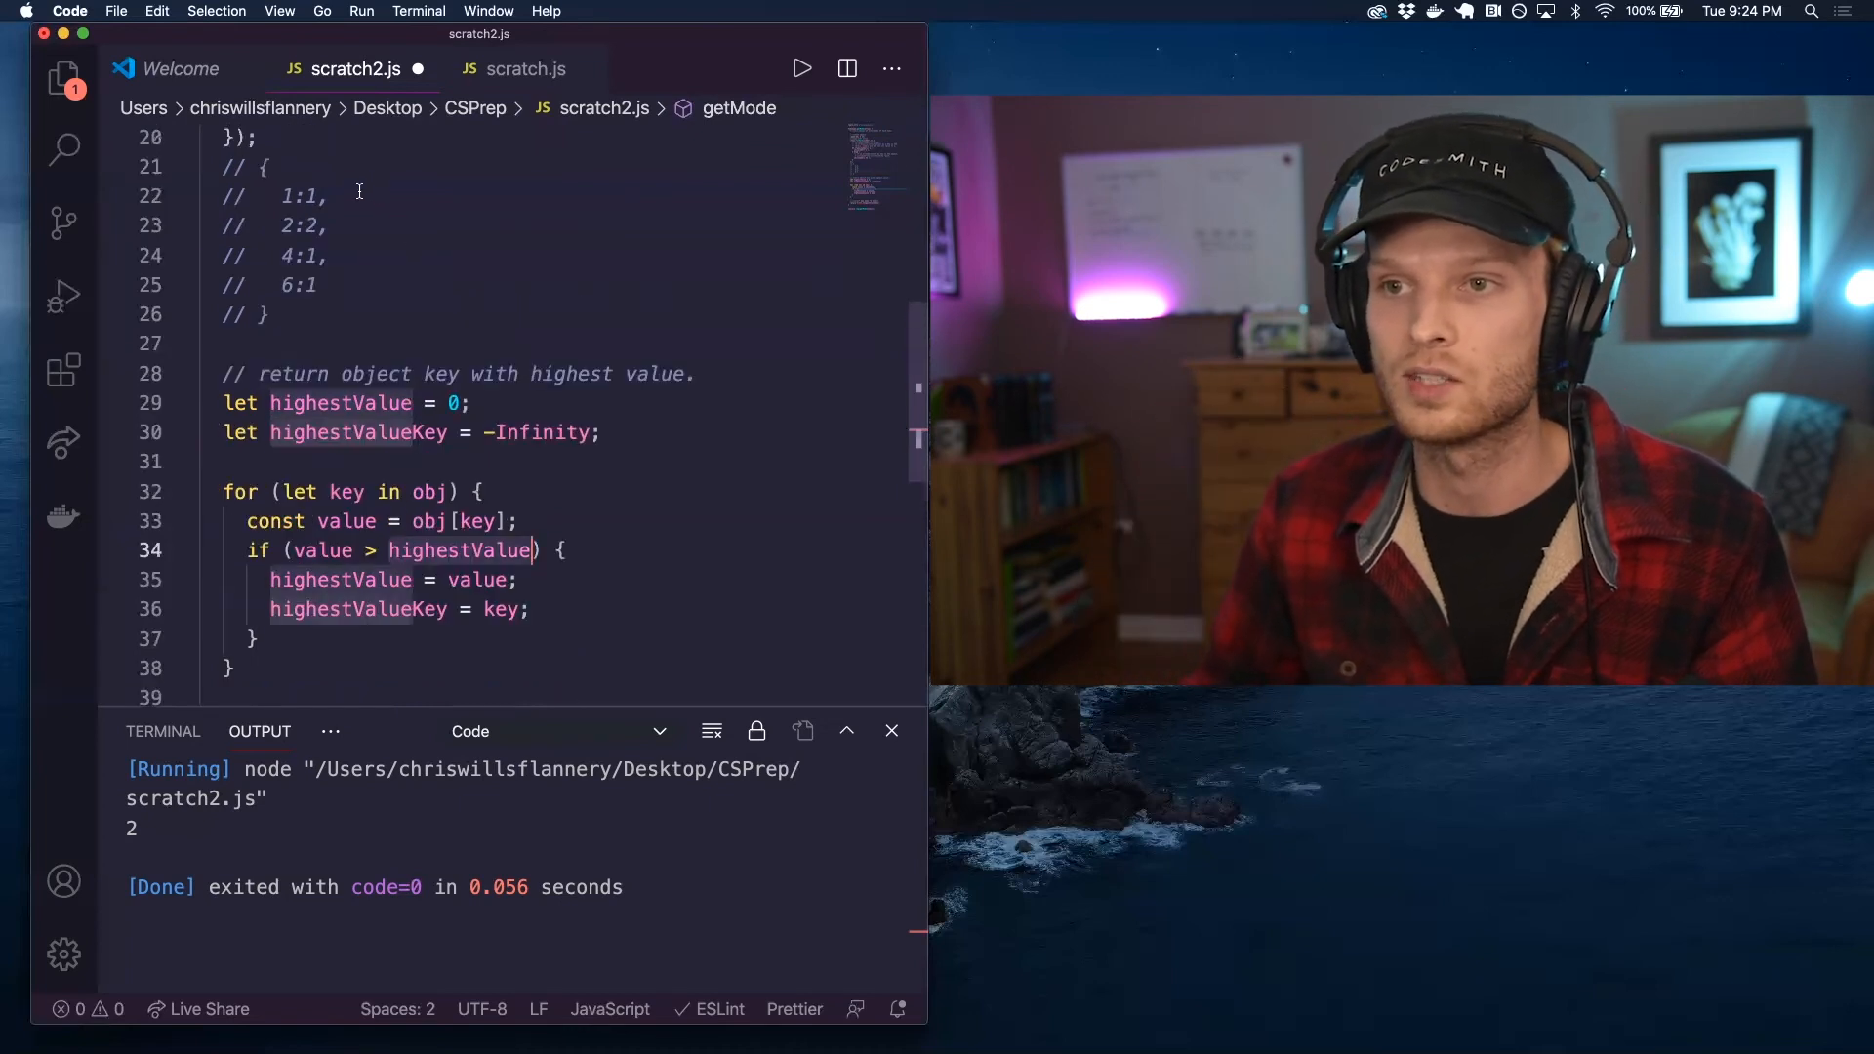
{"action": "scroll", "scroll_direction": "down", "scroll_amount": 3}
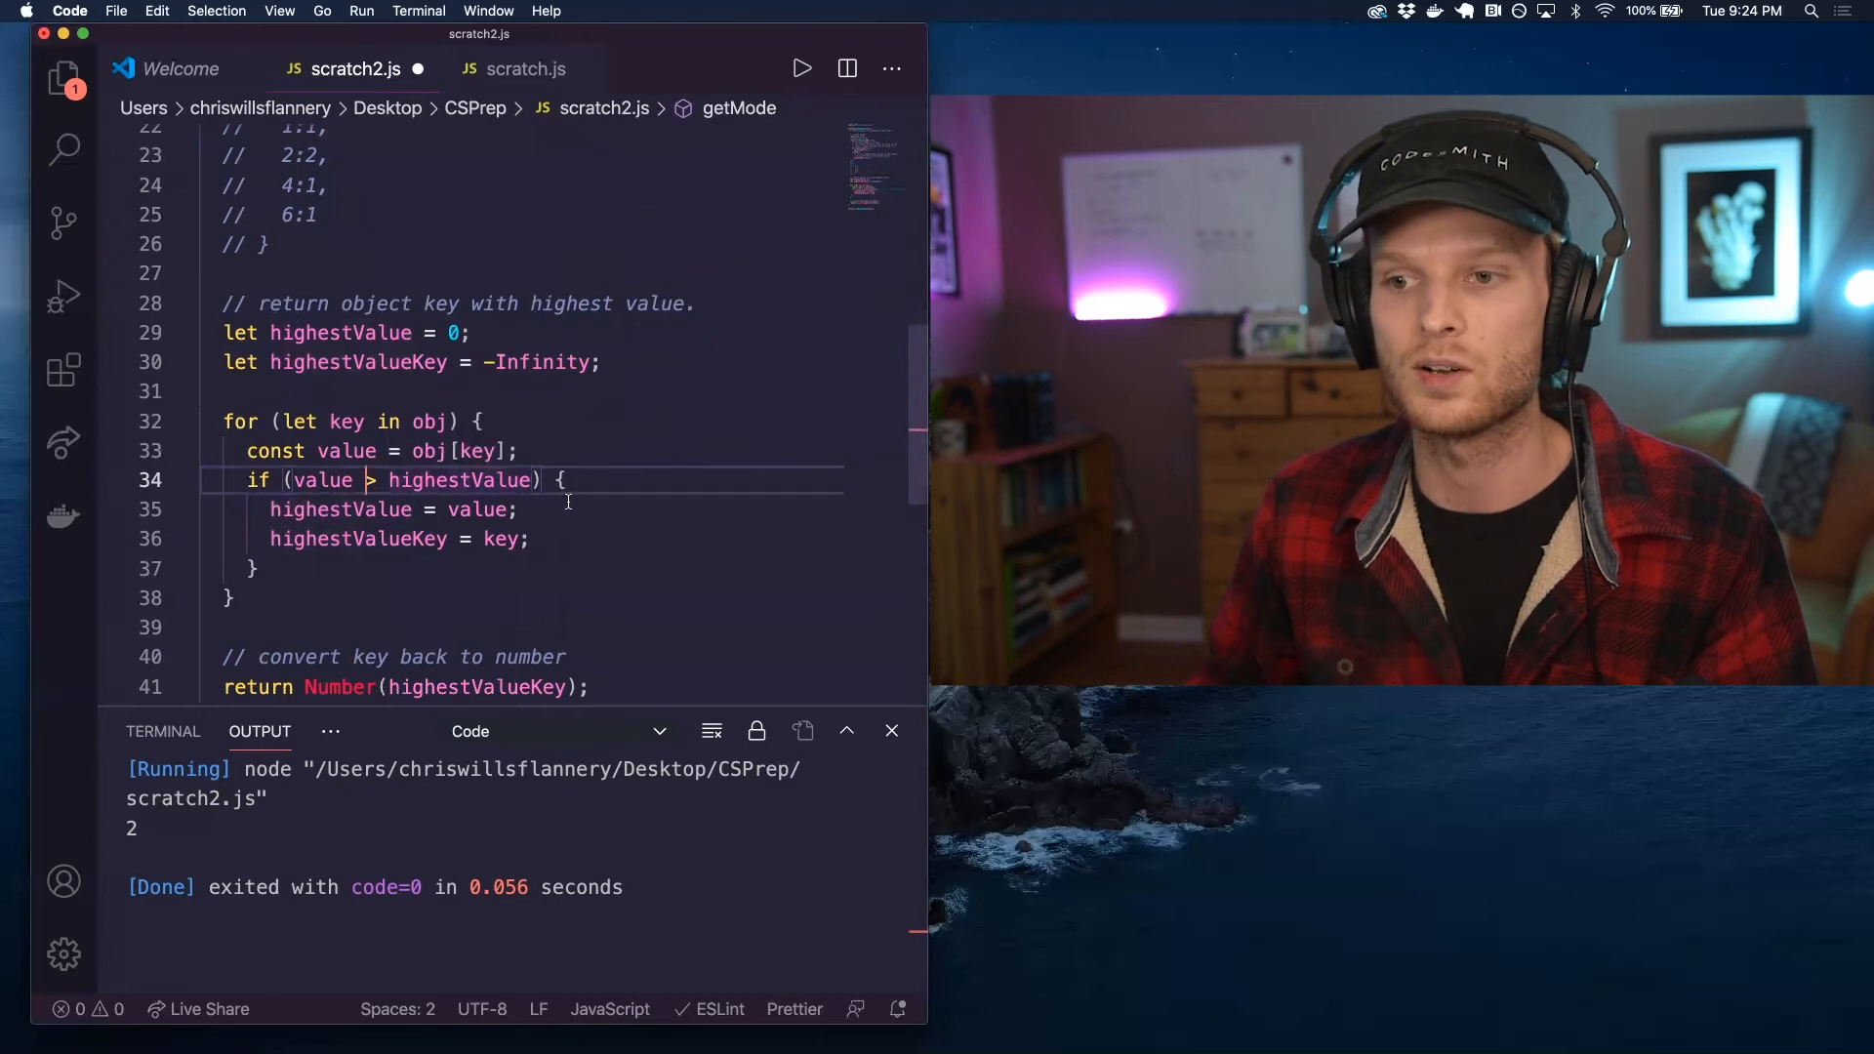
{"action": "mouse_move", "coordinate": [543, 362]}
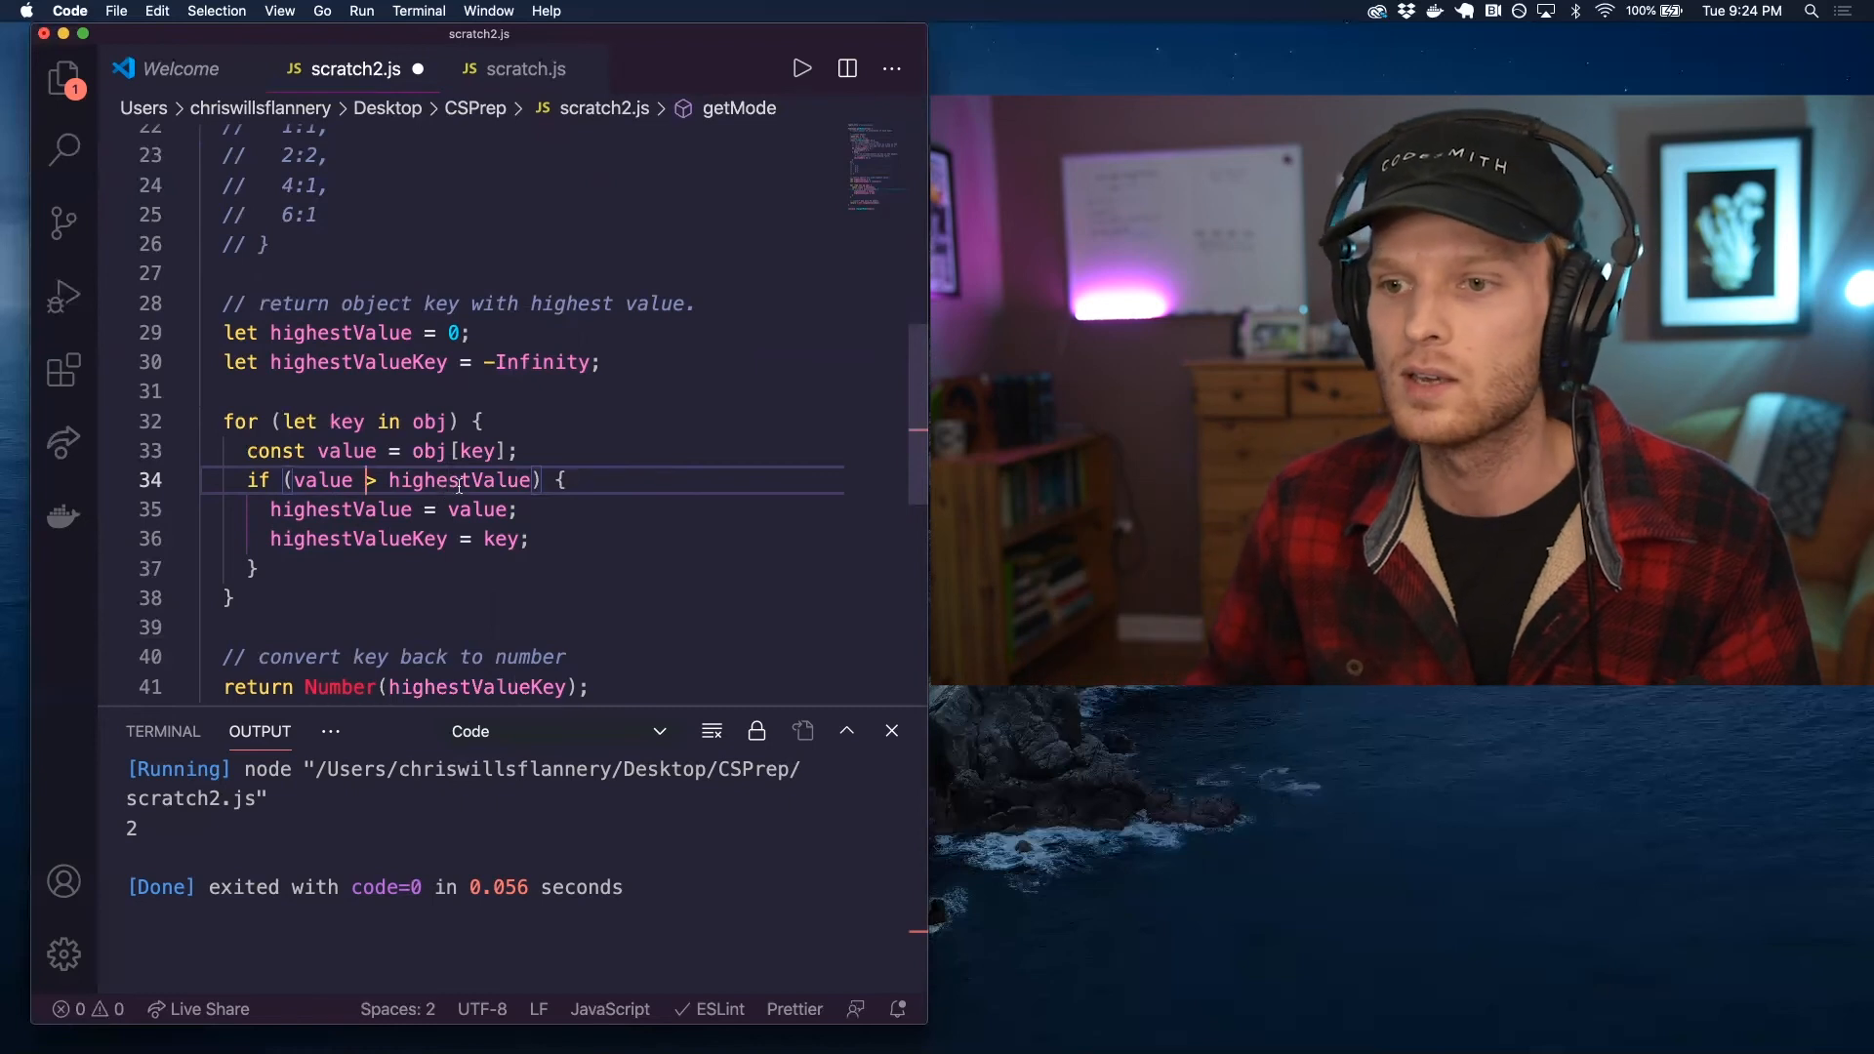
{"action": "left_click", "coordinate": [473, 331]}
{"action": "type", "text": " //"}
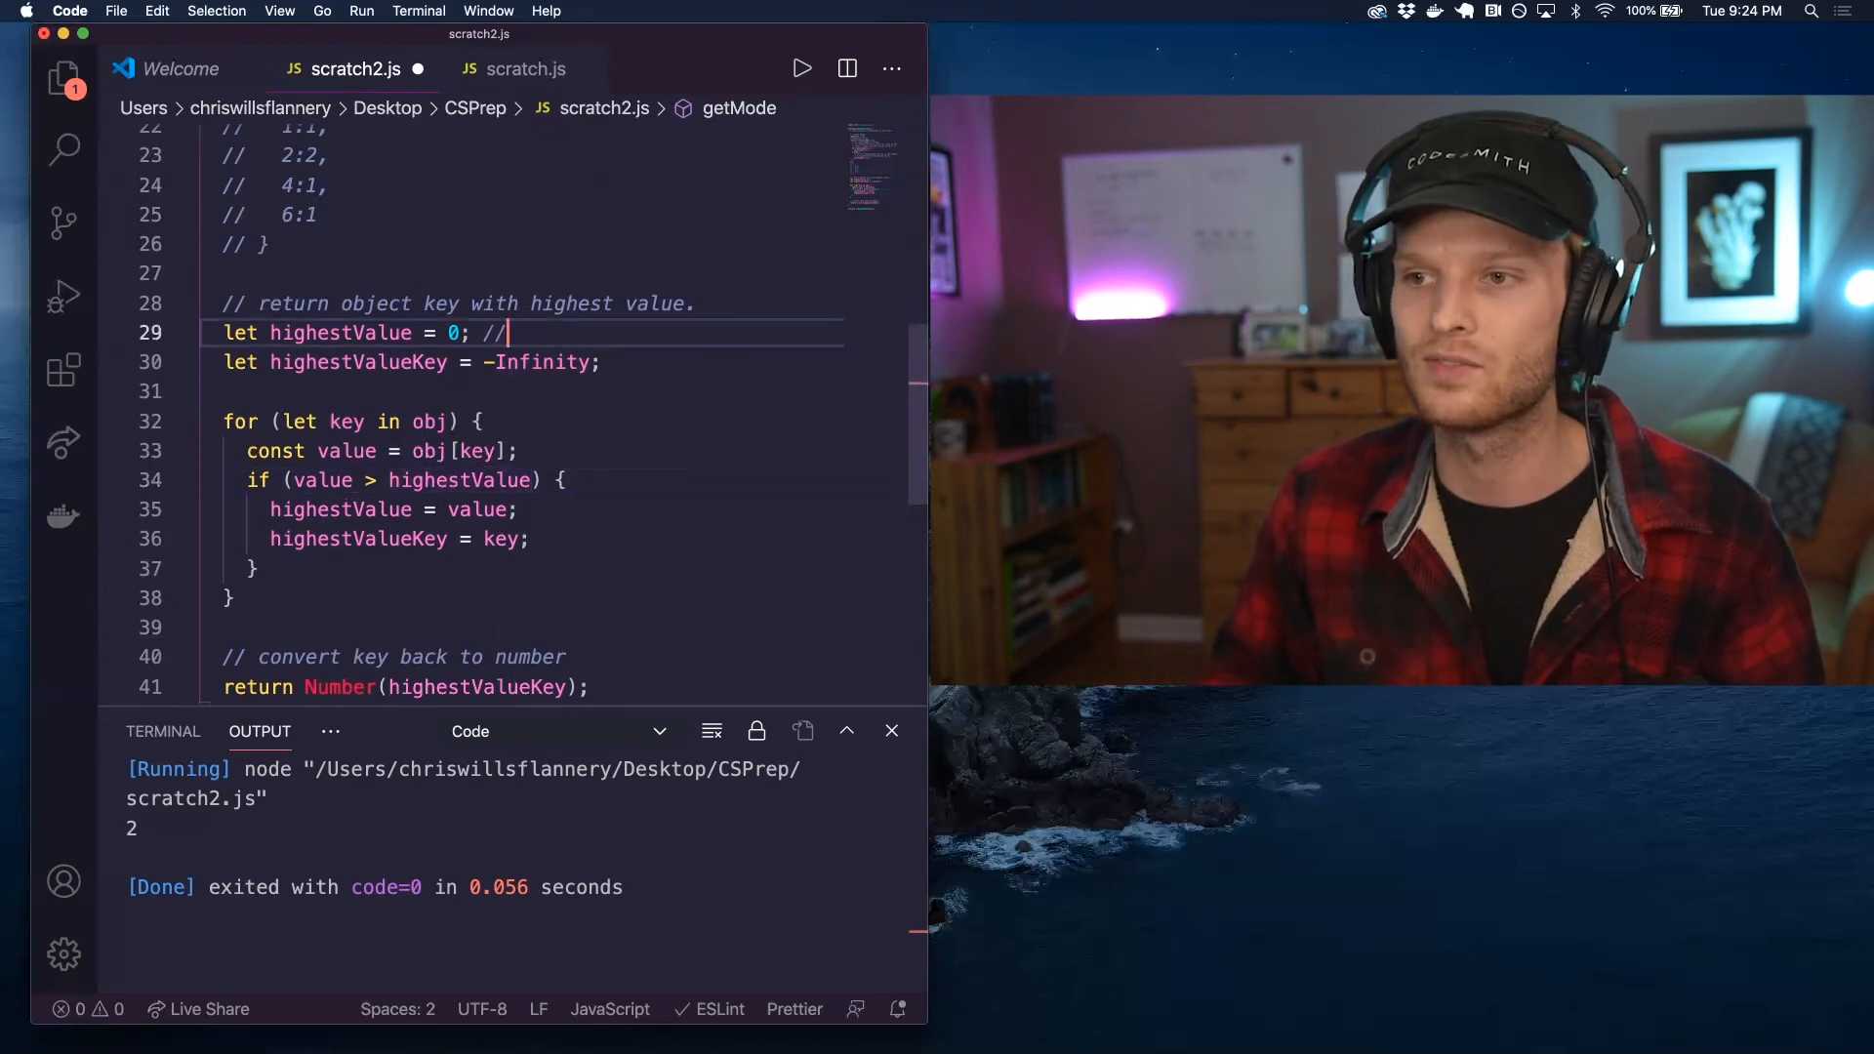
- Append a '// 2' comment to the highestValue and highestValueKey declarations
{"action": "type", "text": "2"}
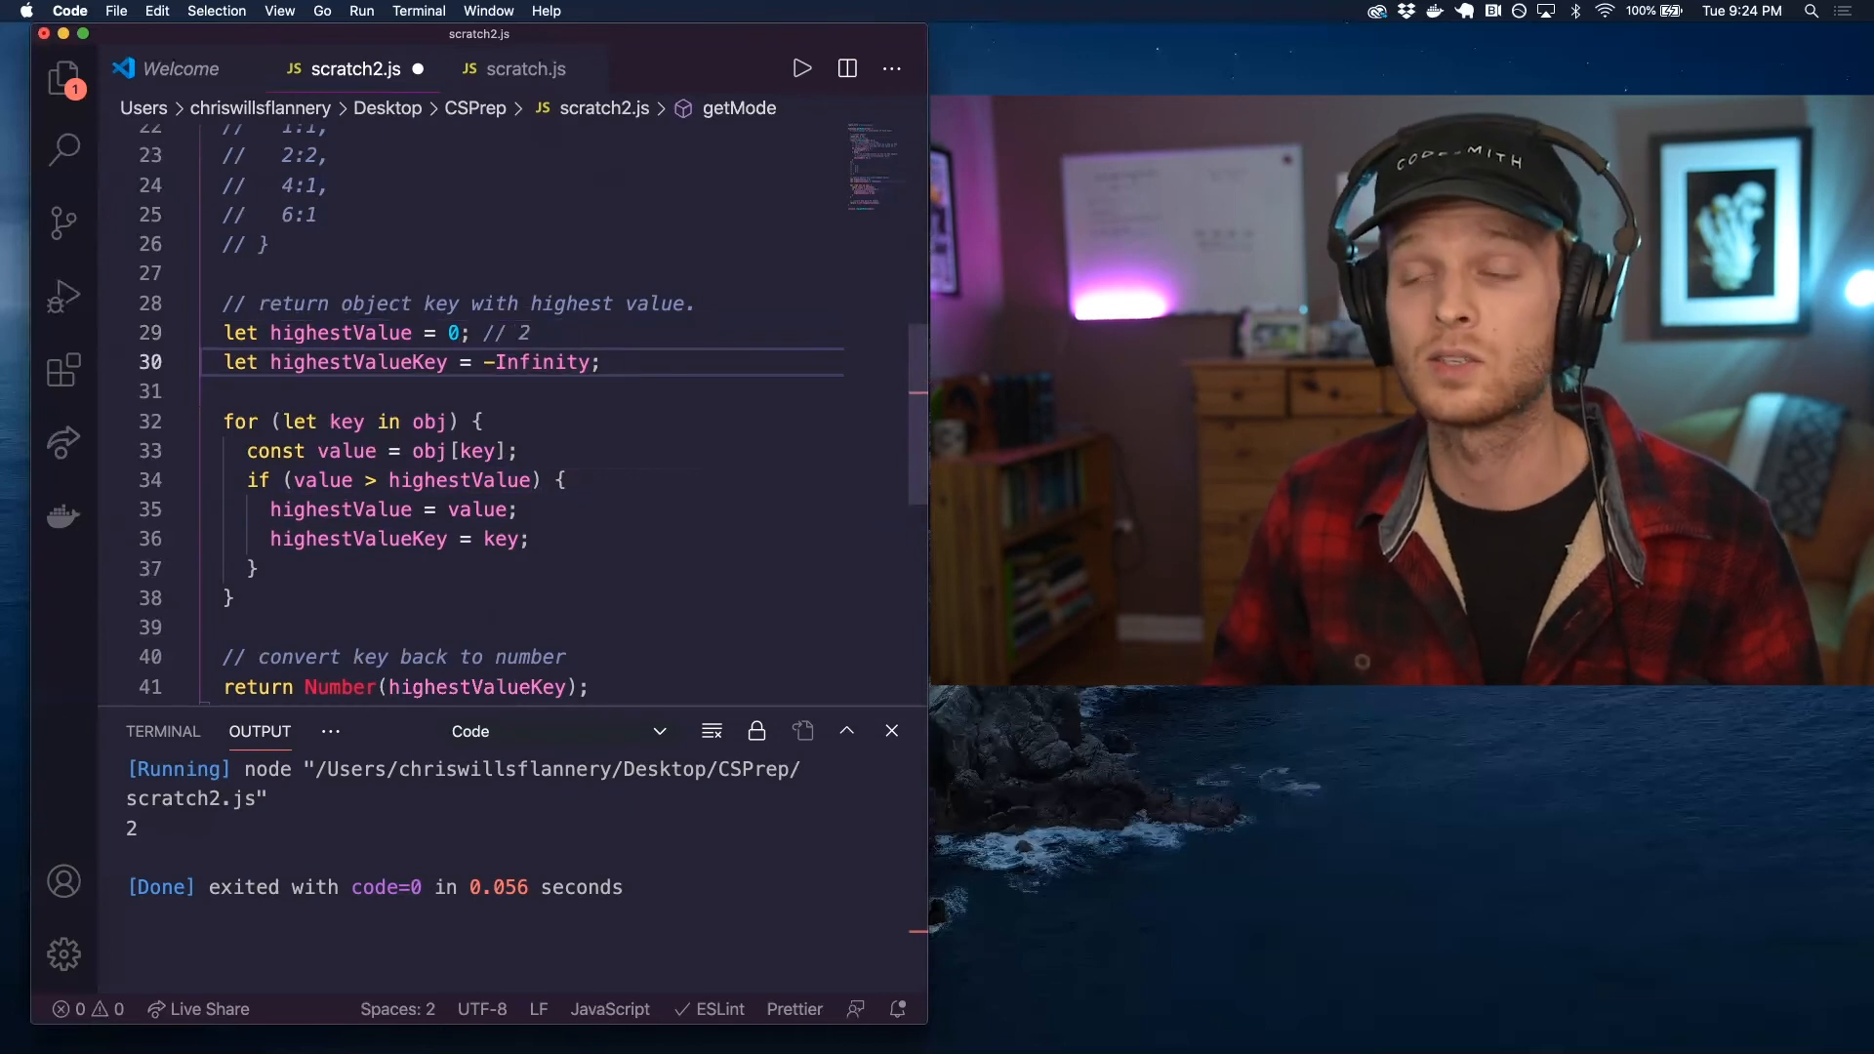
{"action": "type", "text": "// 2"}
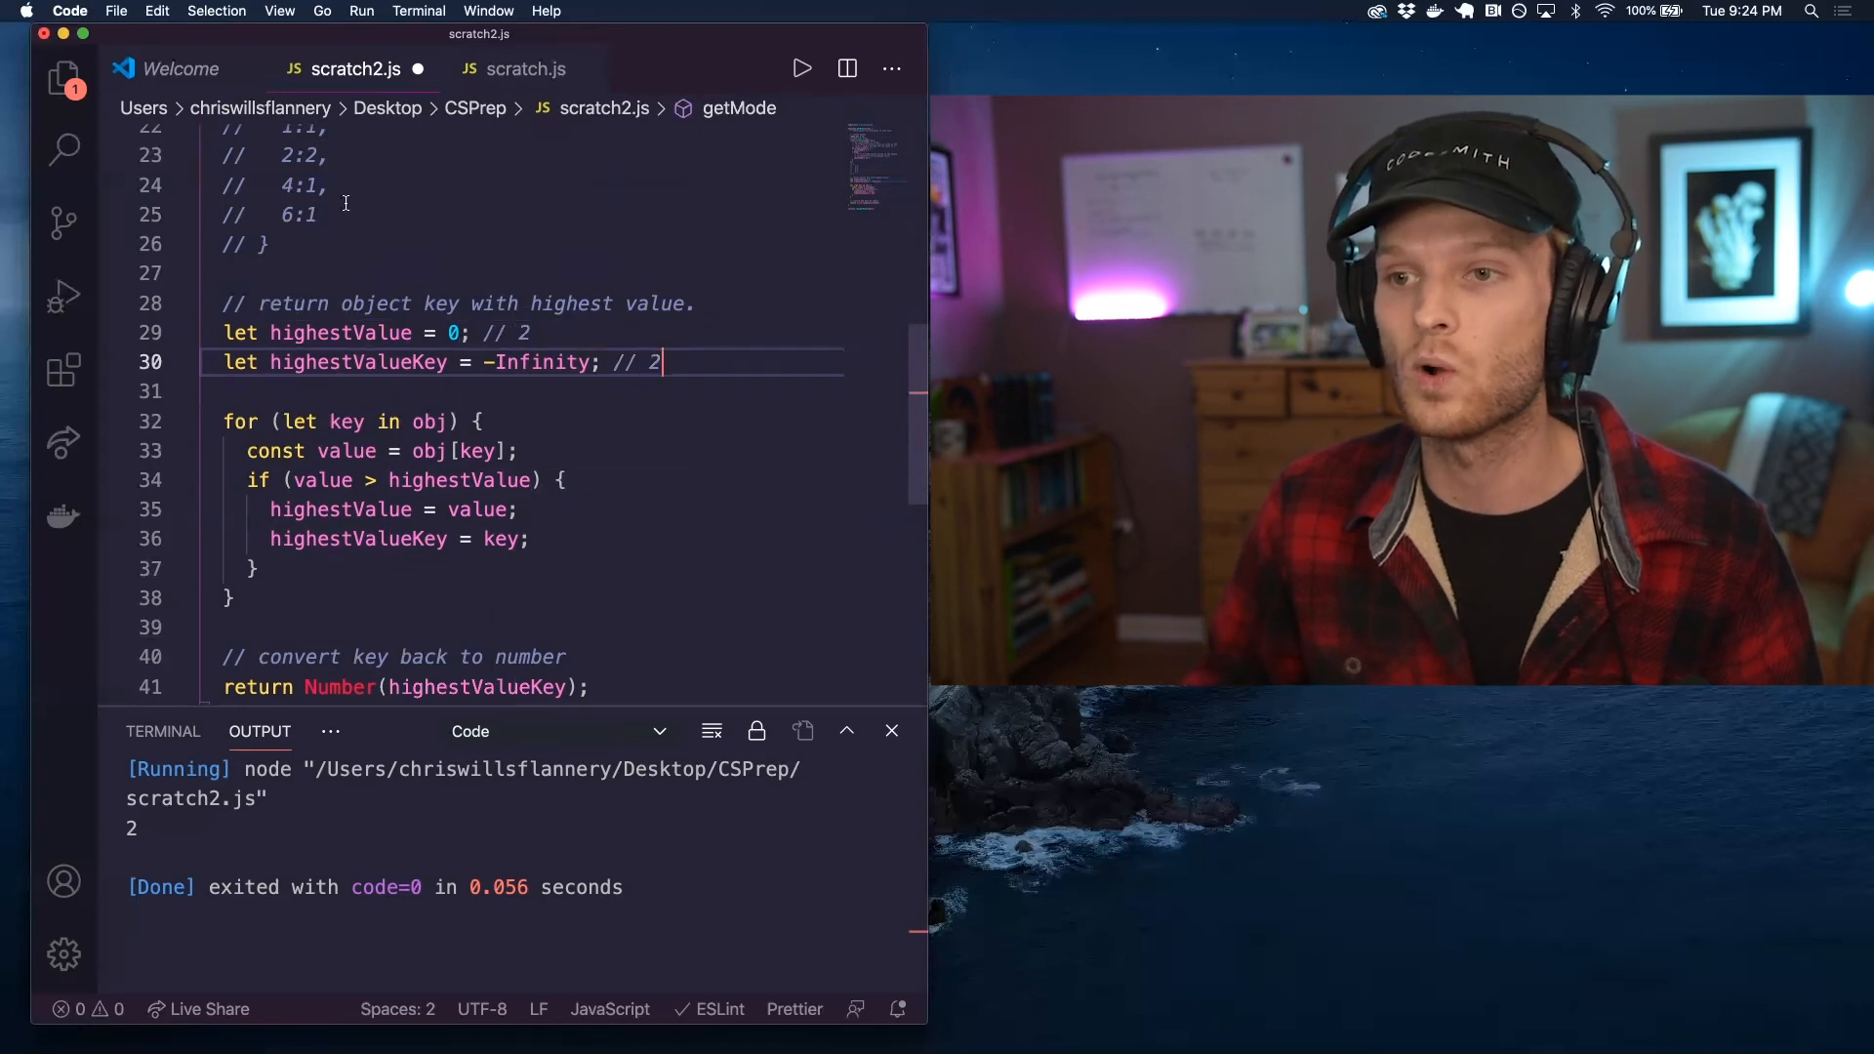
{"action": "scroll", "scroll_direction": "up", "scroll_amount": 3}
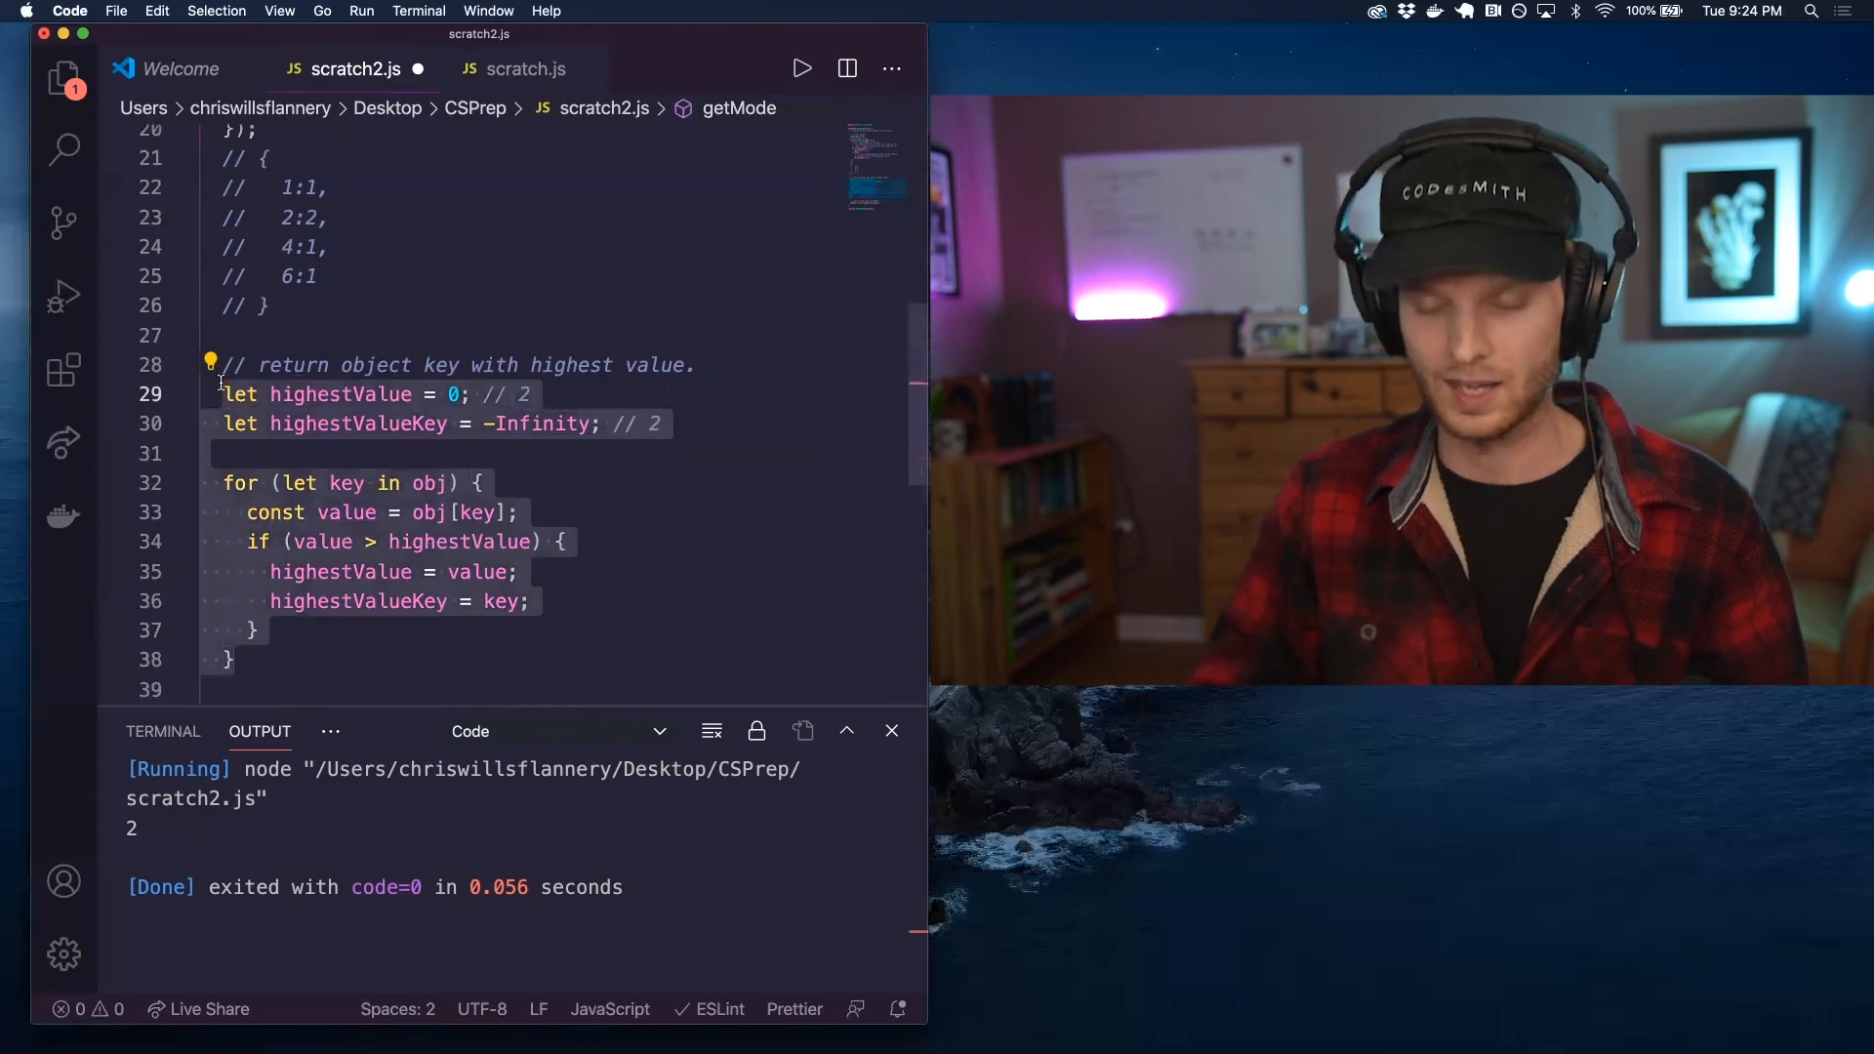
- Comment out lines 30–43 and add console.log('obj', obj); to print the tally object
{"action": "scroll", "scroll_direction": "up", "scroll_amount": 3}
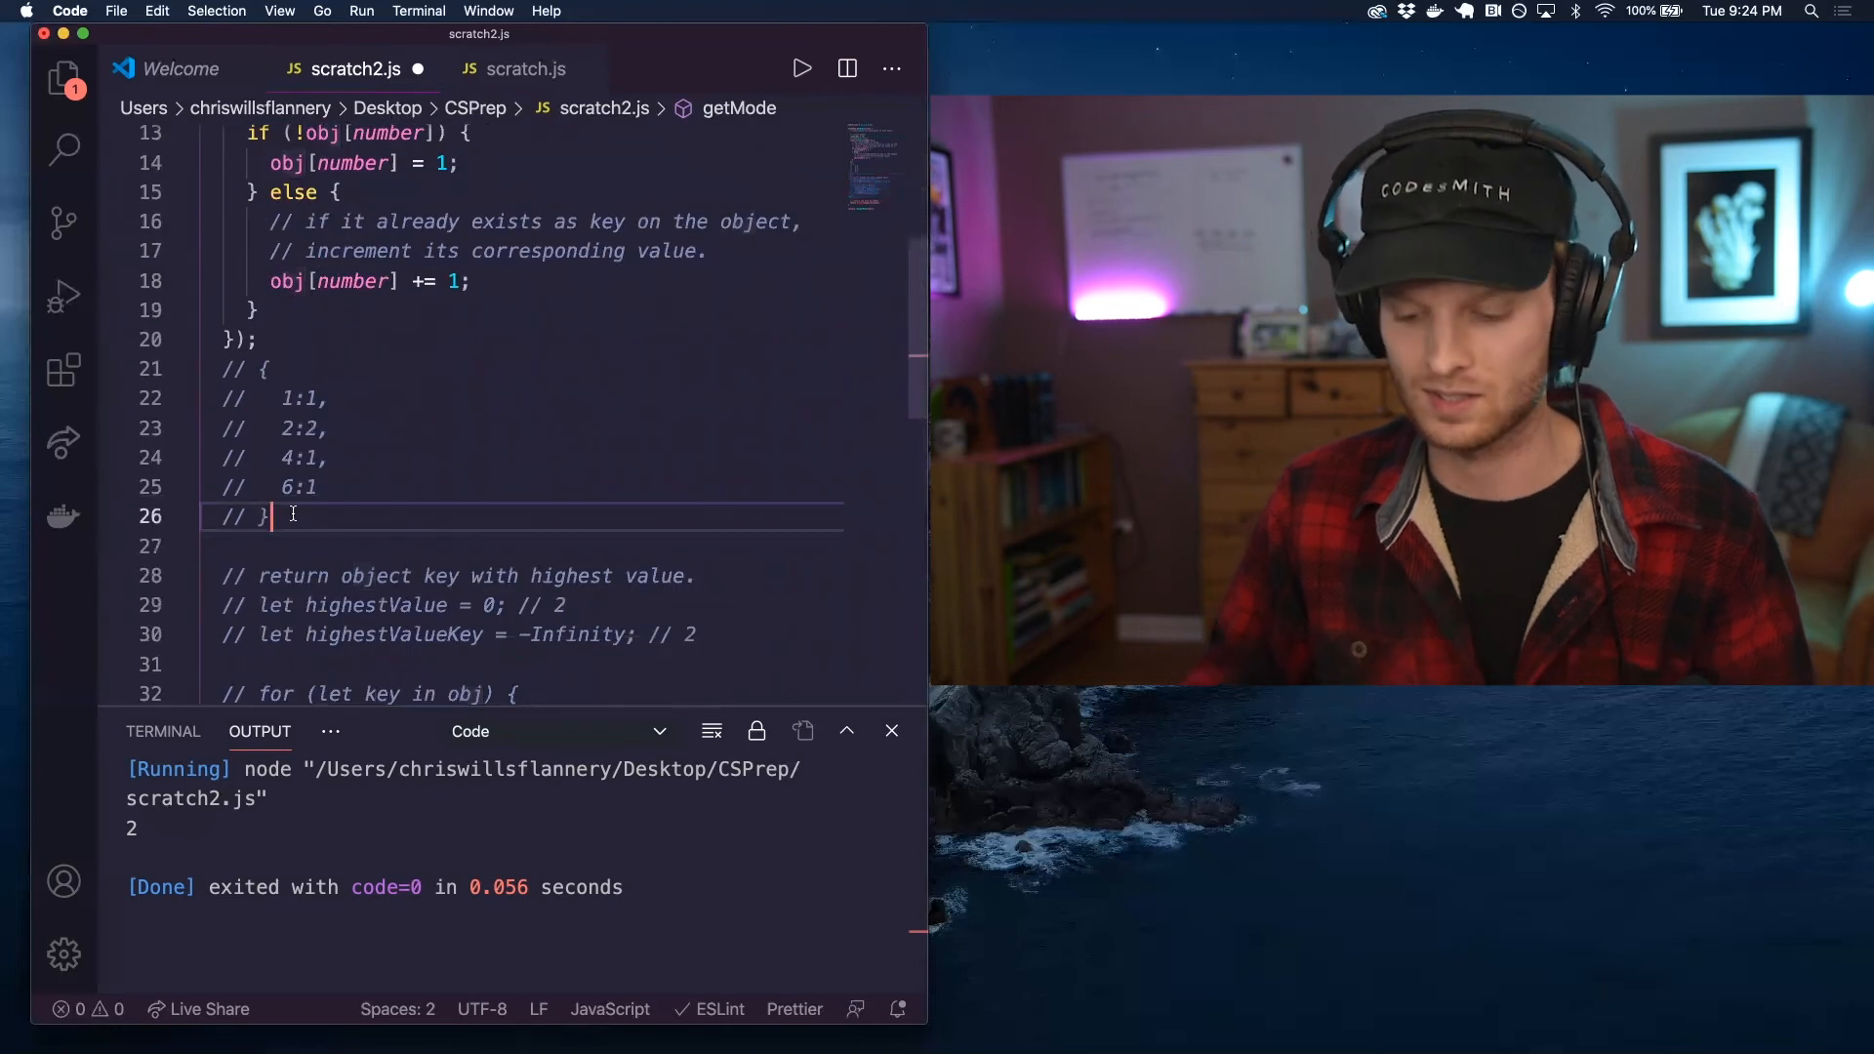
{"action": "type", "text": "console."}
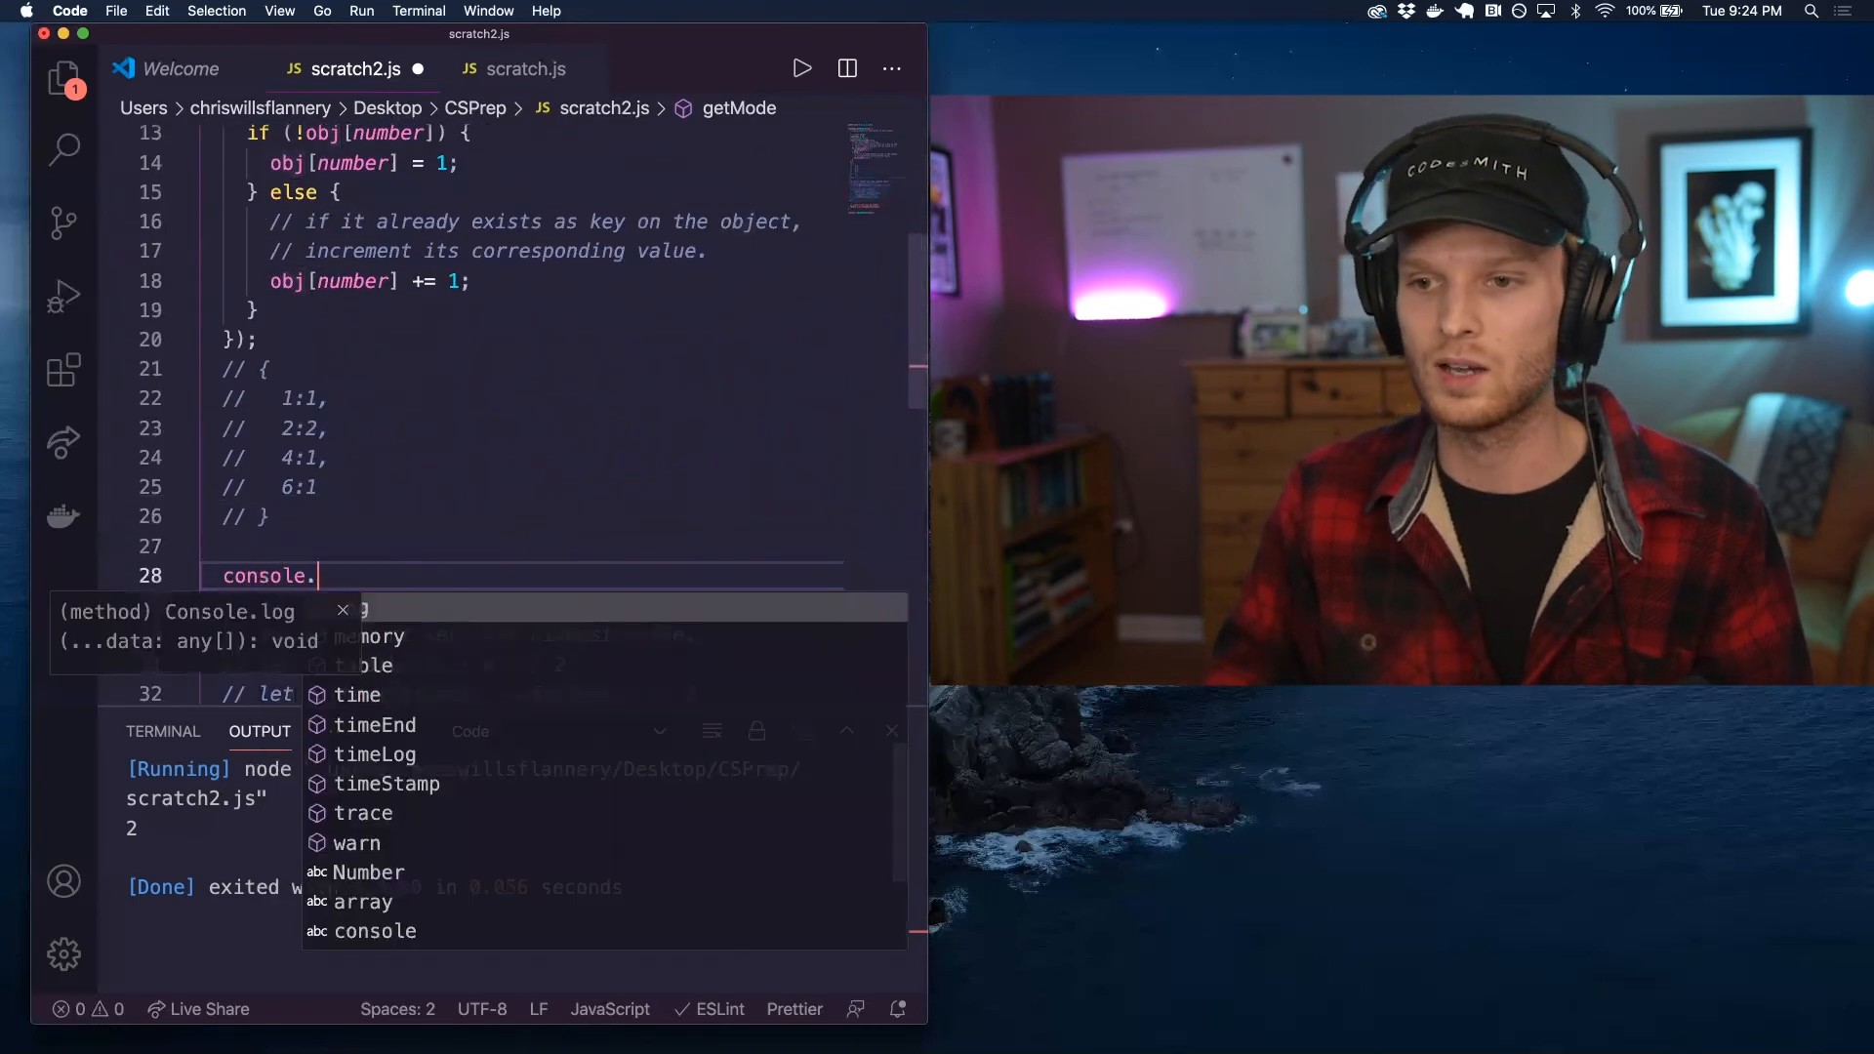
{"action": "type", "text": "log('ob"}
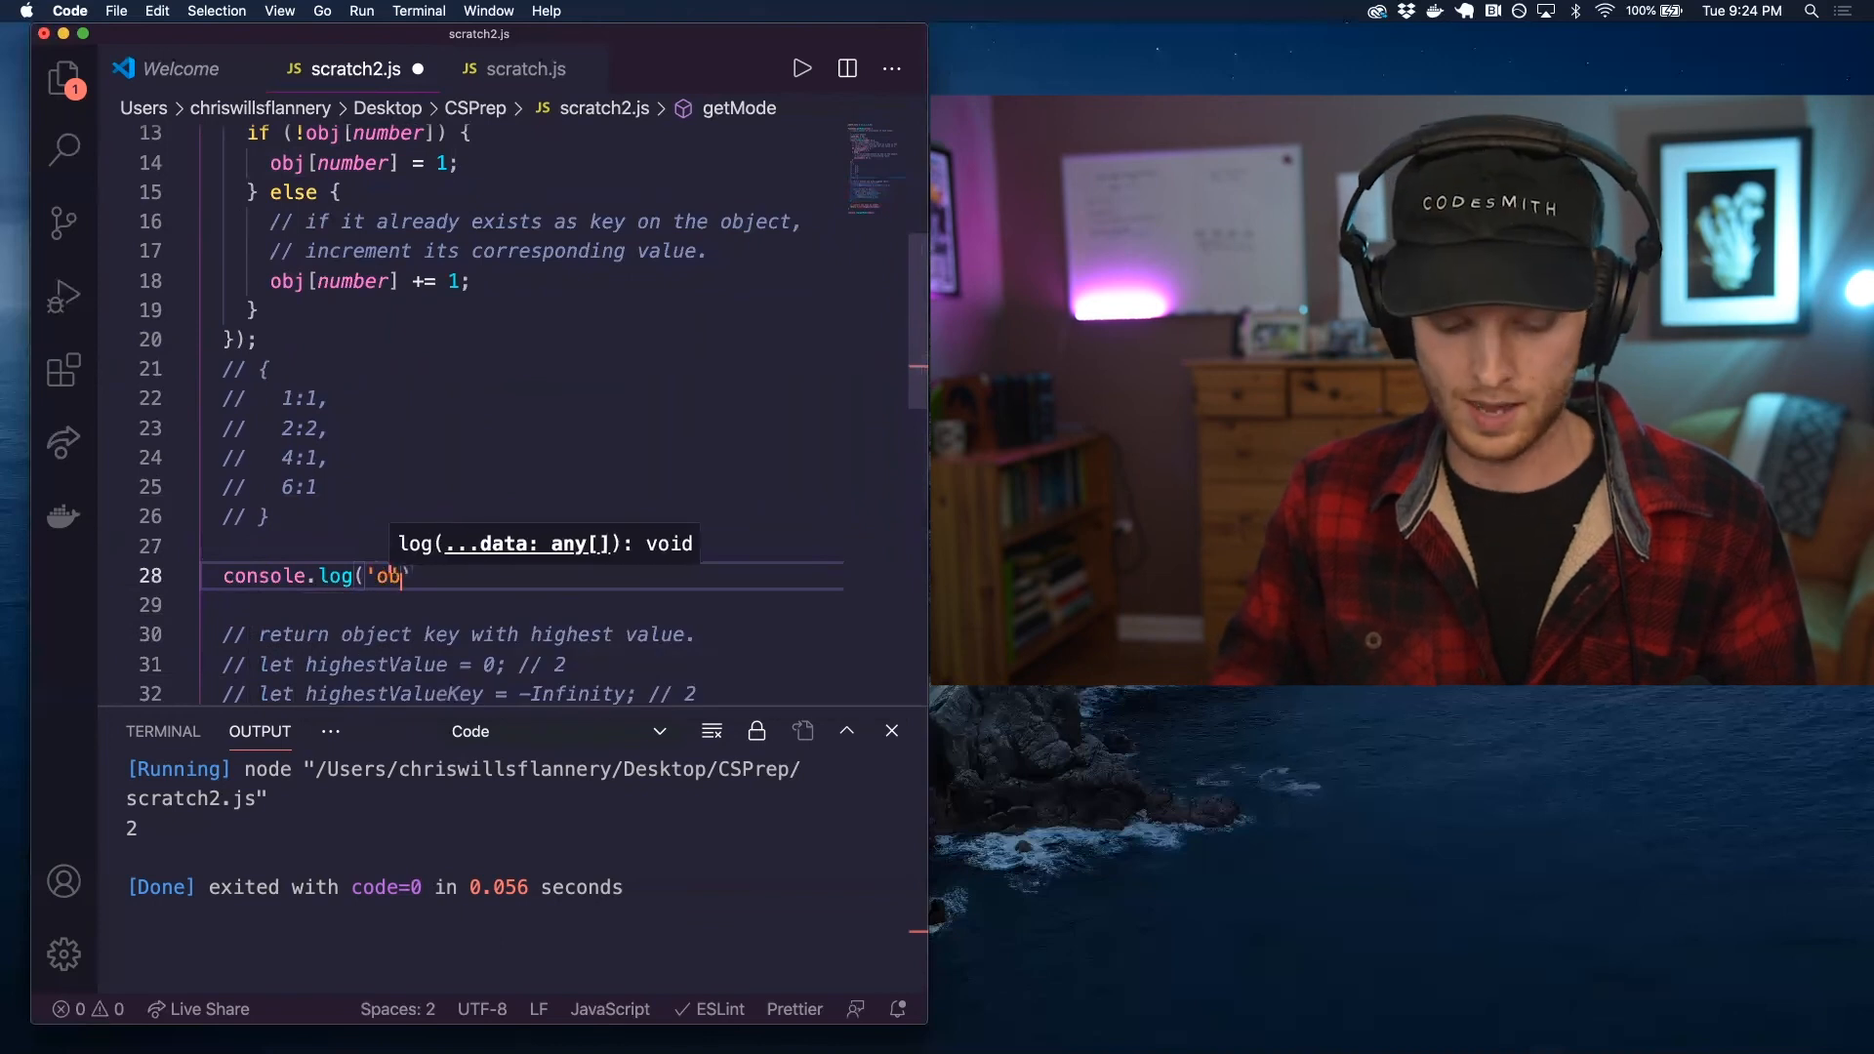
{"action": "type", "text": "', o"}
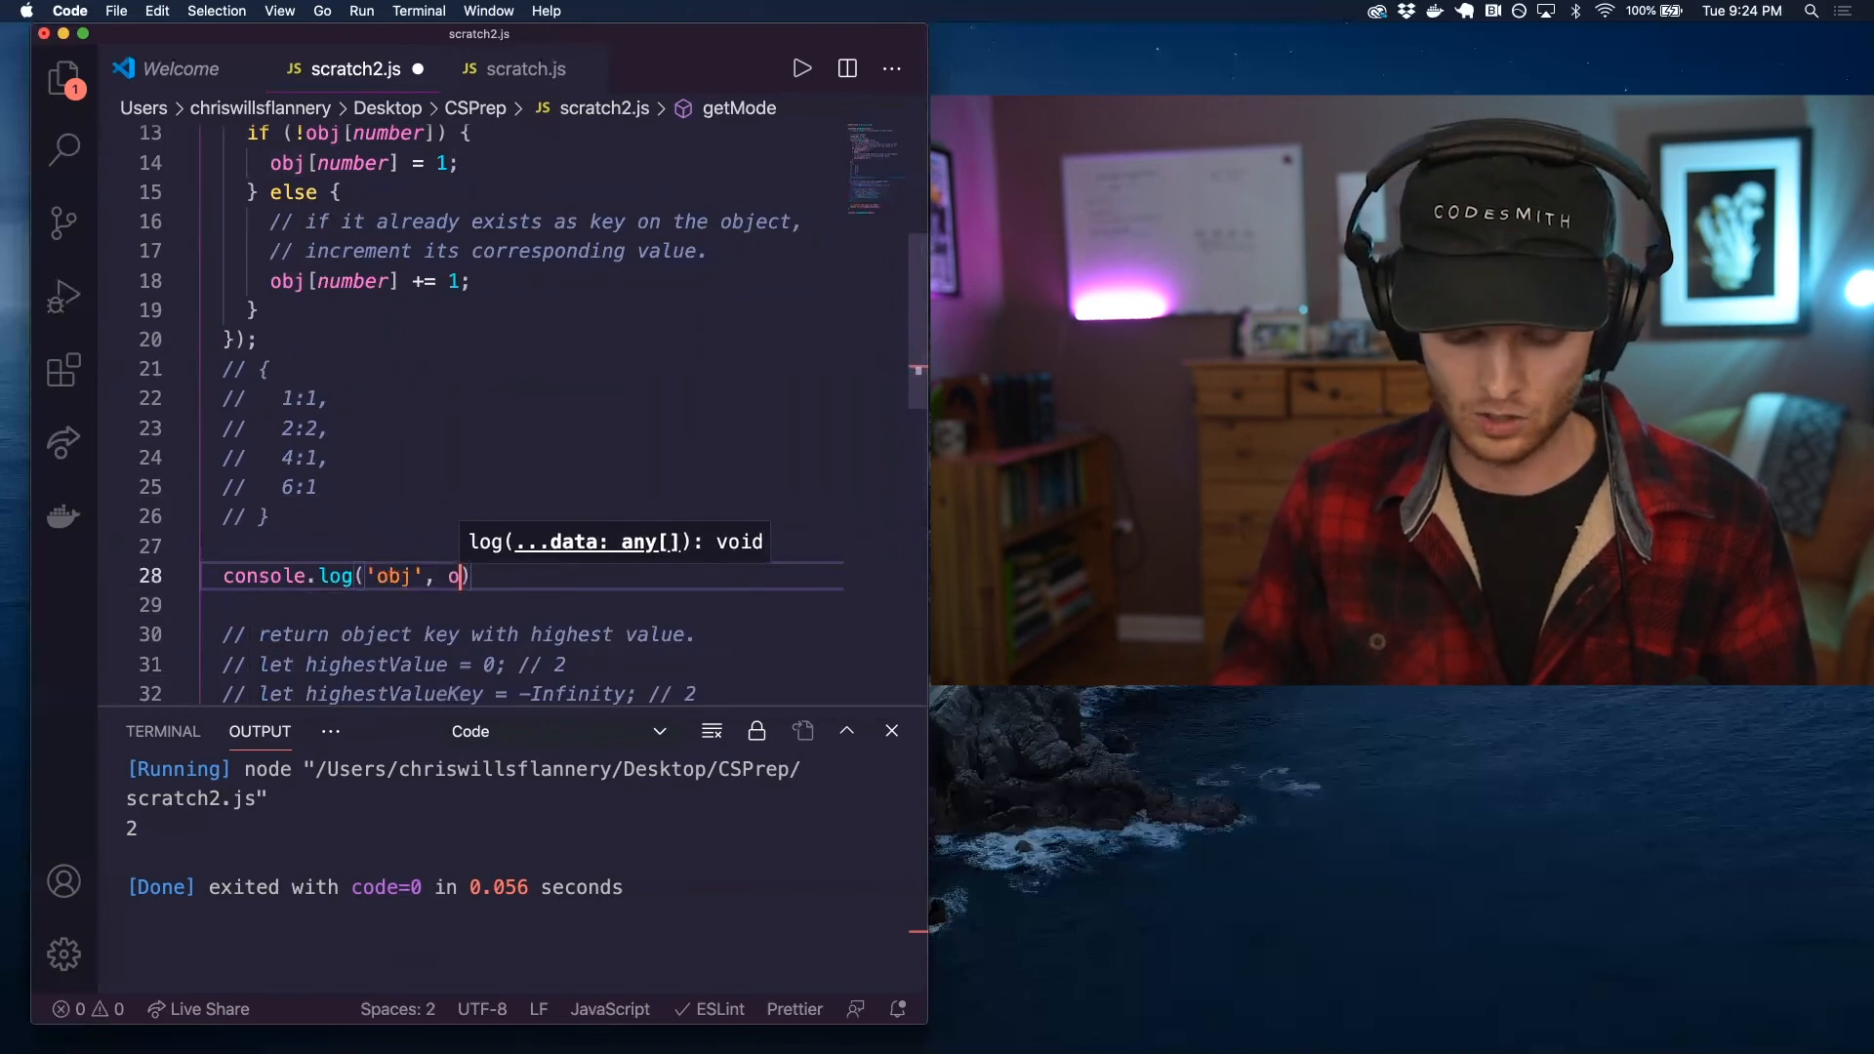
{"action": "type", "text": "bj);"}
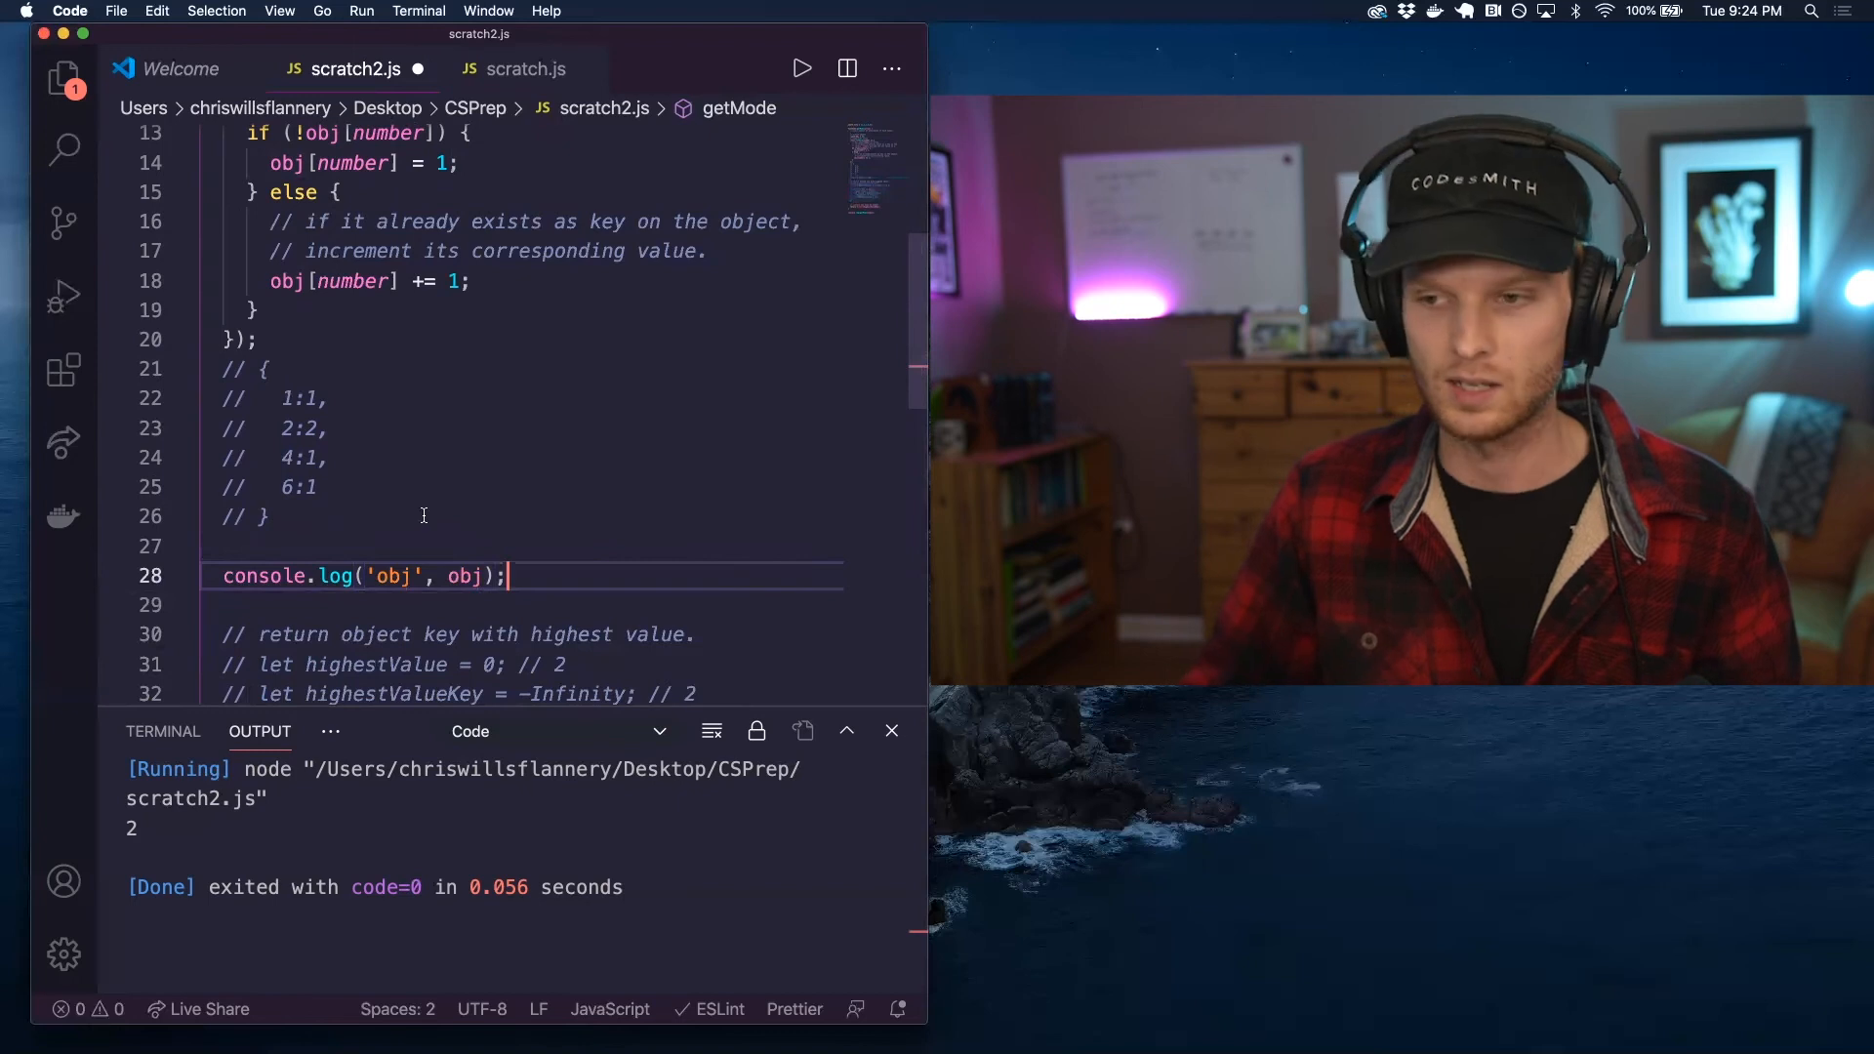
{"action": "scroll", "scroll_direction": "down", "scroll_amount": 3}
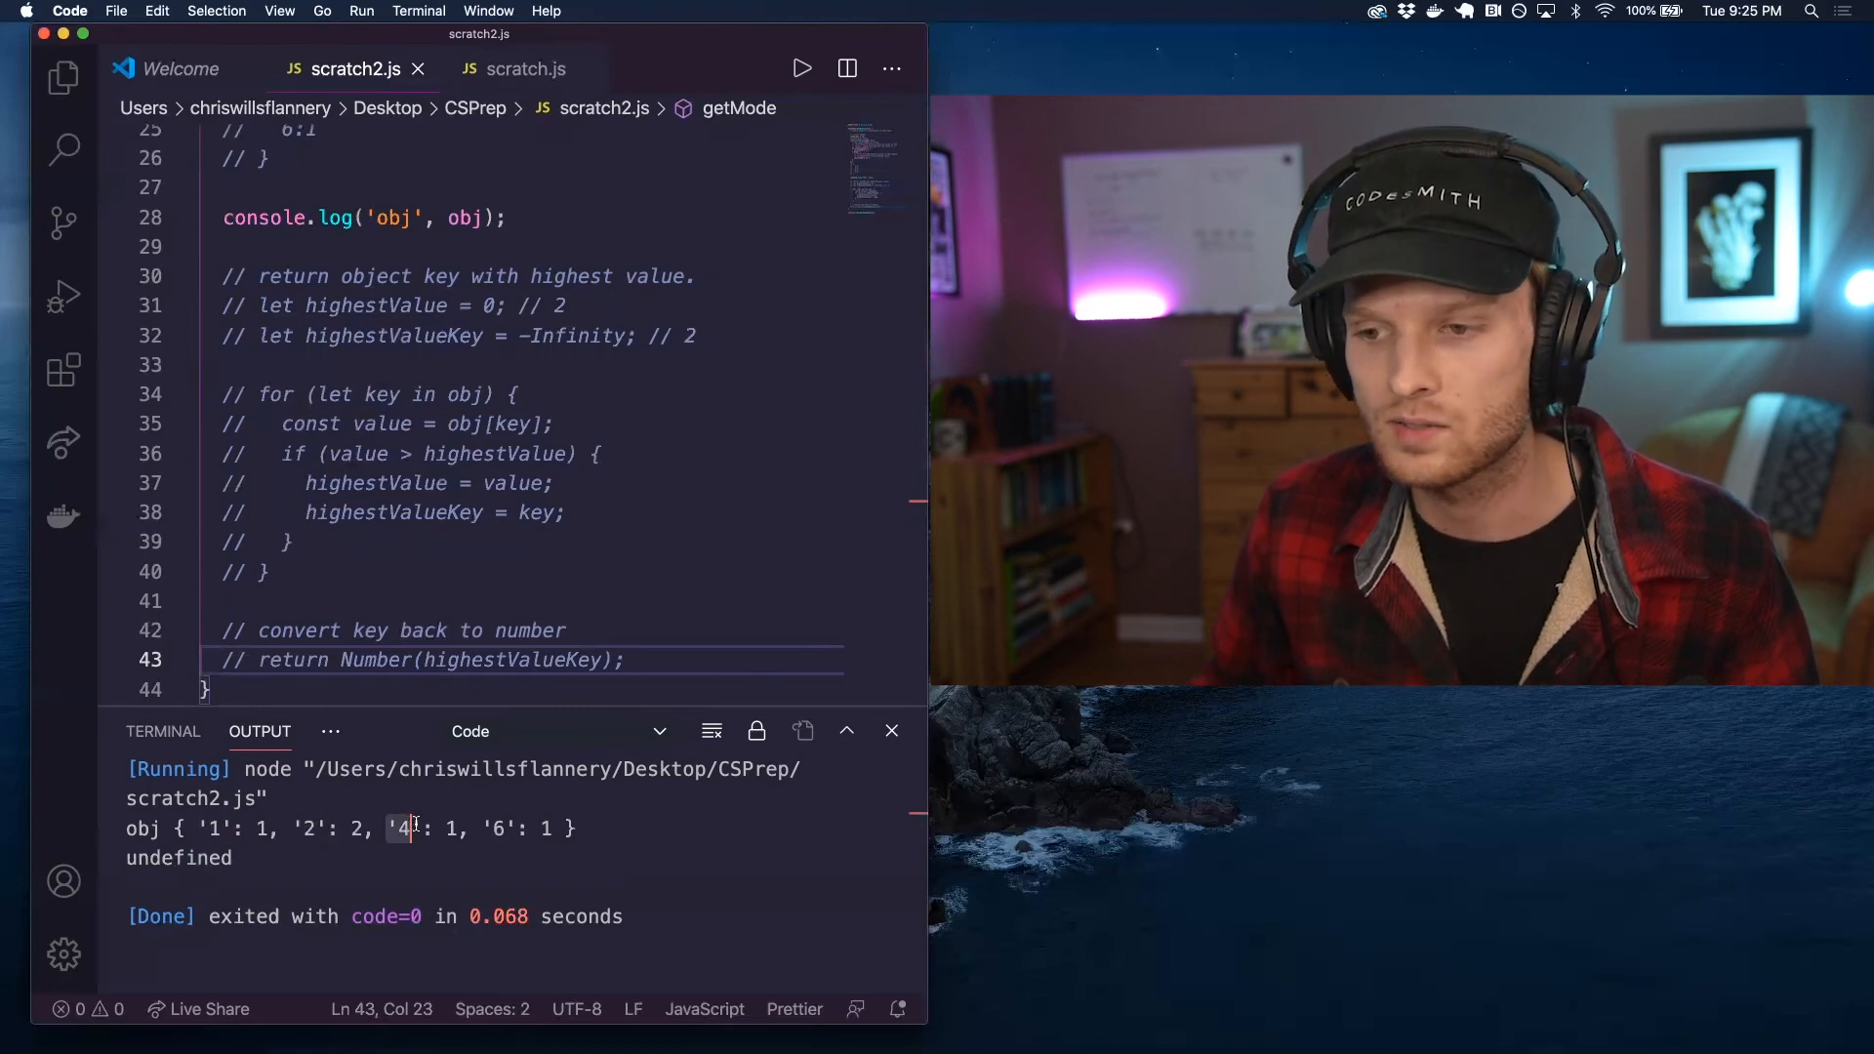
- Uncomment the highest-value search and return statement, and comment out the obj log line
{"action": "scroll", "scroll_direction": "up", "scroll_amount": 3}
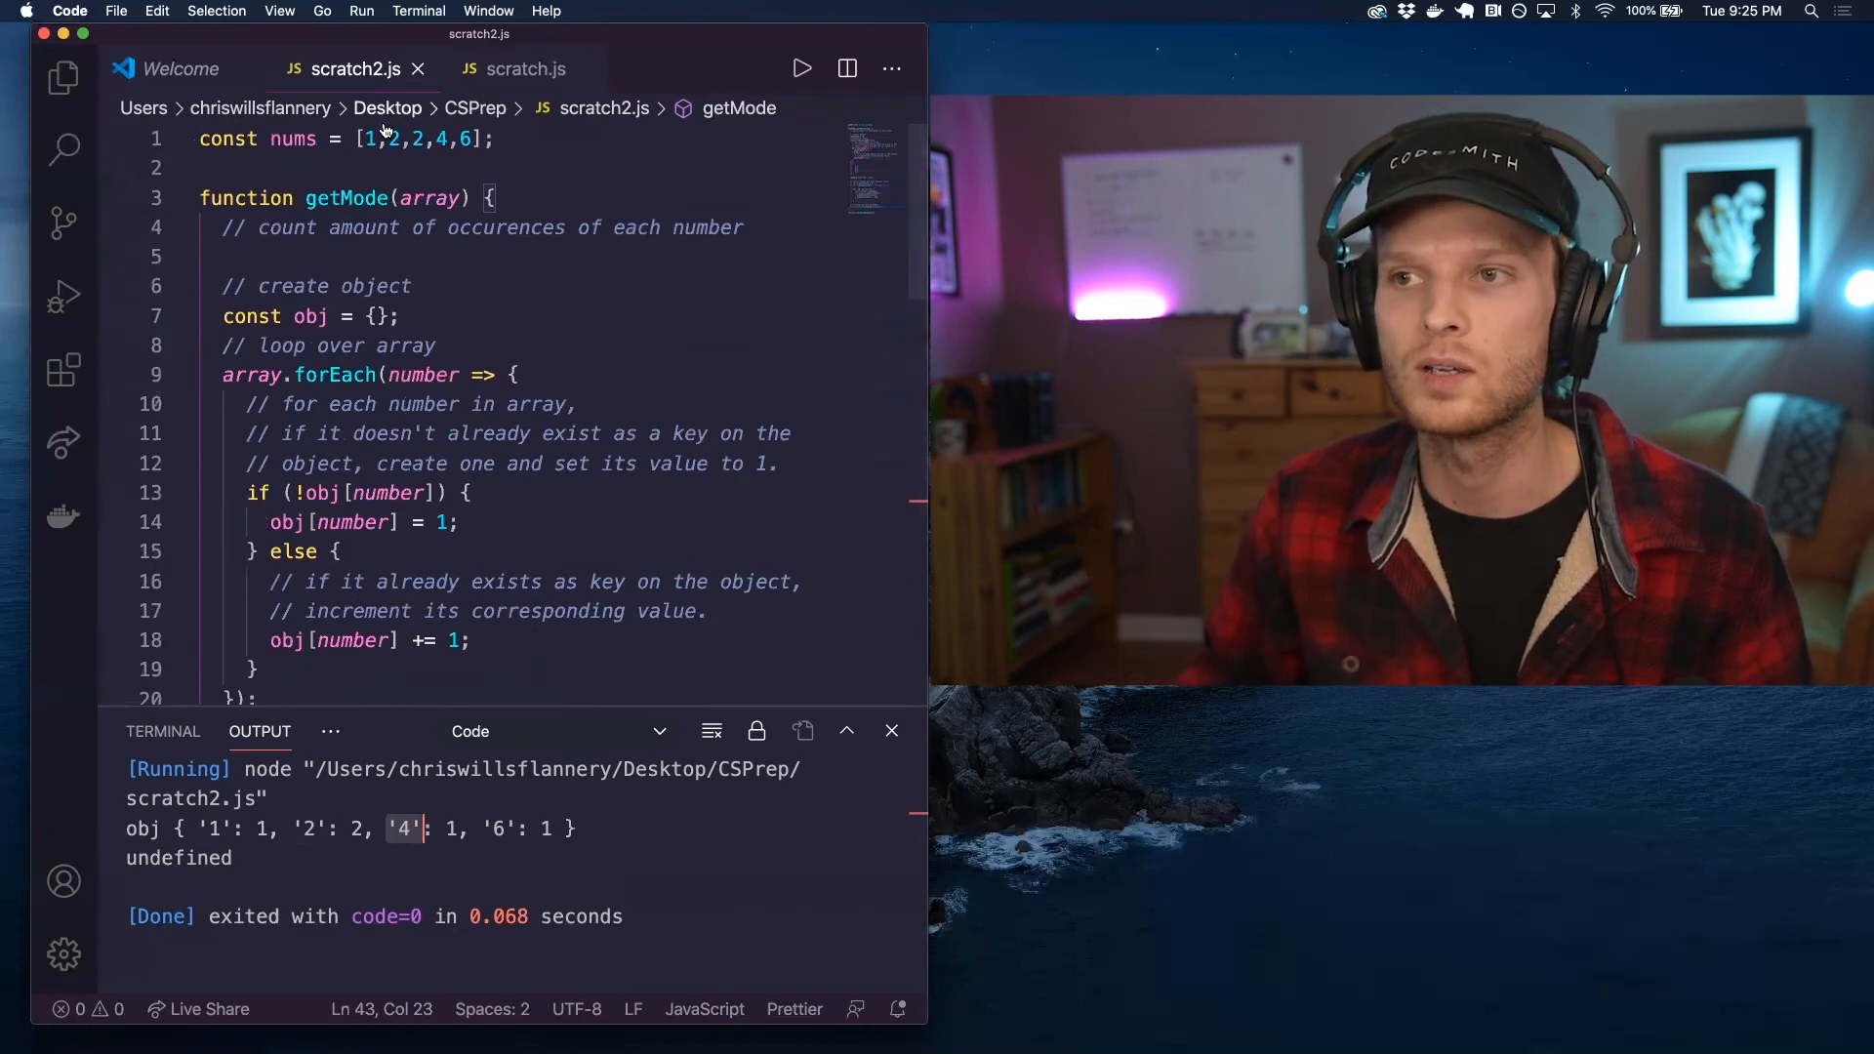
{"action": "left_click", "coordinate": [416, 139]}
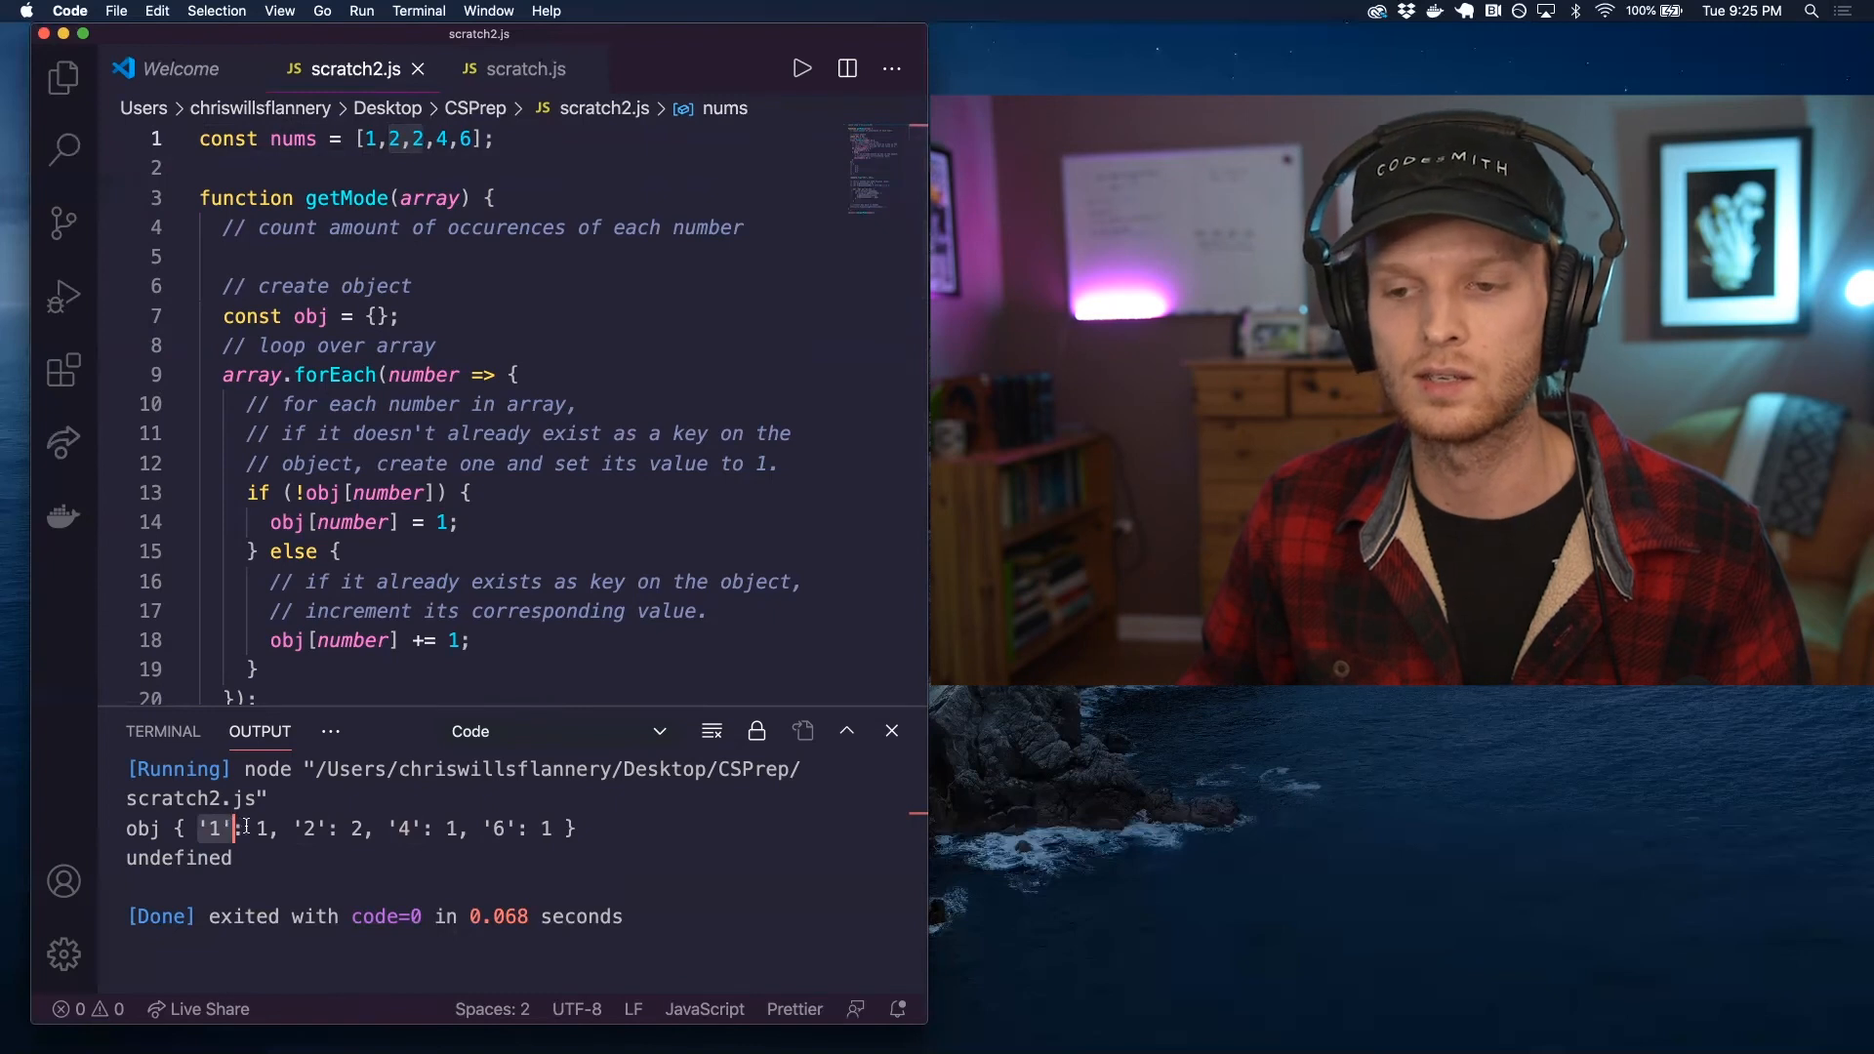
{"action": "mouse_move", "coordinate": [389, 492]}
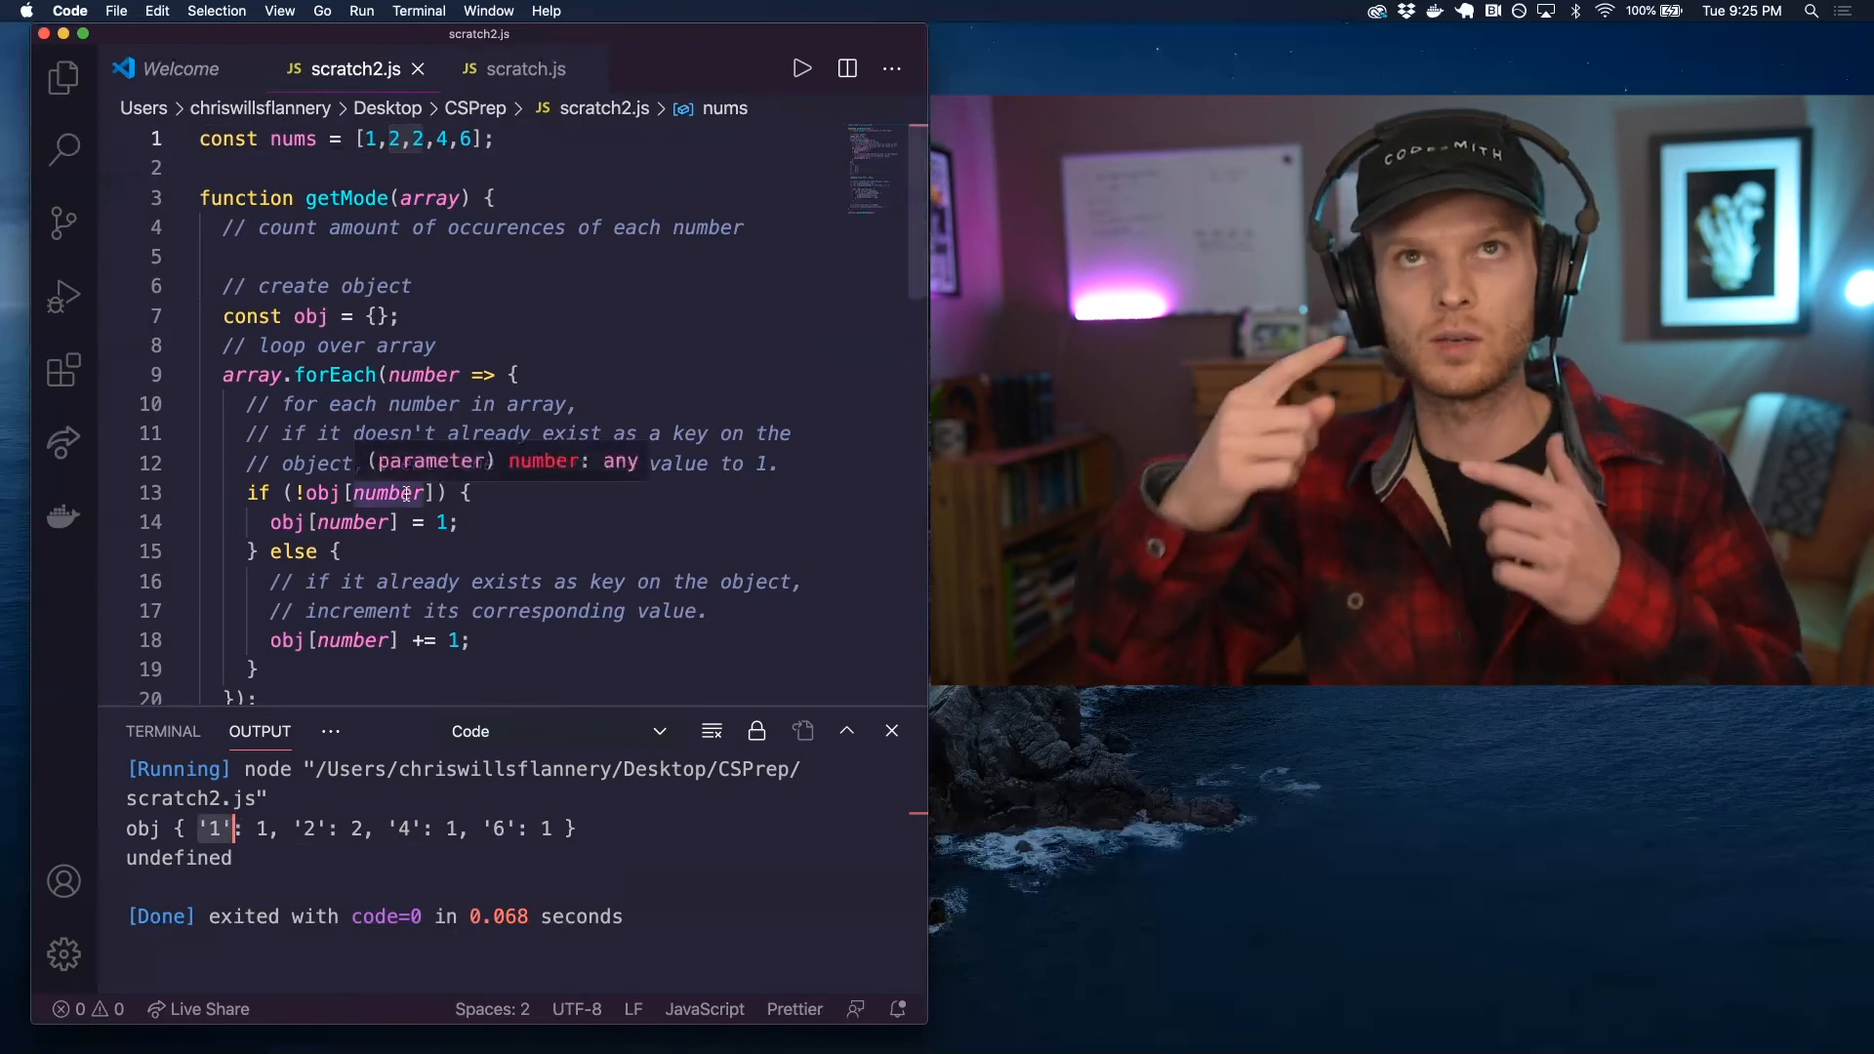
{"action": "scroll", "scroll_direction": "down", "scroll_amount": 3}
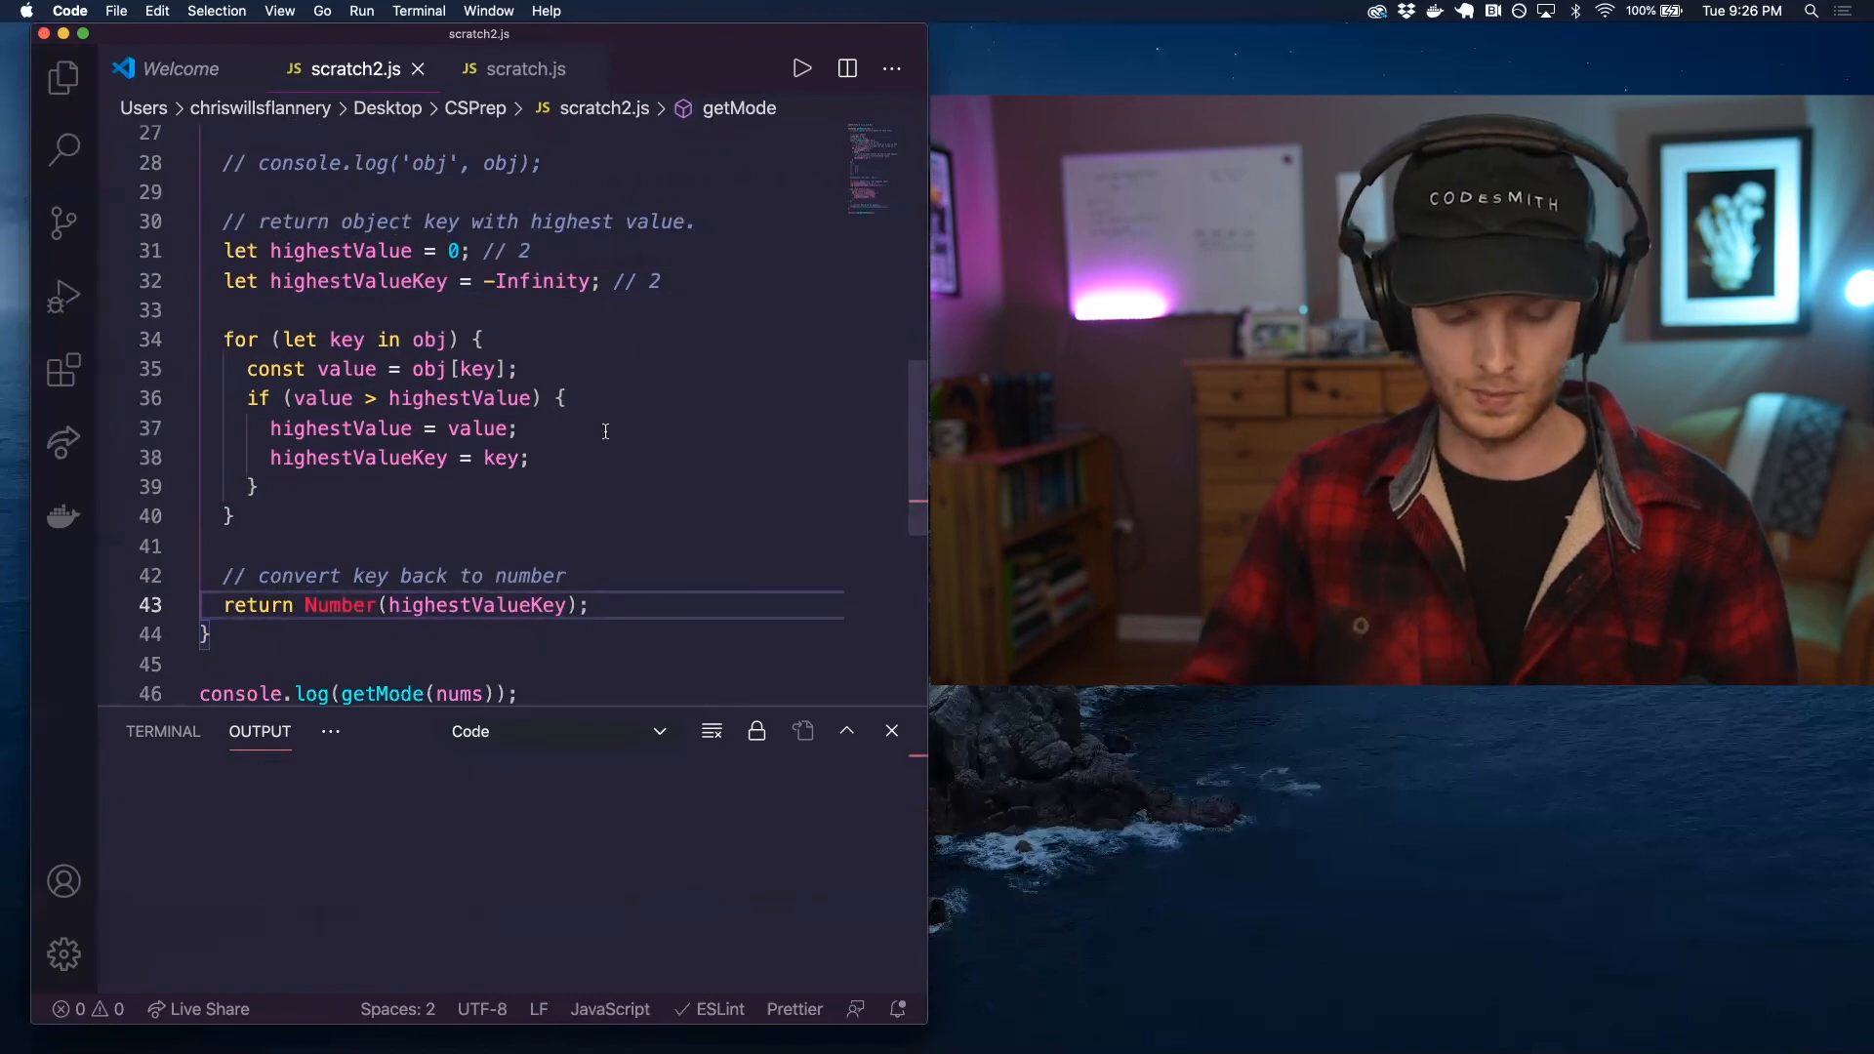
- Rerun scratch2.js with Code Runner and confirm the Output panel prints 2
{"action": "left_click", "coordinate": [800, 68]}
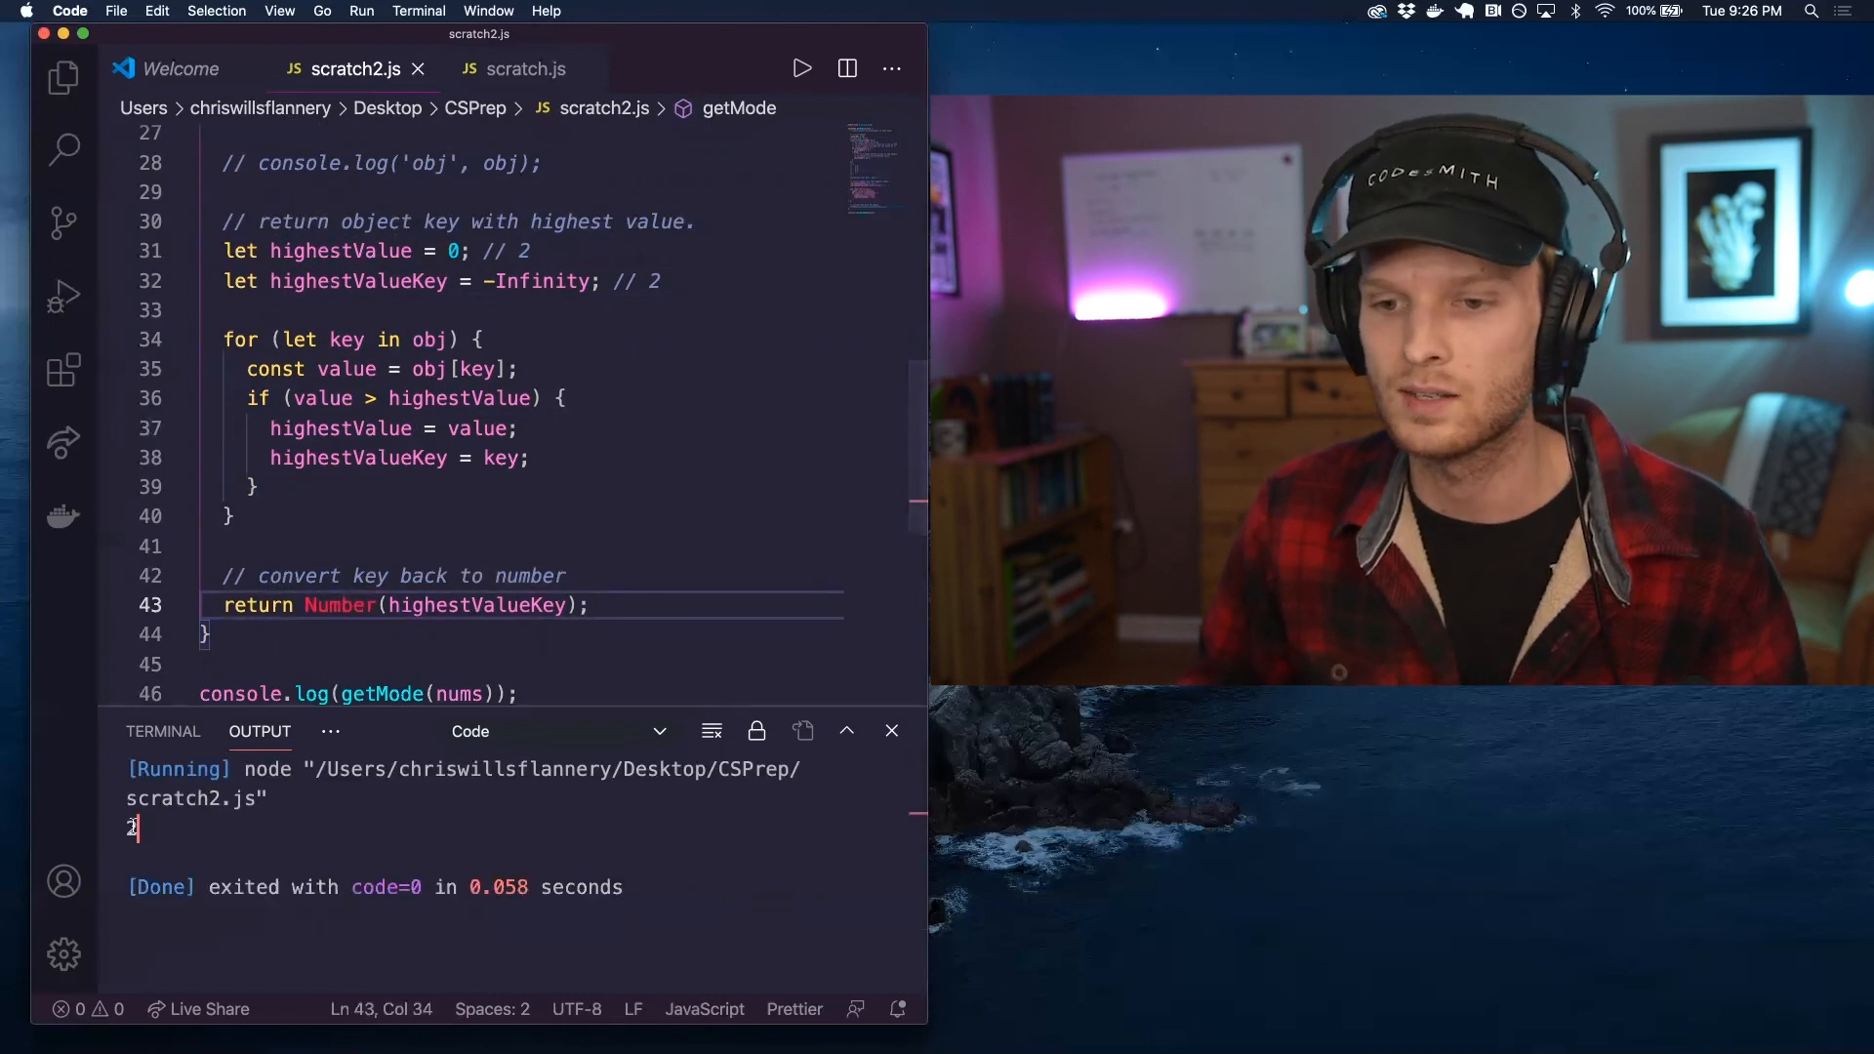
{"action": "scroll", "scroll_direction": "up", "scroll_amount": 3}
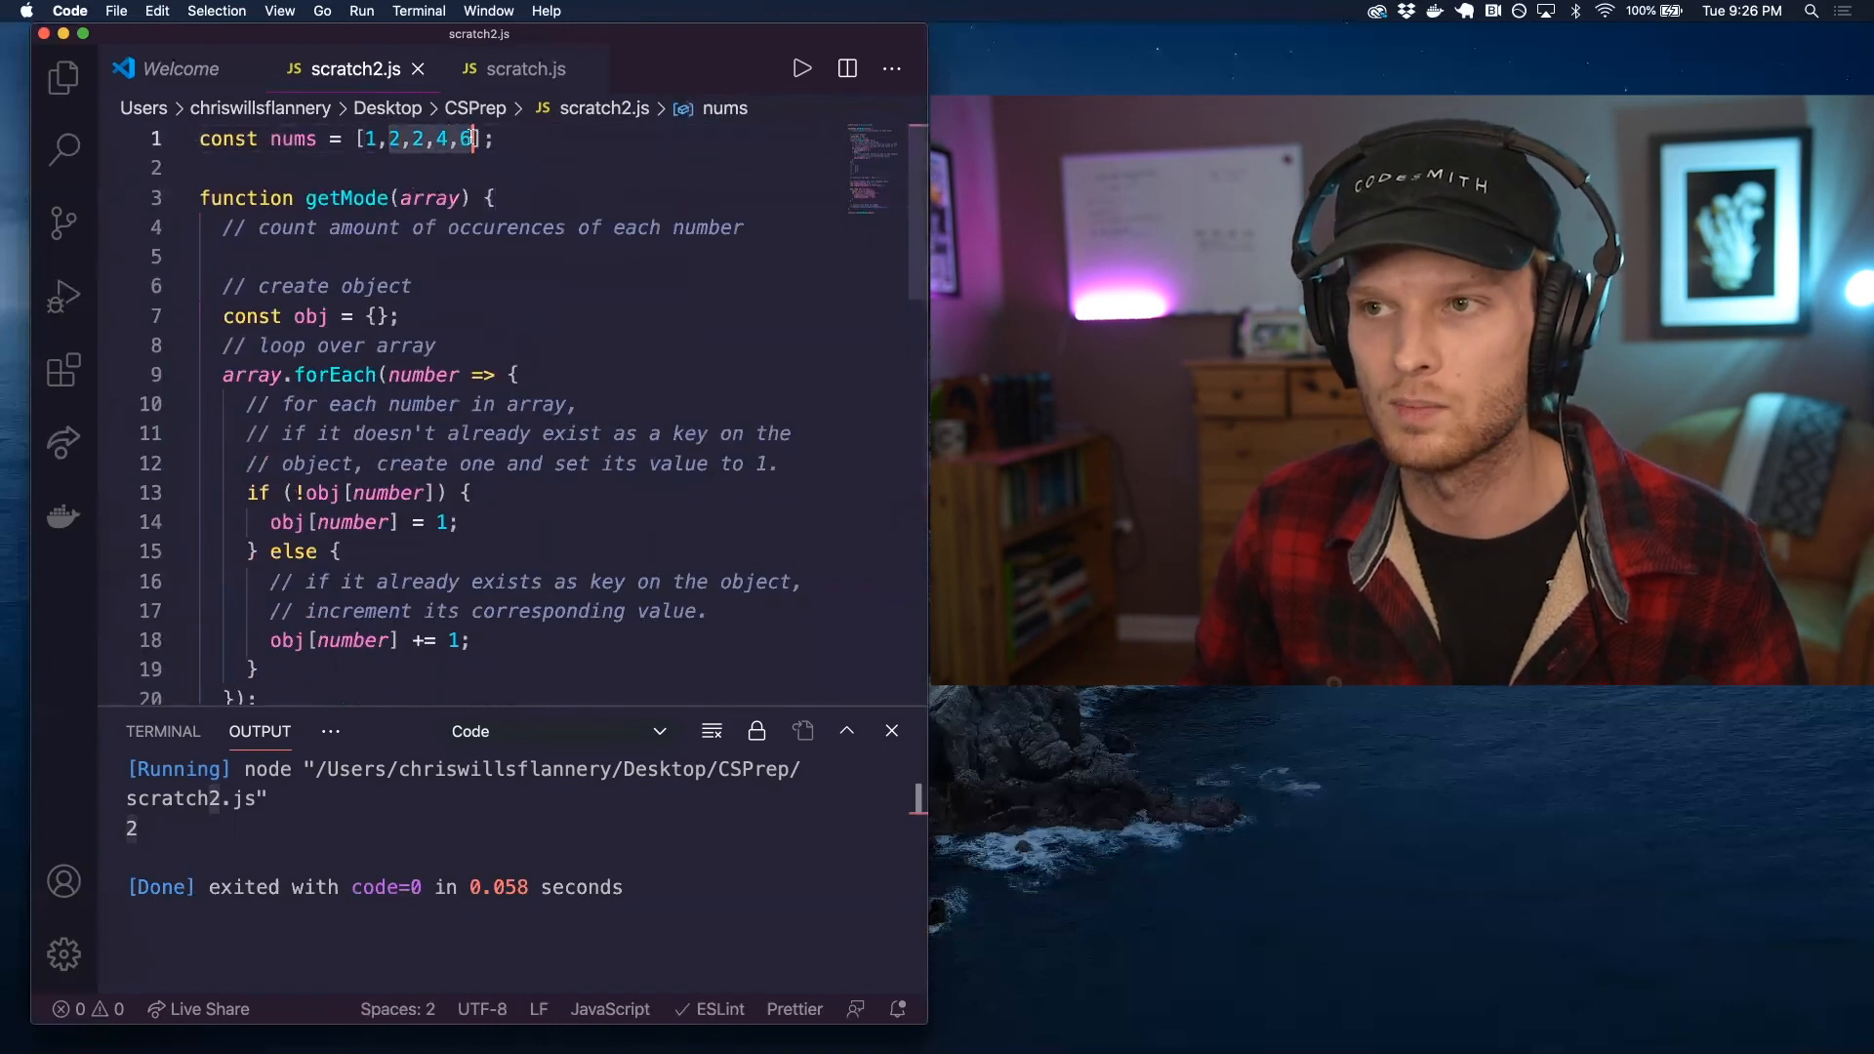
{"action": "scroll", "scroll_direction": "down", "scroll_amount": 3}
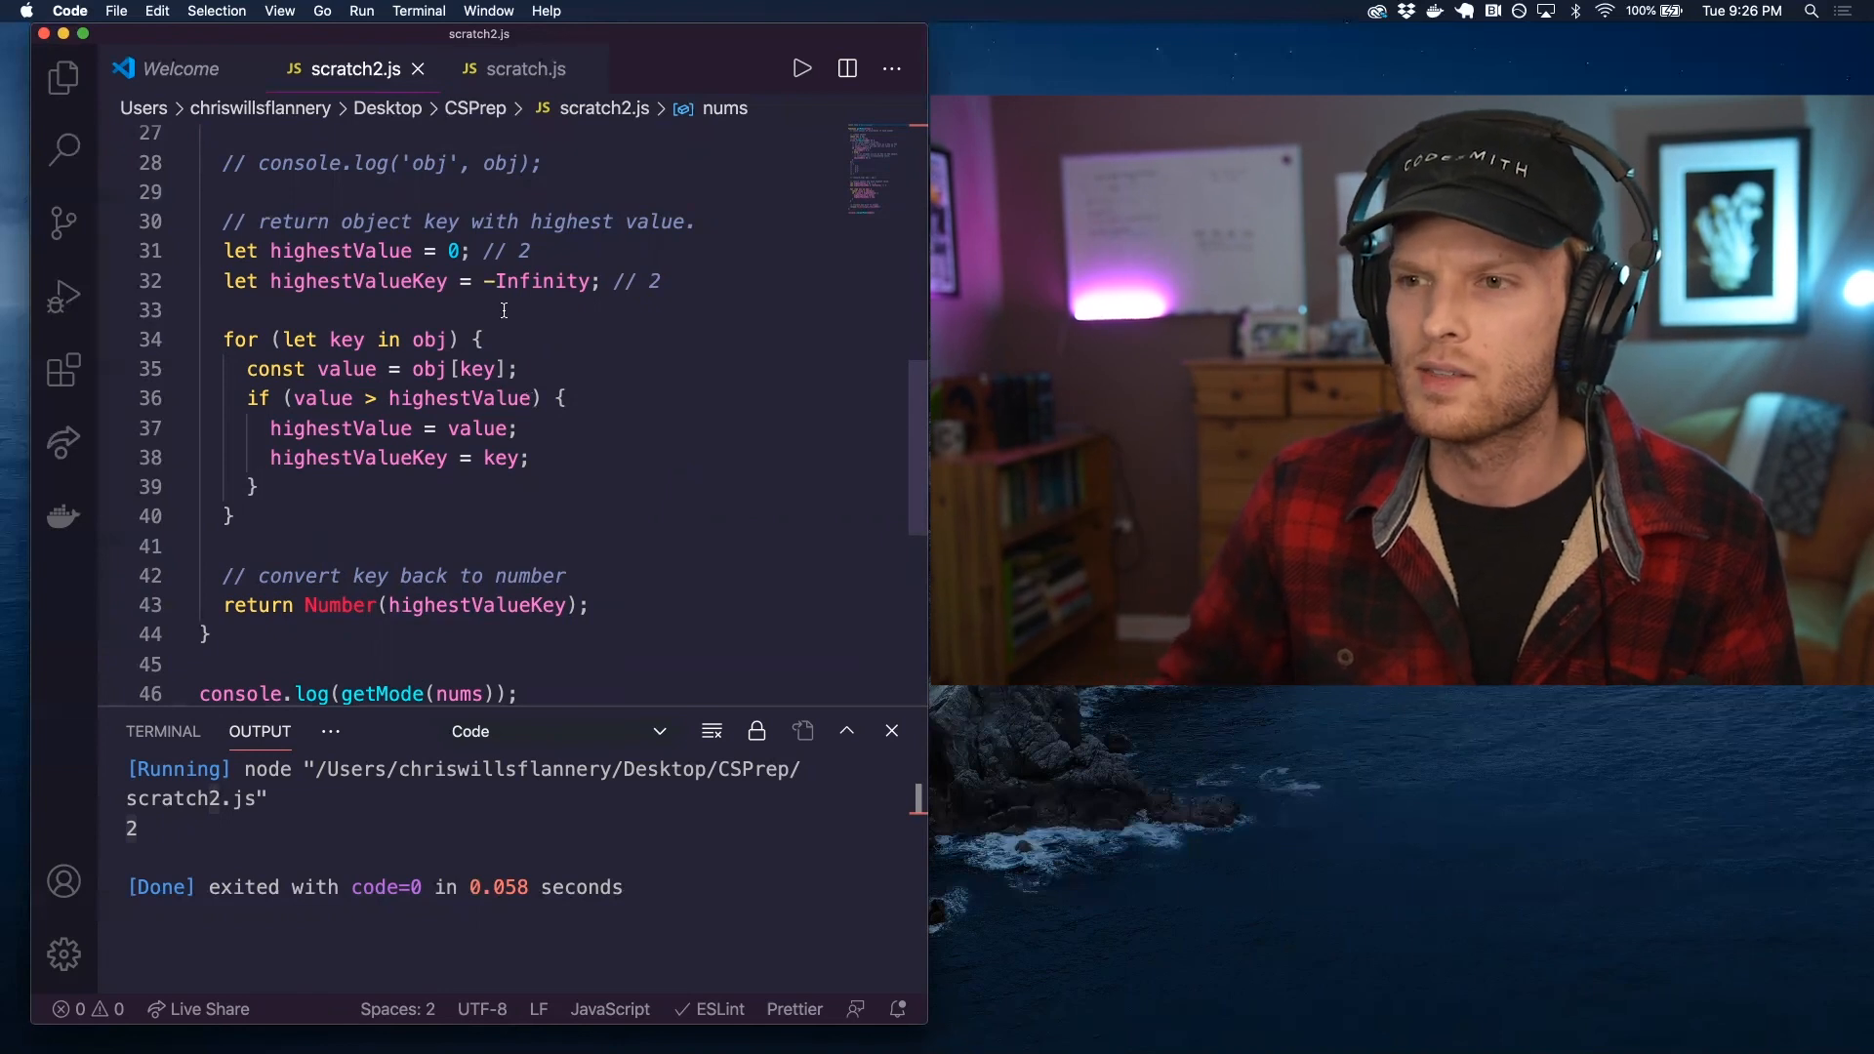
{"action": "scroll", "scroll_direction": "up", "scroll_amount": 3}
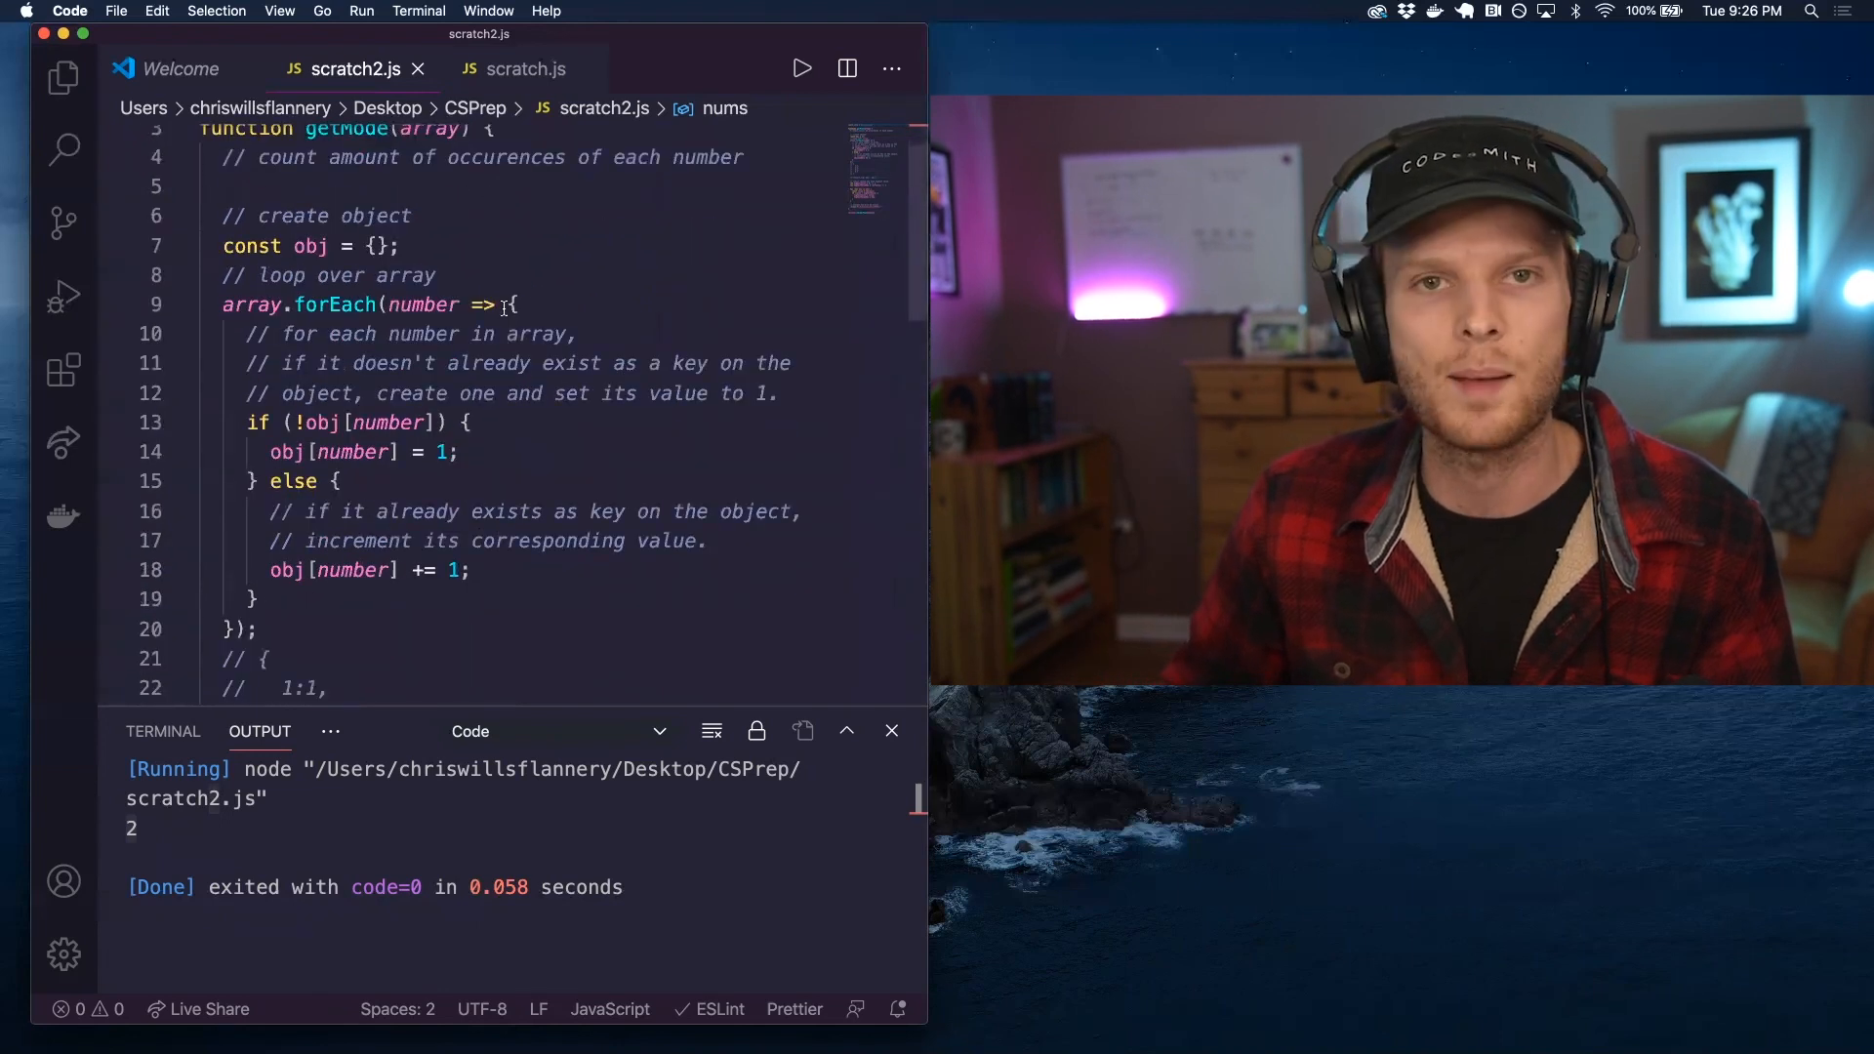
{"action": "left_click", "coordinate": [222, 305]}
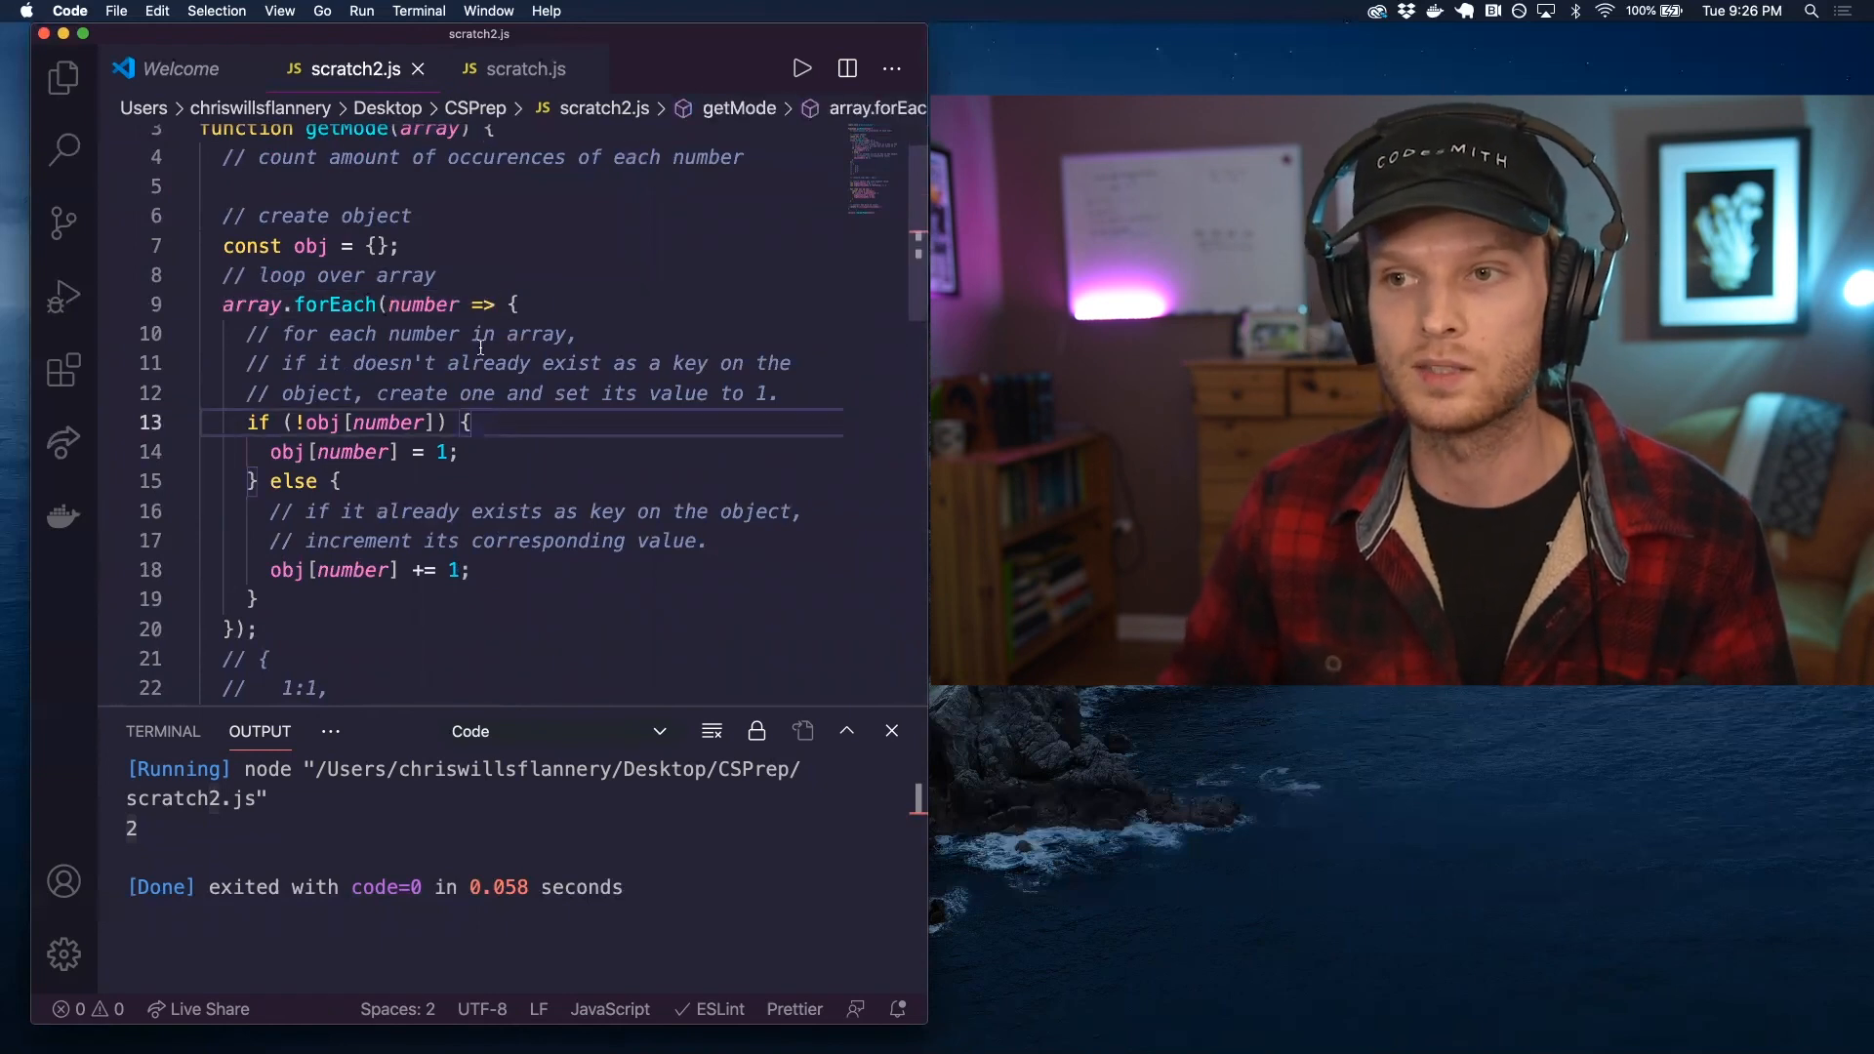
{"action": "left_click", "coordinate": [459, 246]}
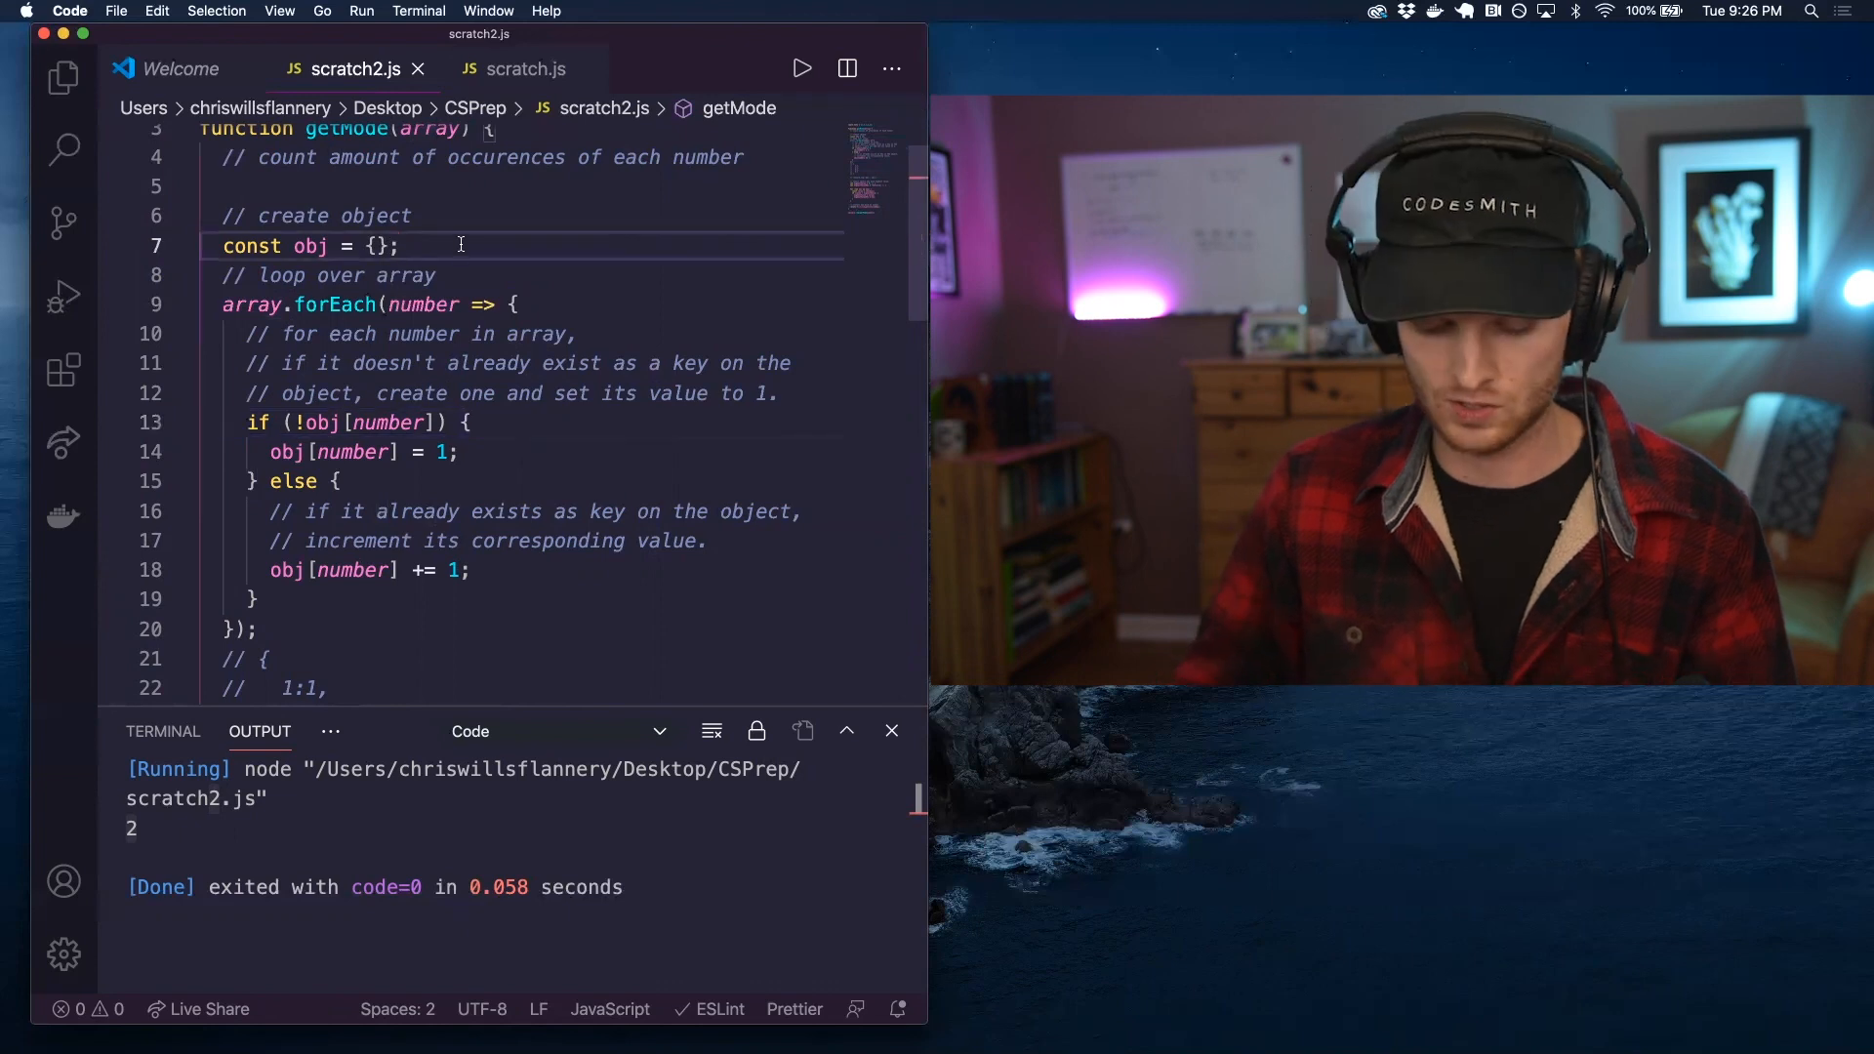
{"action": "type", "text": "//"}
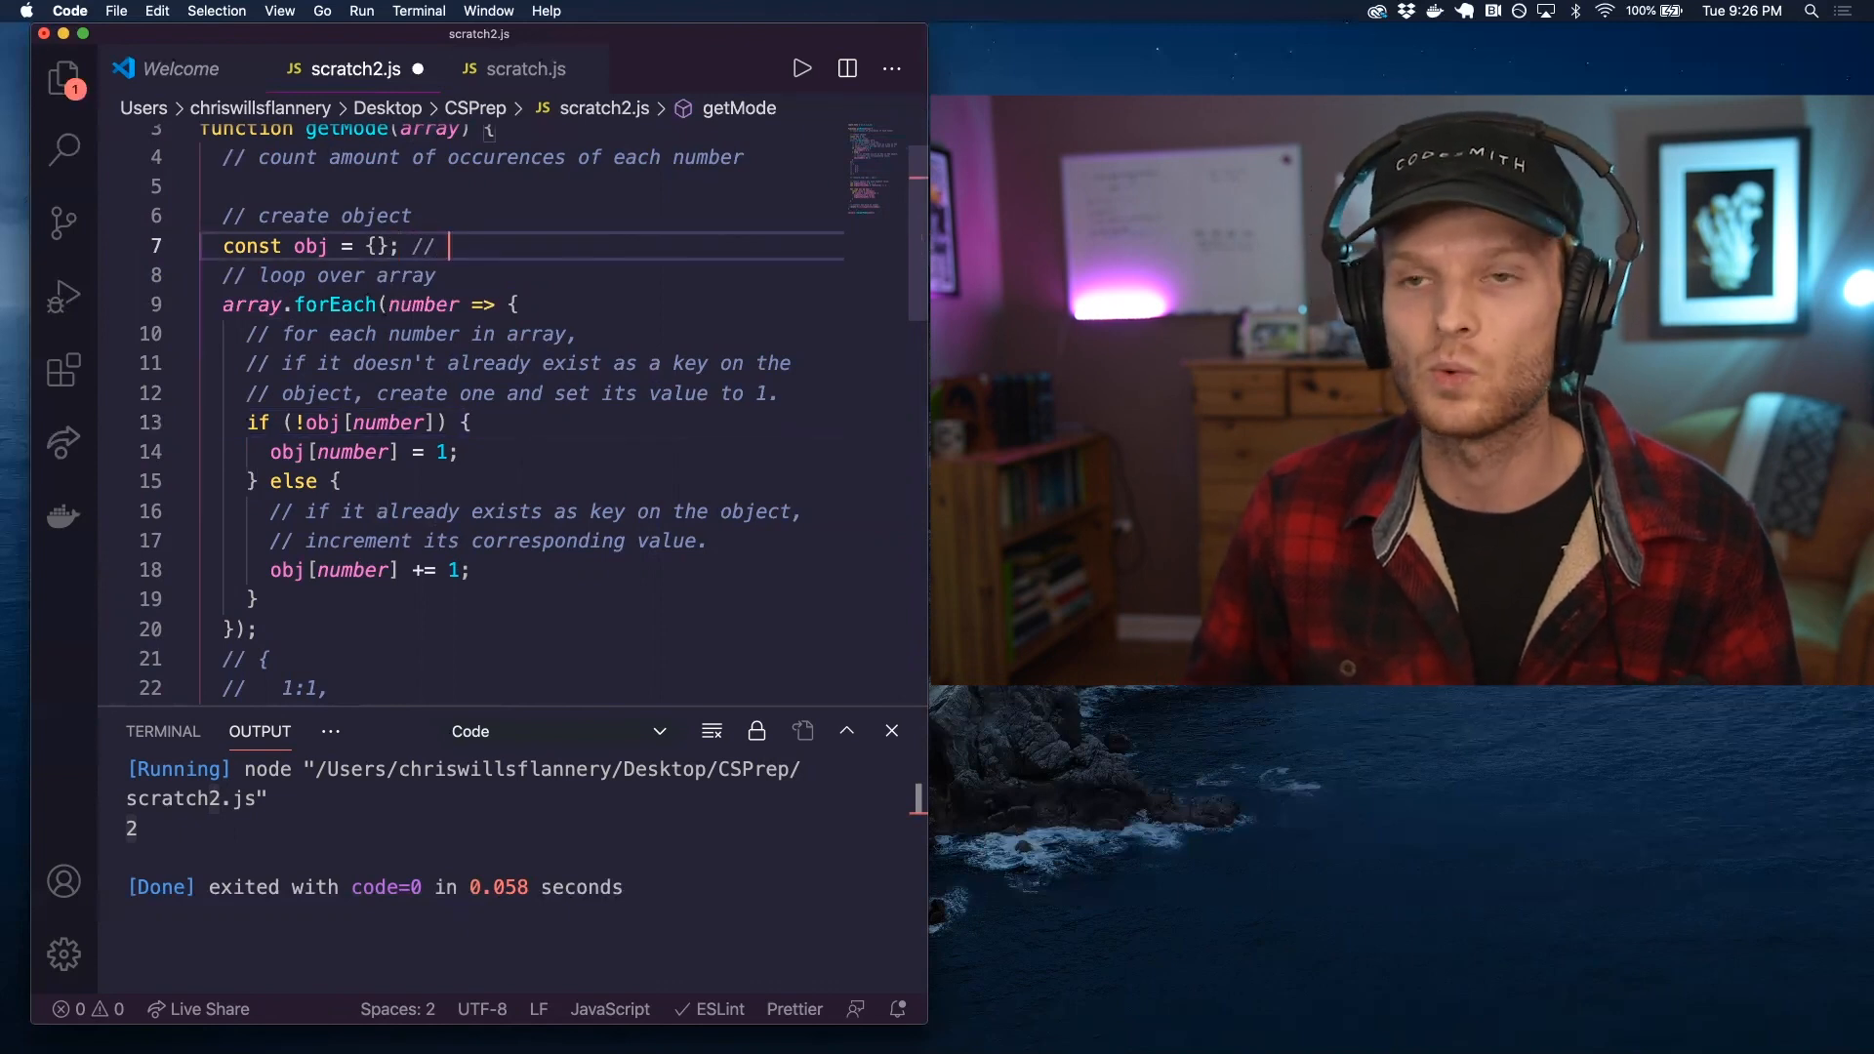
{"action": "type", "text": "1:1"}
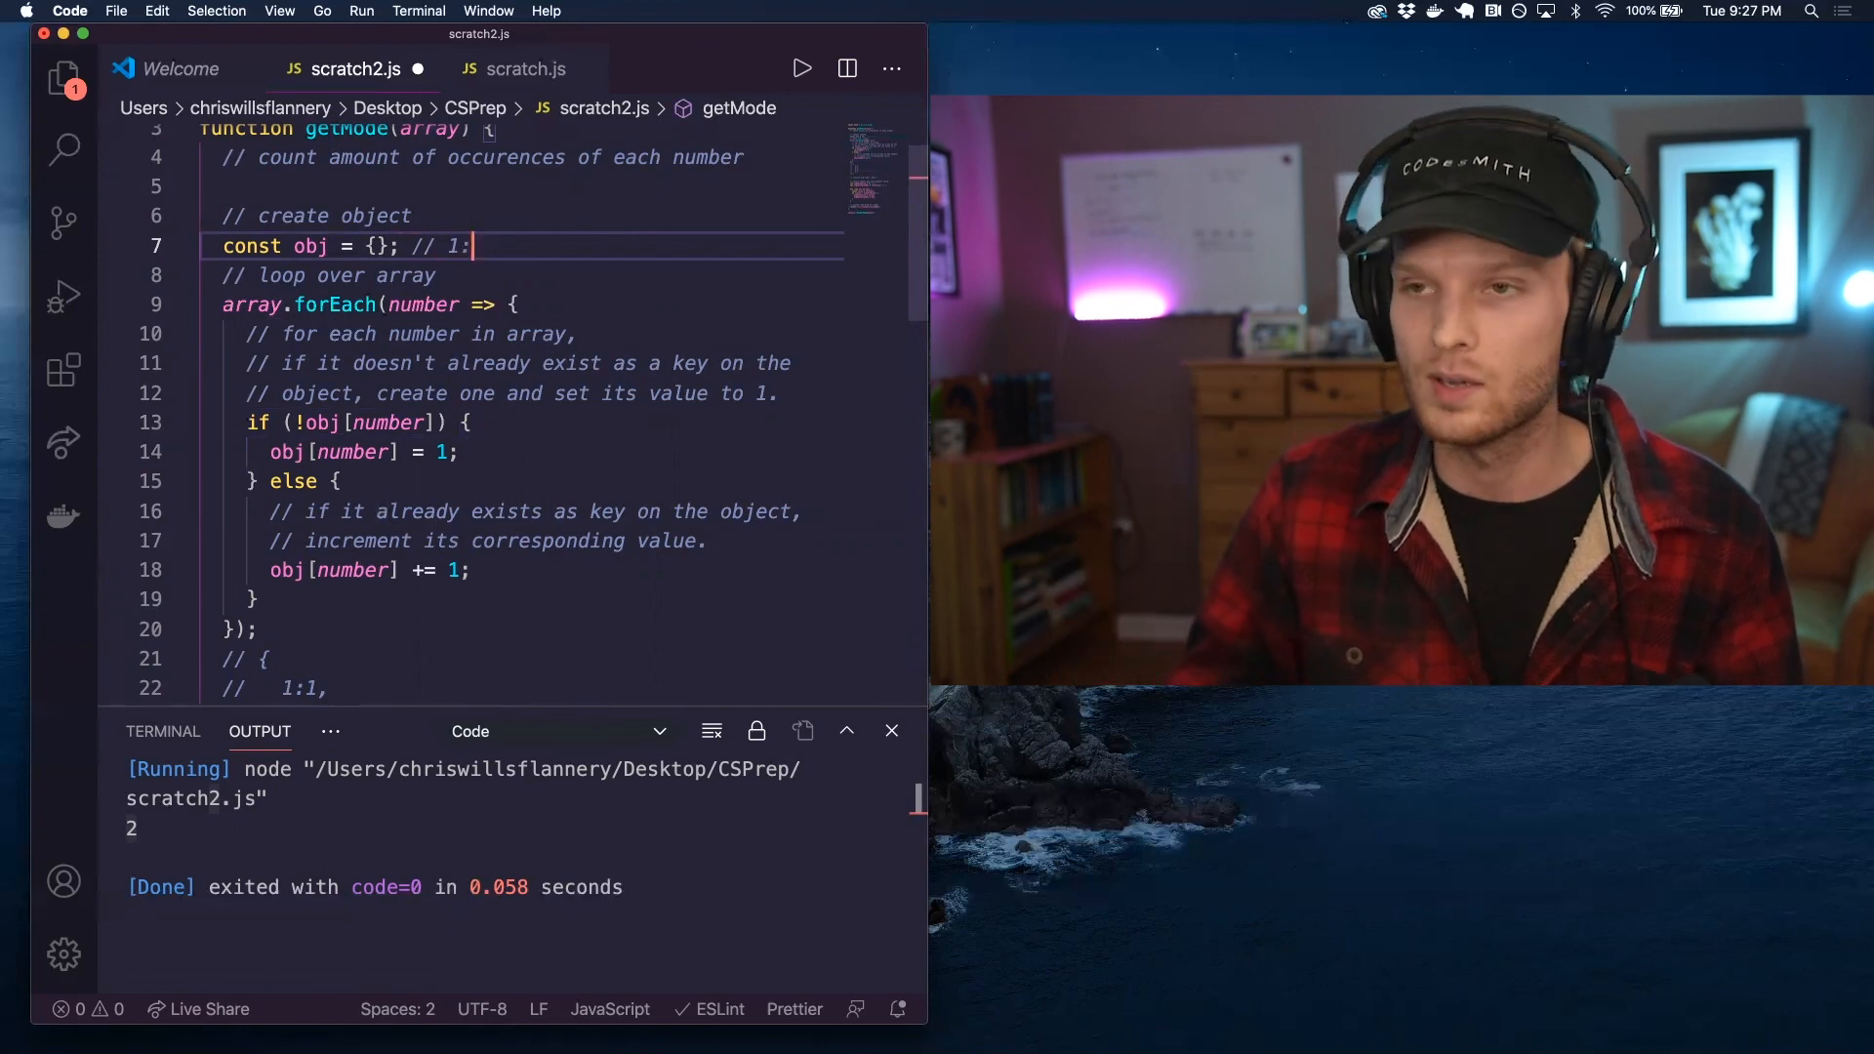
{"action": "key", "text": "Backspace"}
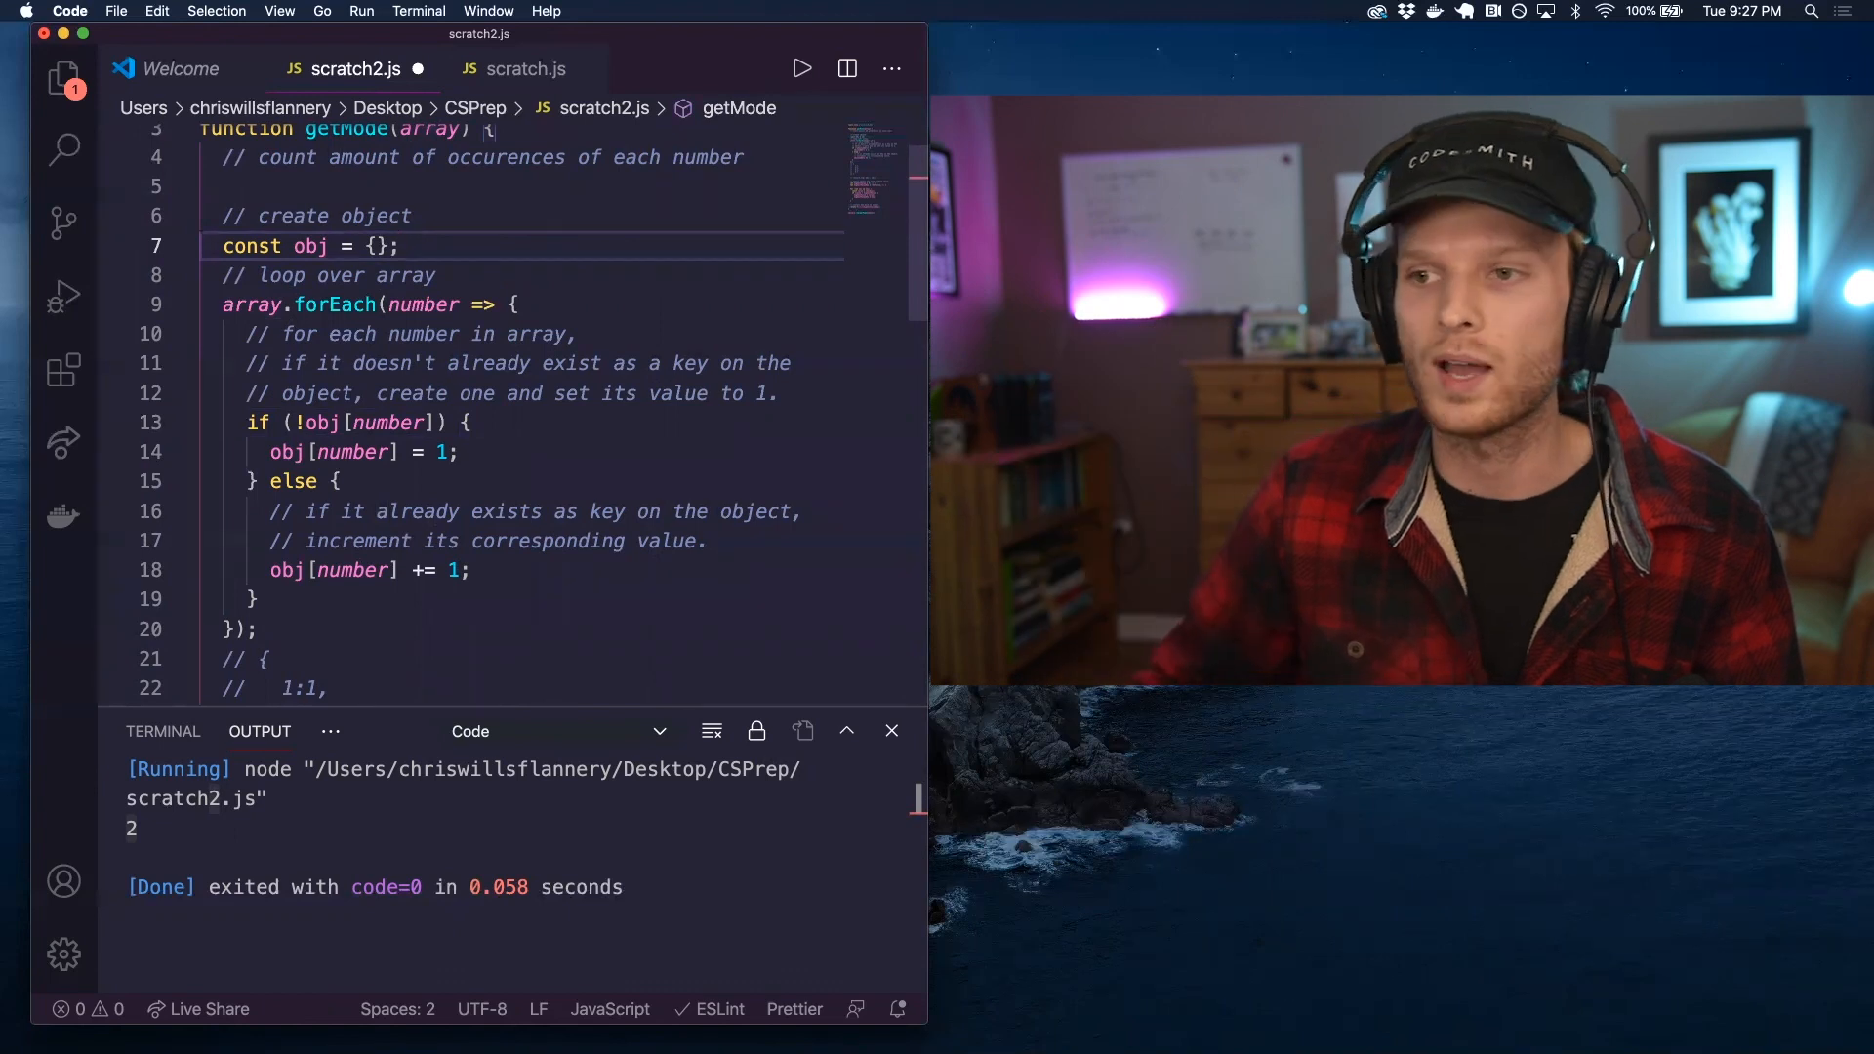
{"action": "scroll", "scroll_direction": "down", "scroll_amount": 3}
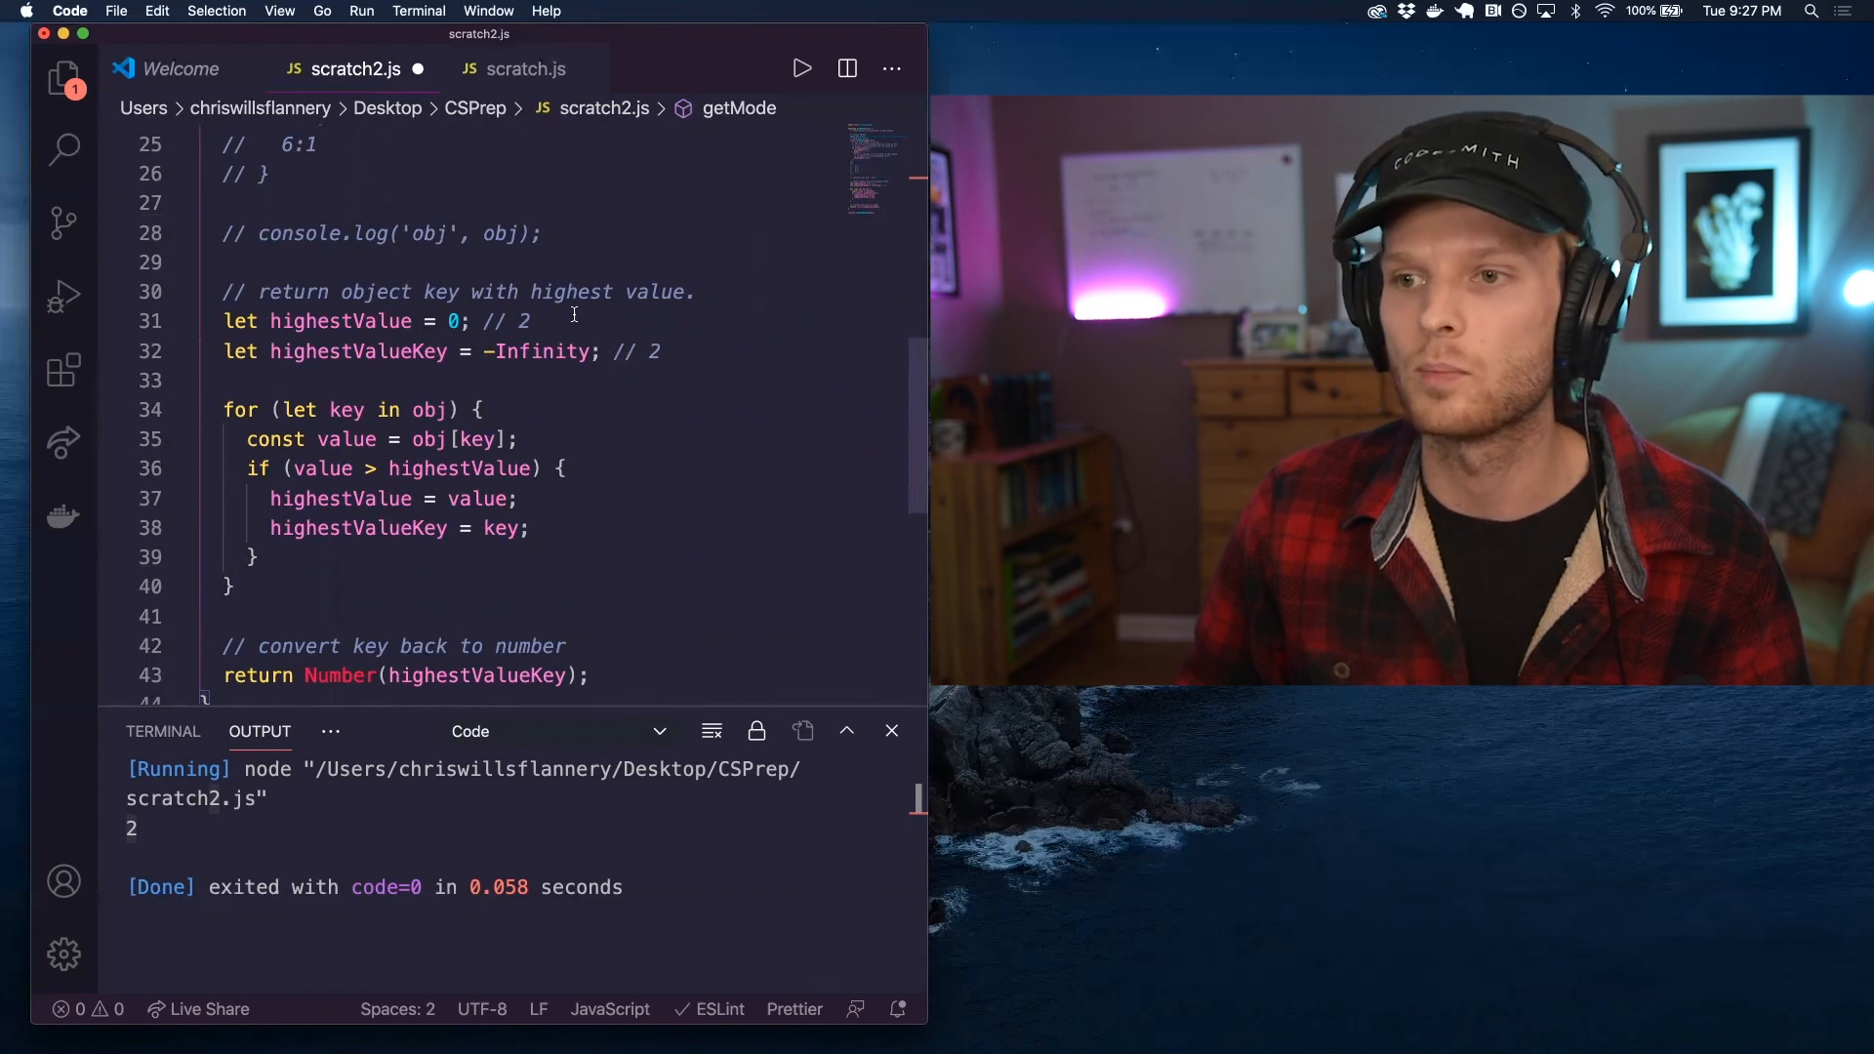
{"action": "scroll", "scroll_direction": "up", "scroll_amount": 3}
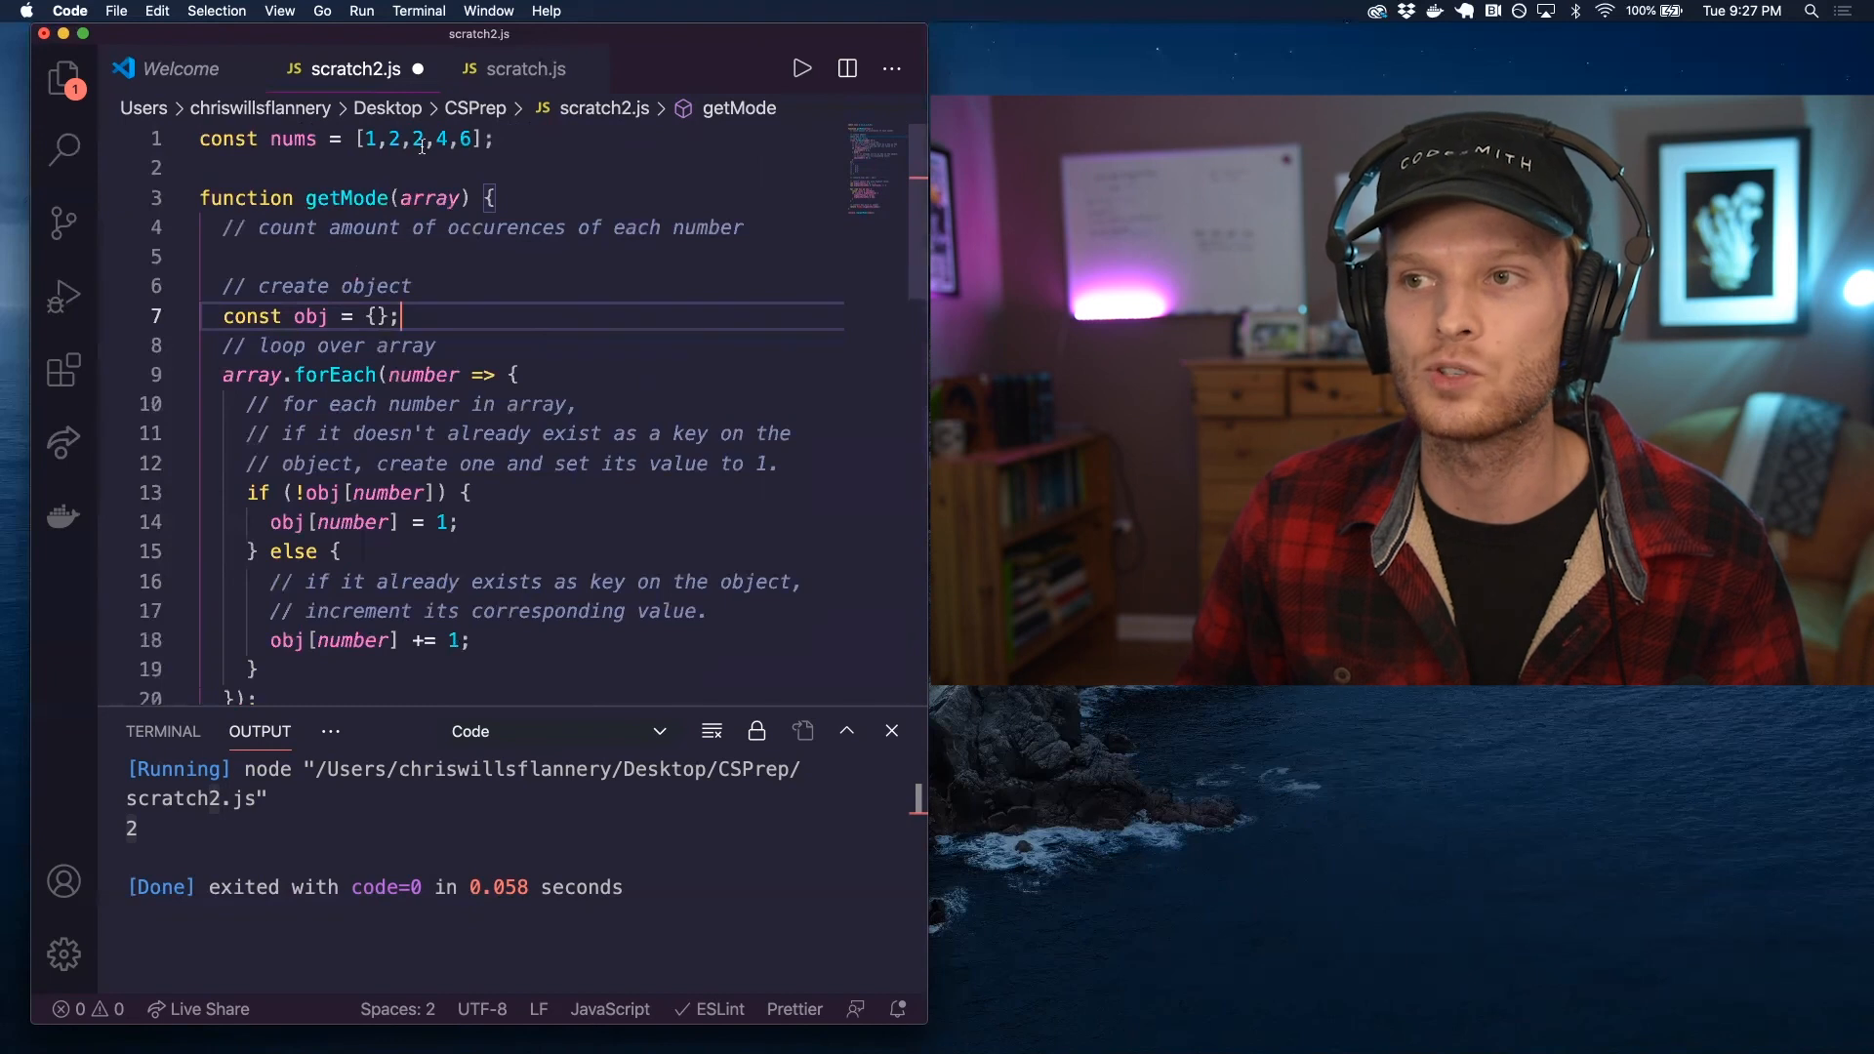